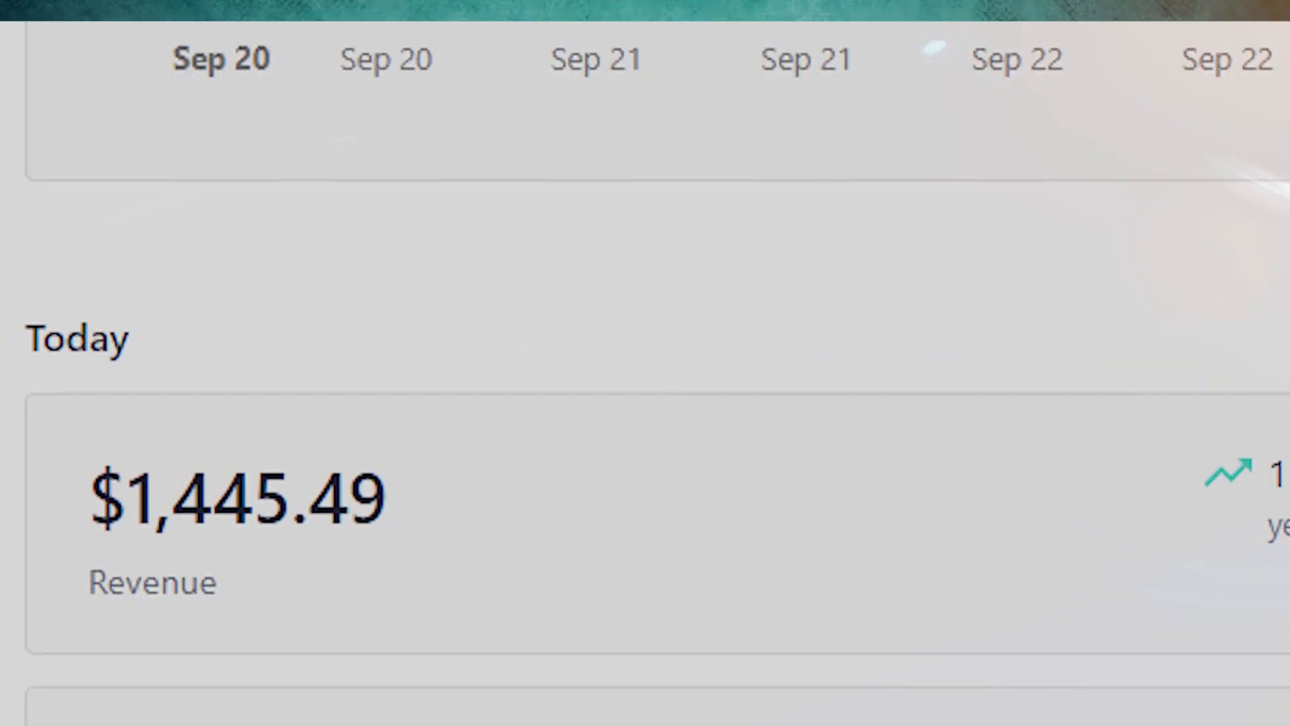
Step: Scroll down to the Castmagic homepage pitching MP3-to-content conversion
scroll(down, 3)
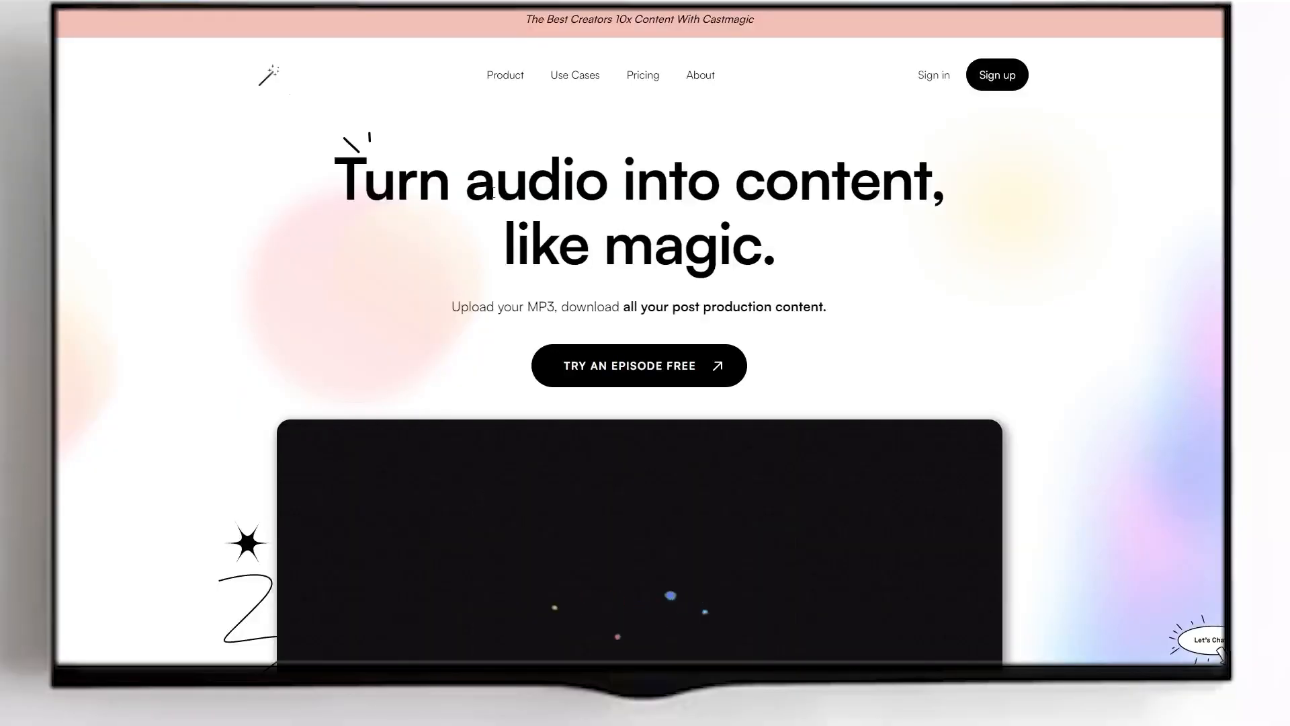
scroll(down, 3)
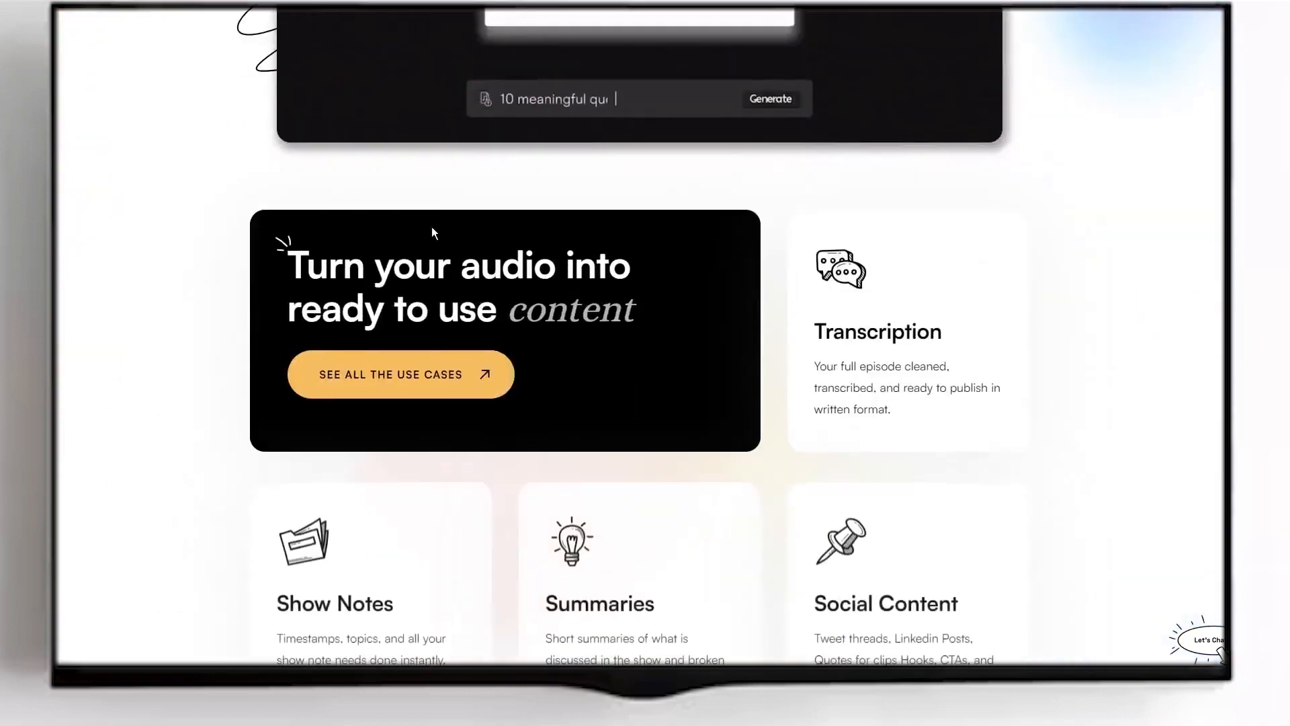
scroll(down, 3)
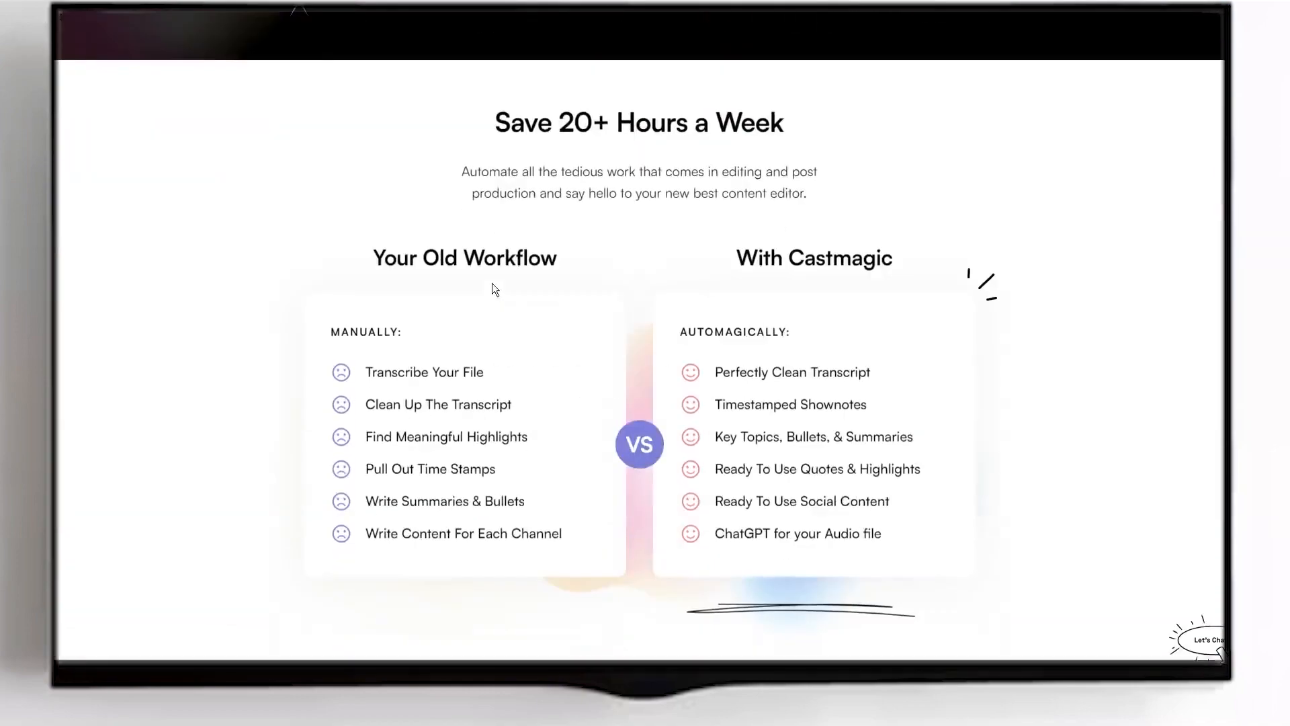
scroll(down, 3)
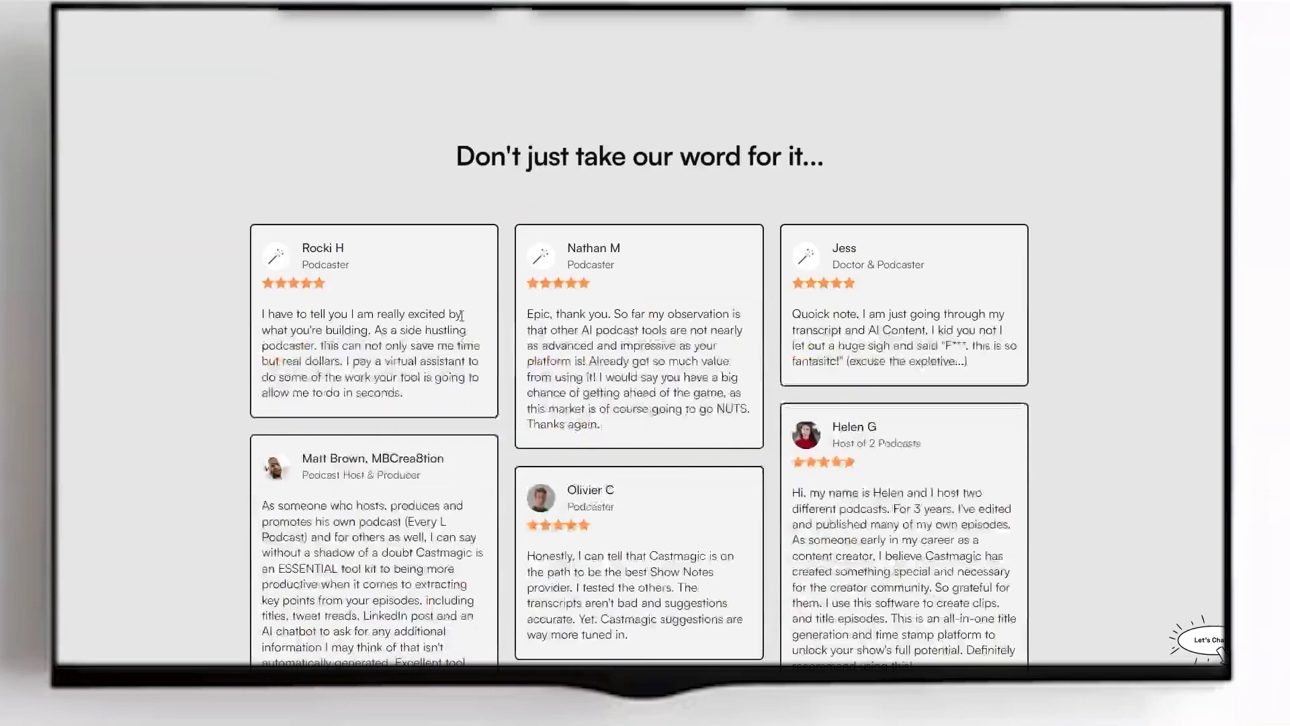
scroll(down, 3)
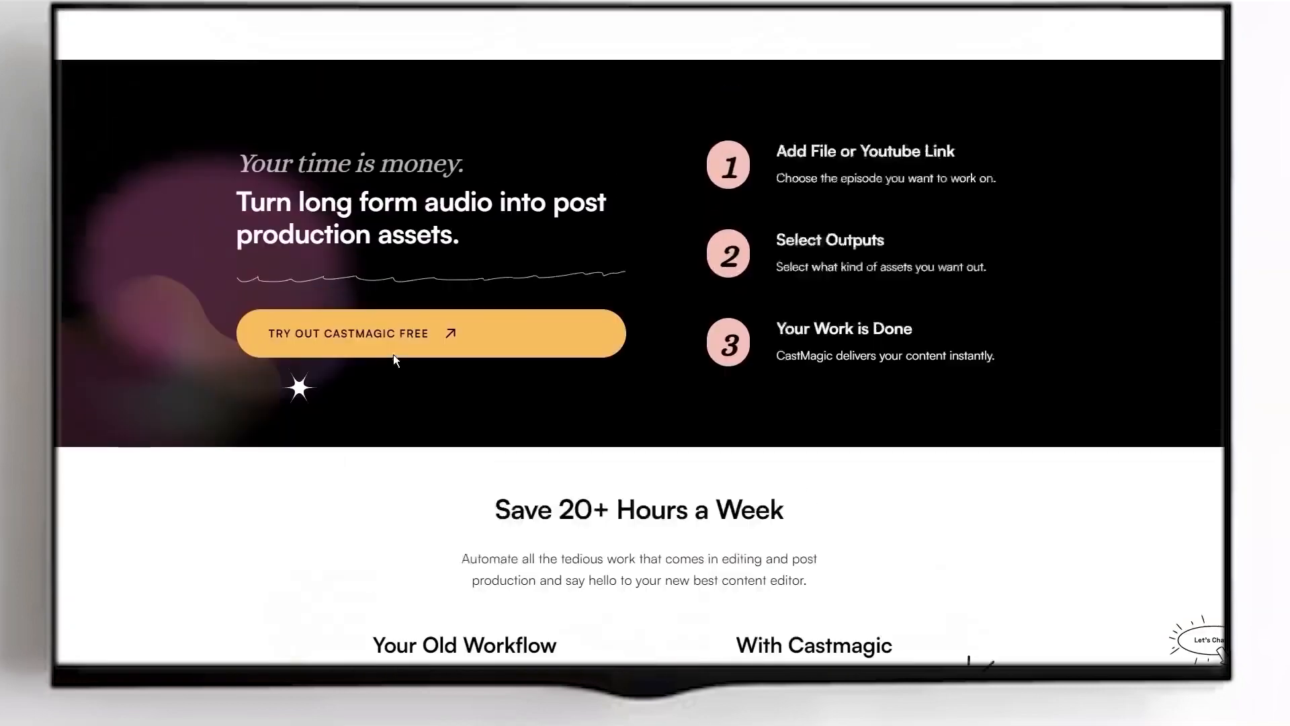
scroll(up, 3)
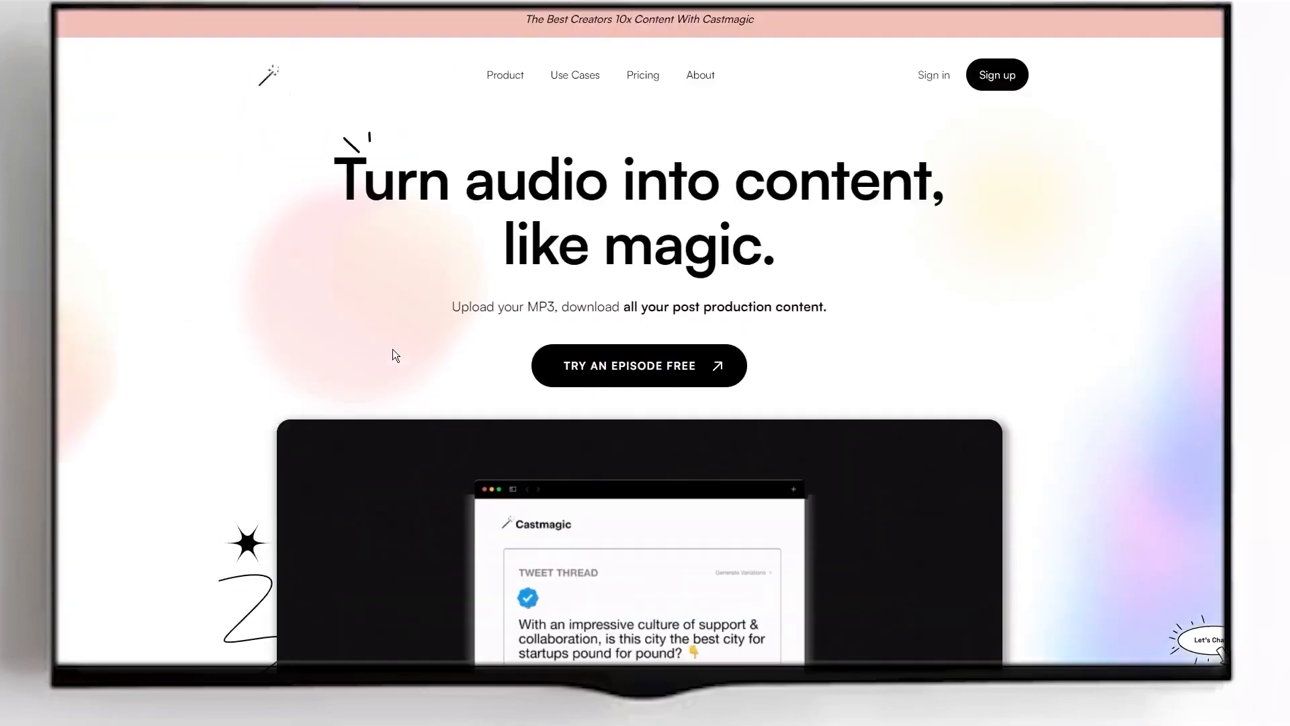
mouse_move(377, 212)
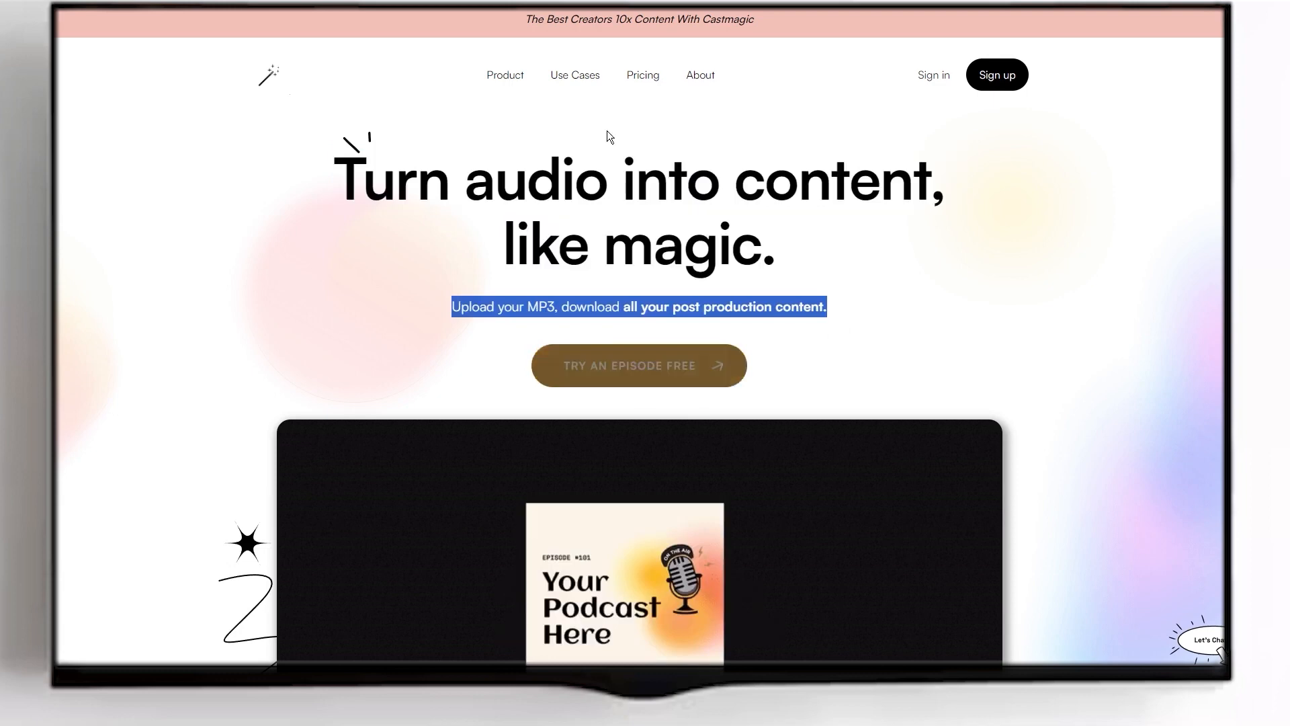
scroll(down, 3)
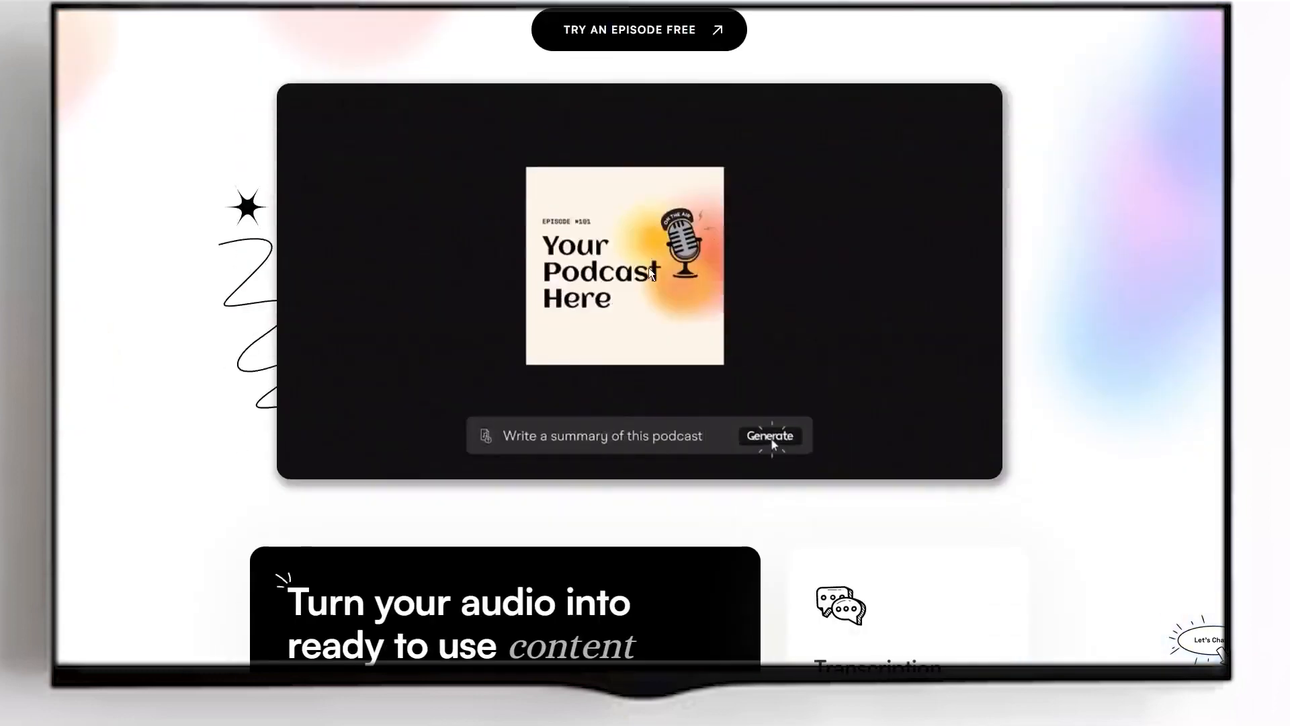
scroll(down, 3)
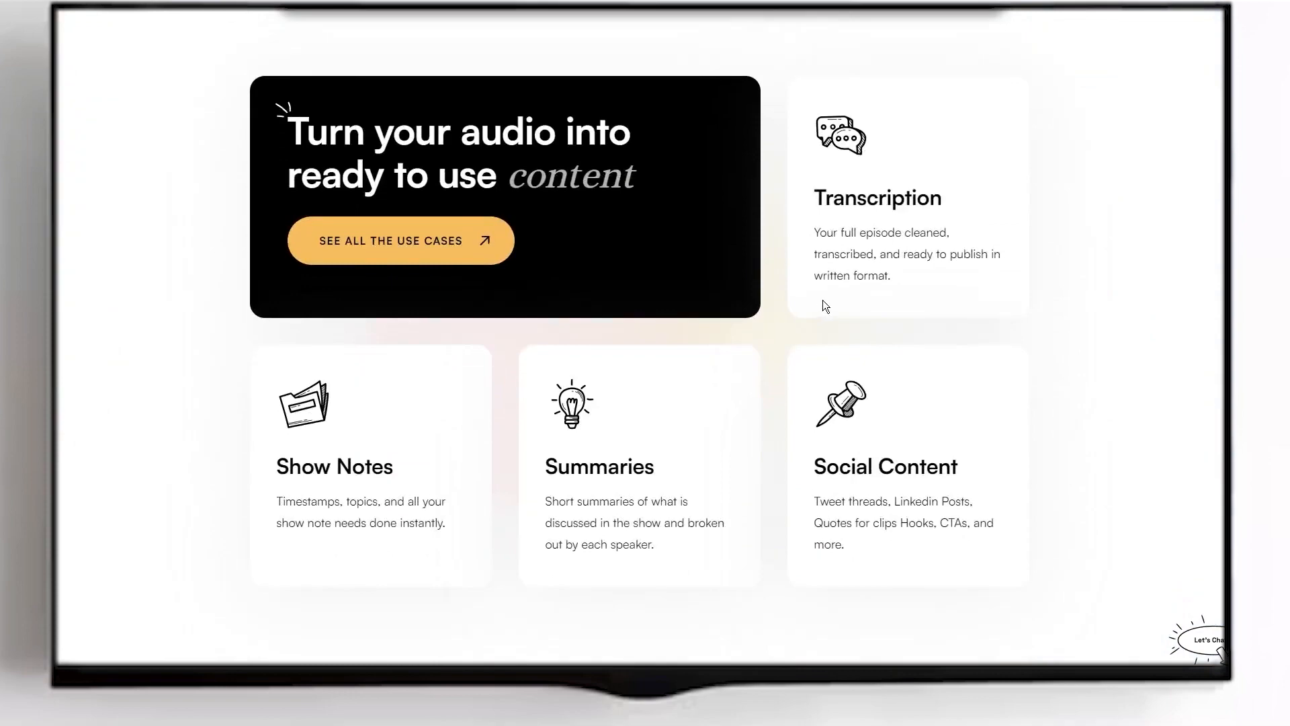
scroll(up, 3)
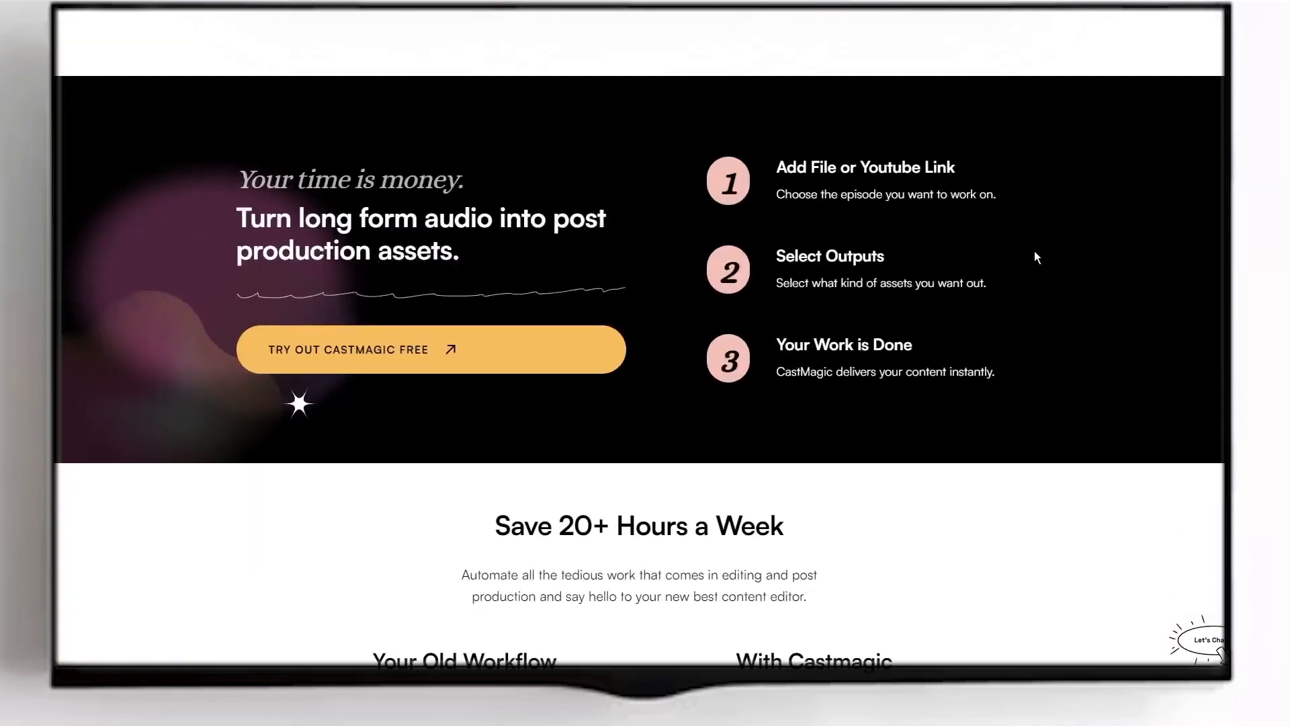
scroll(down, 3)
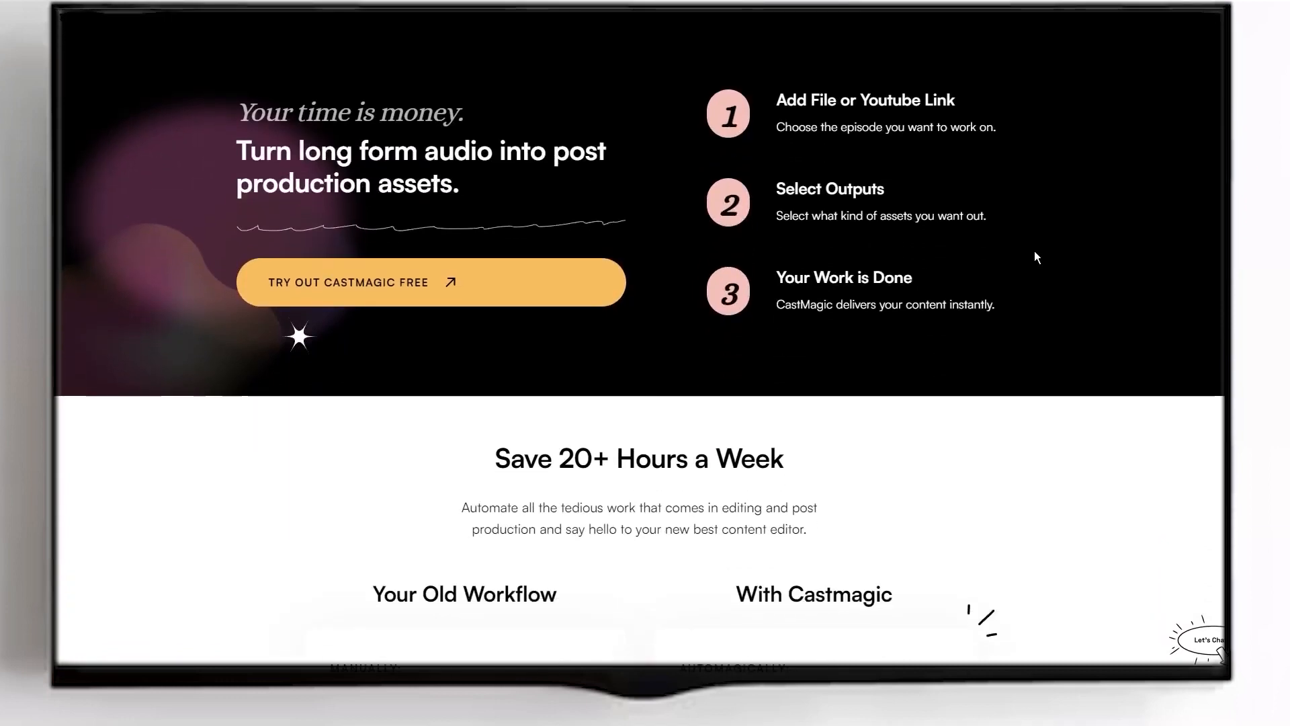
scroll(down, 3)
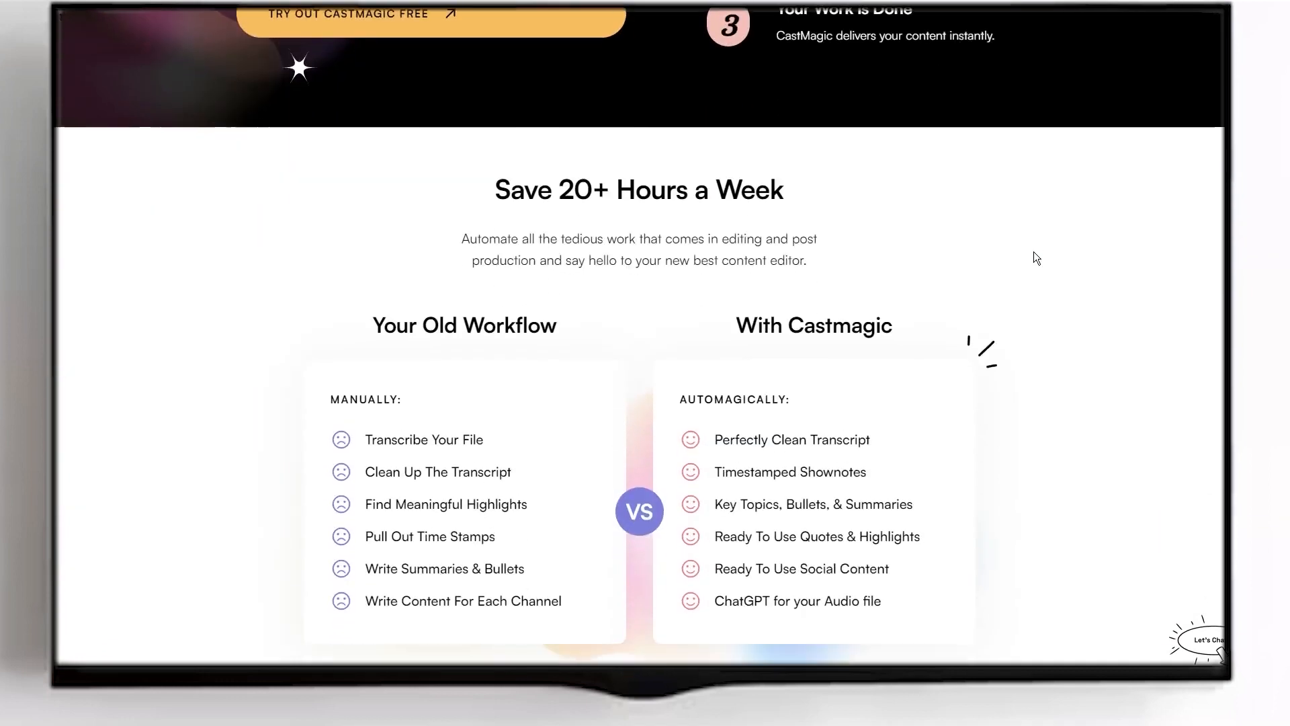
mouse_move(485, 198)
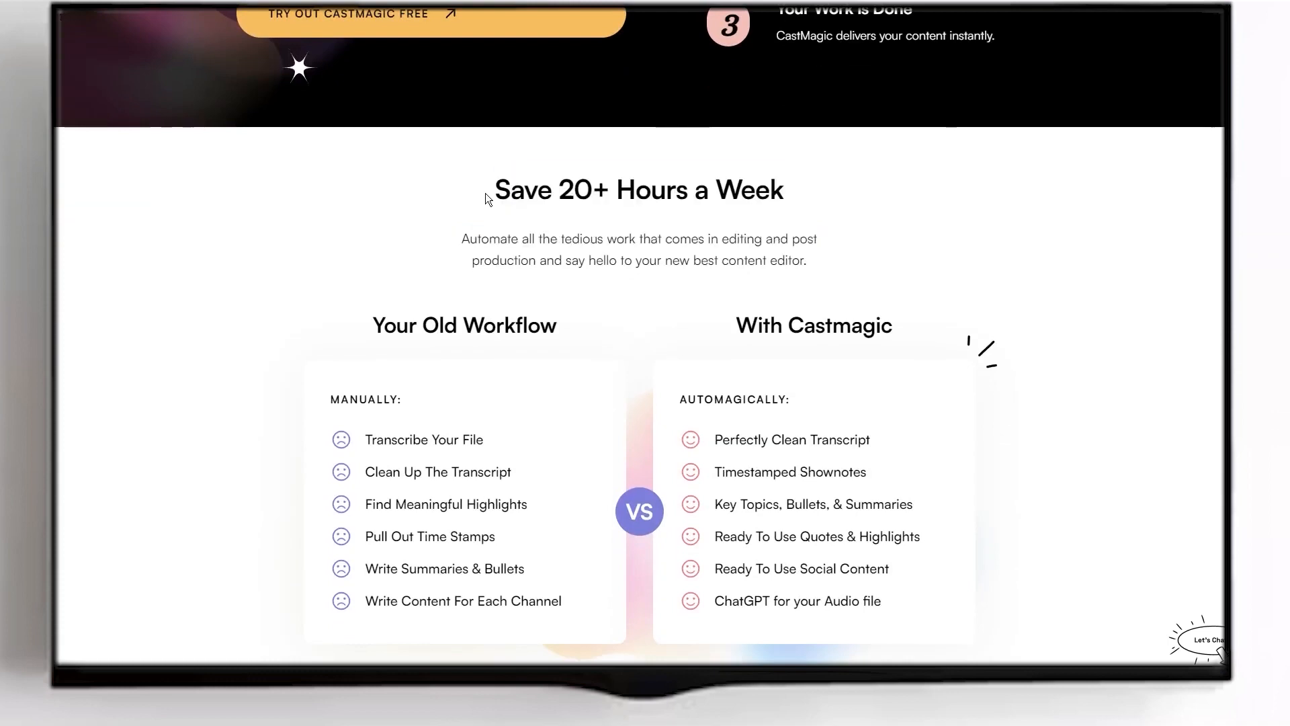
mouse_move(625, 259)
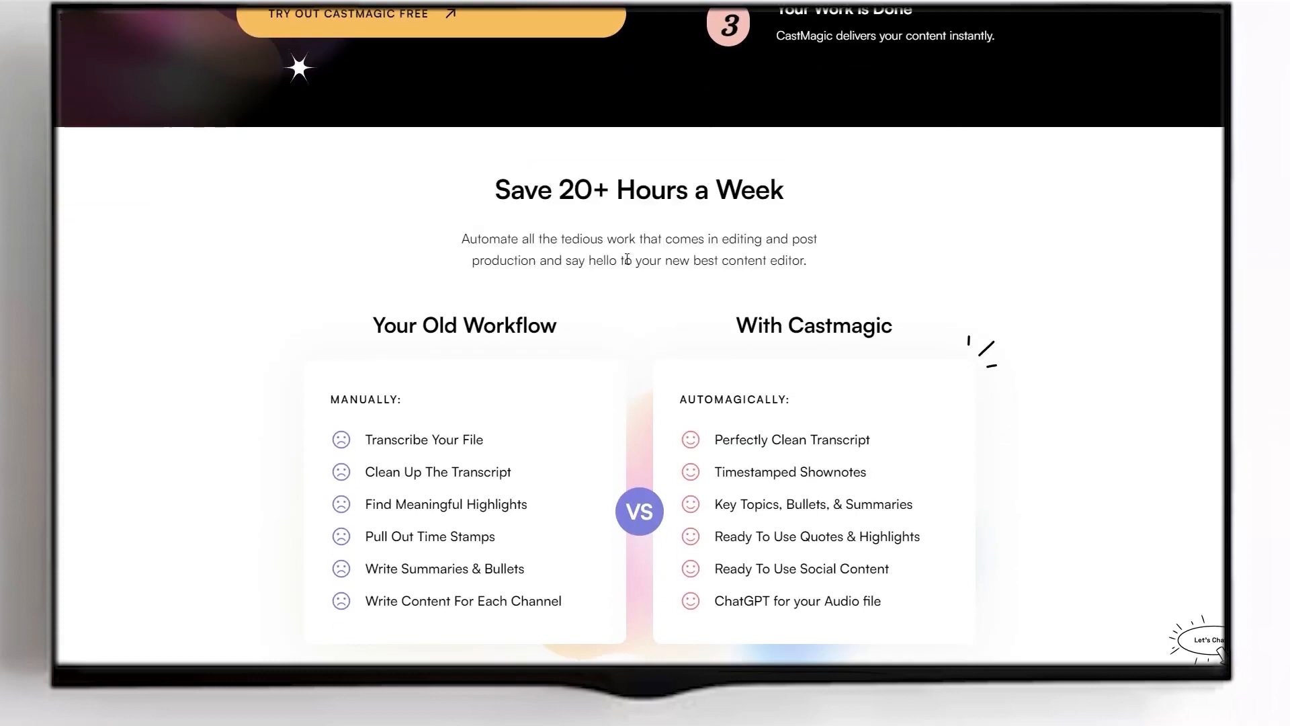
scroll(down, 3)
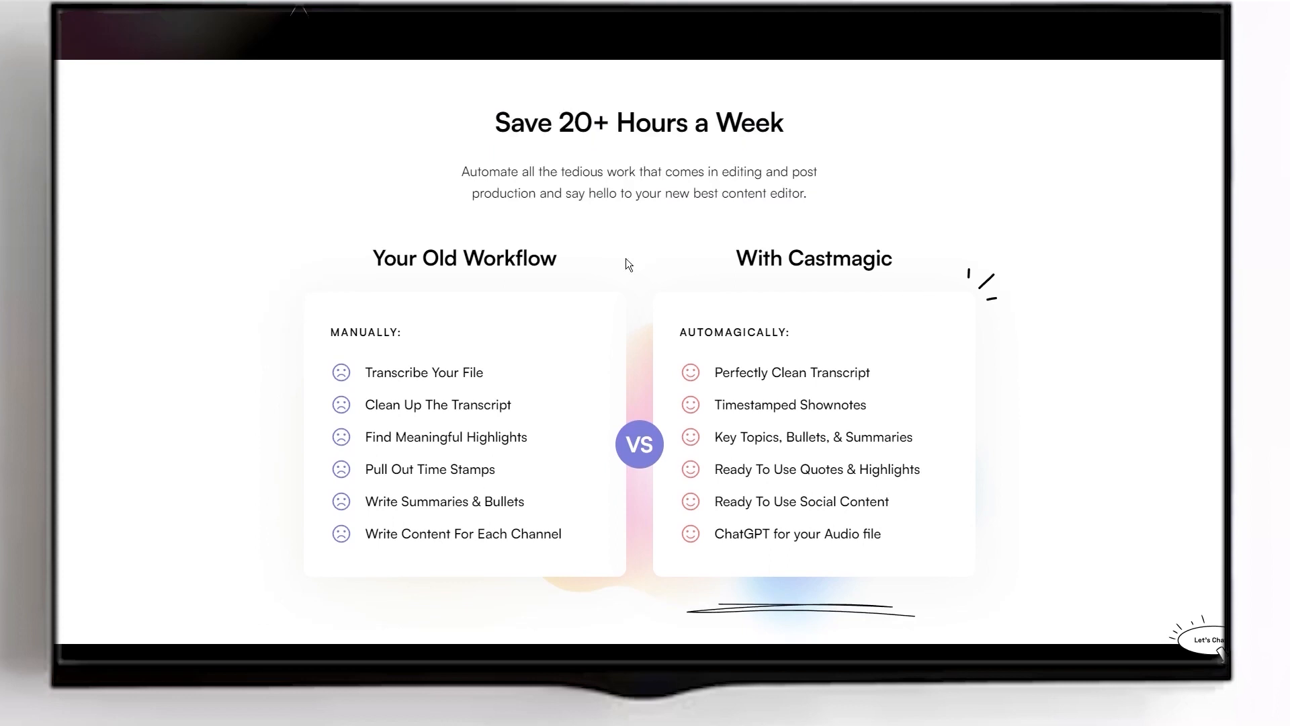
mouse_move(620, 261)
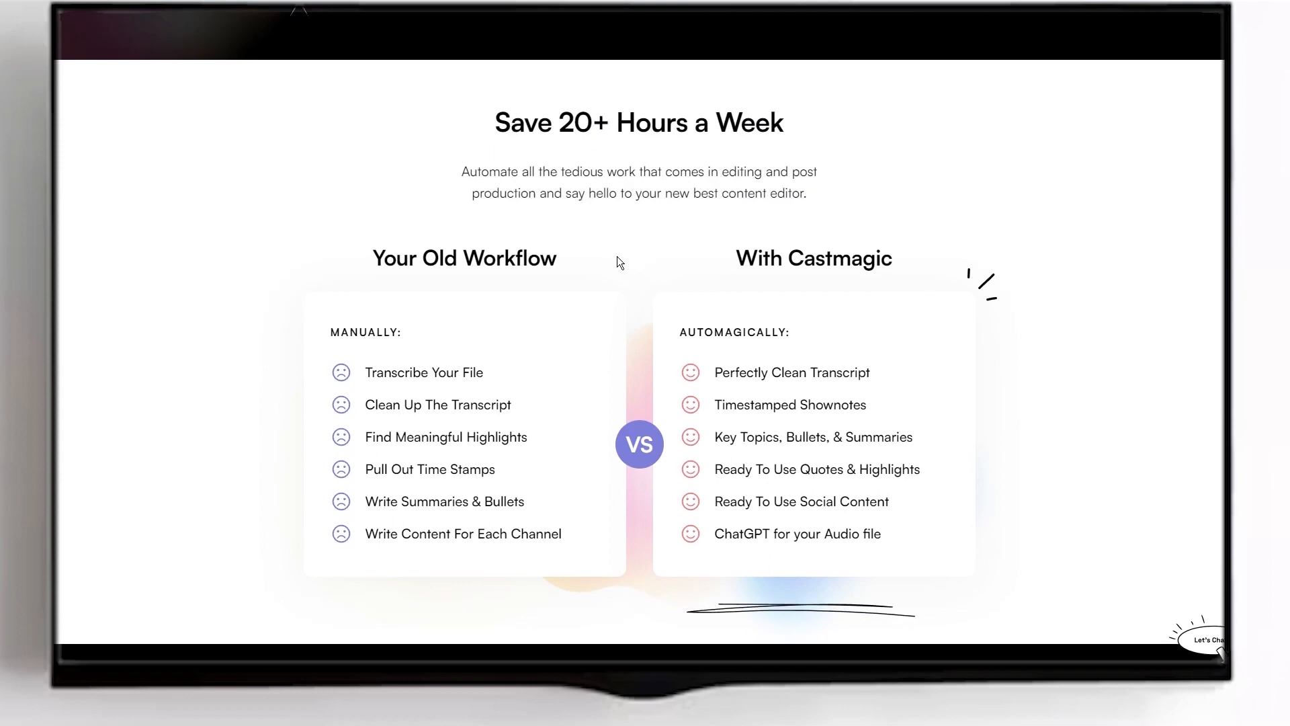
scroll(up, 3)
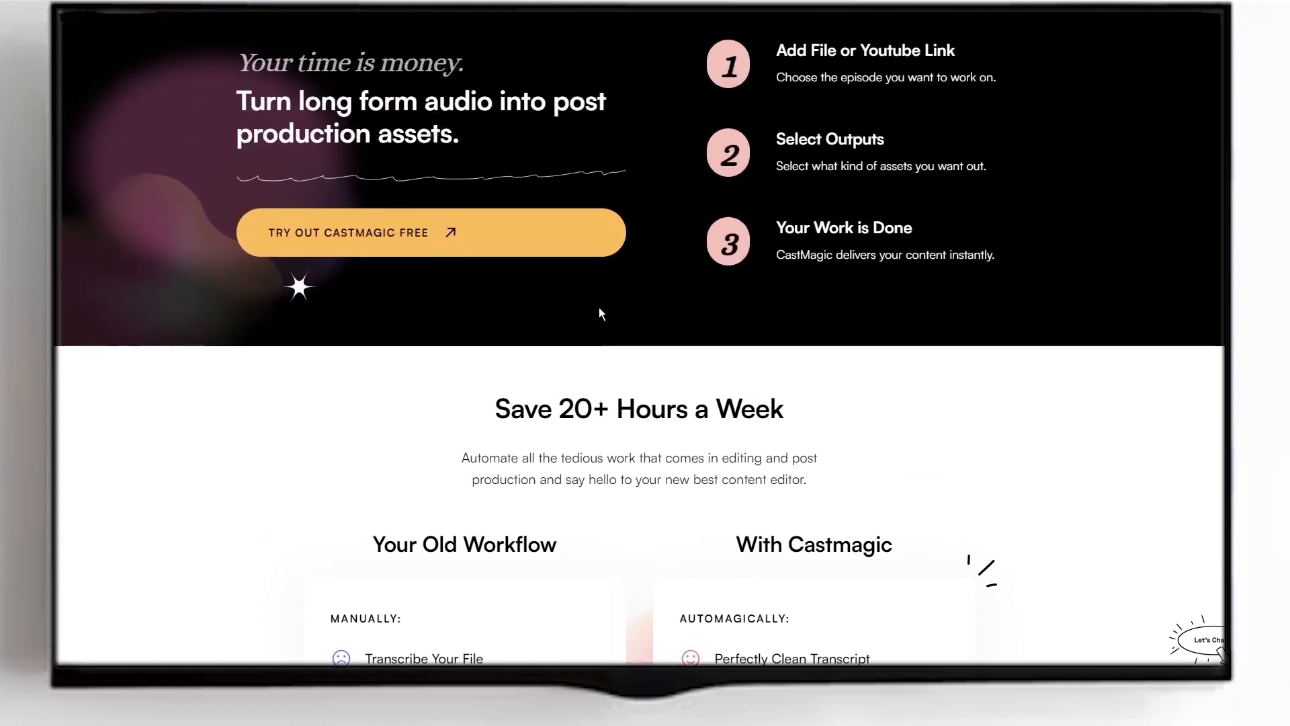
scroll(down, 3)
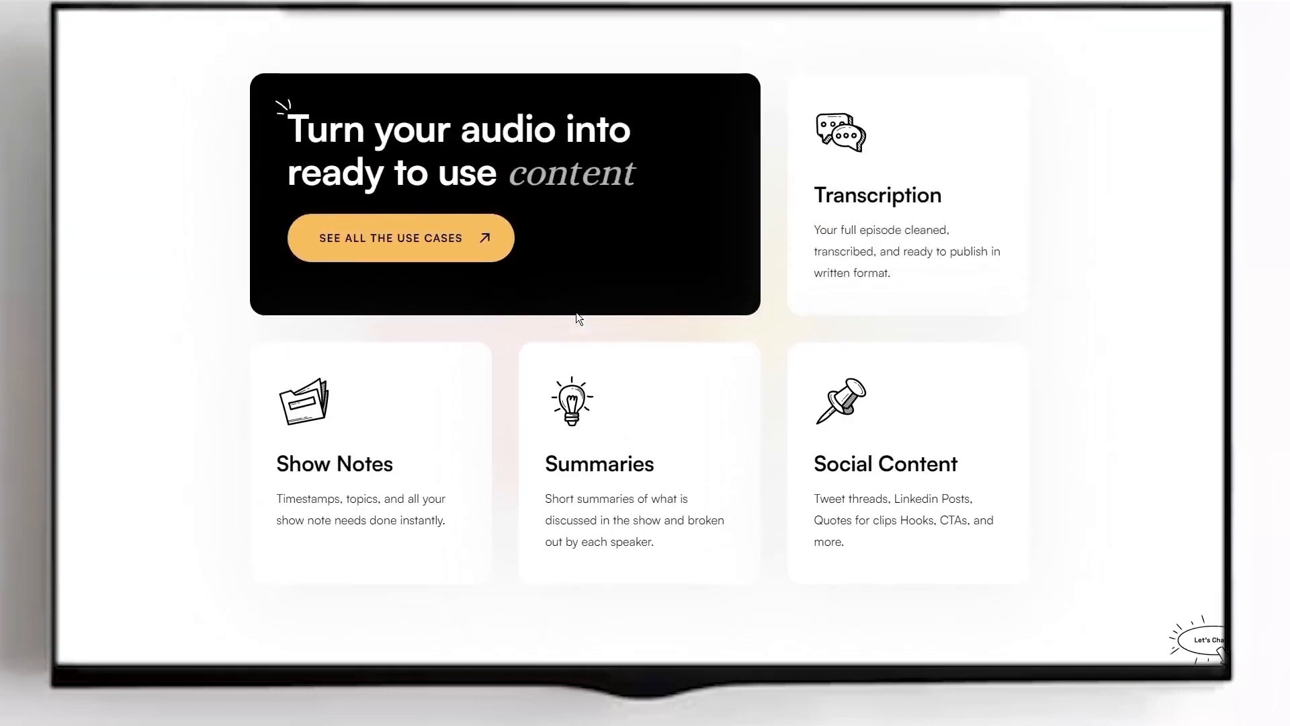
scroll(up, 3)
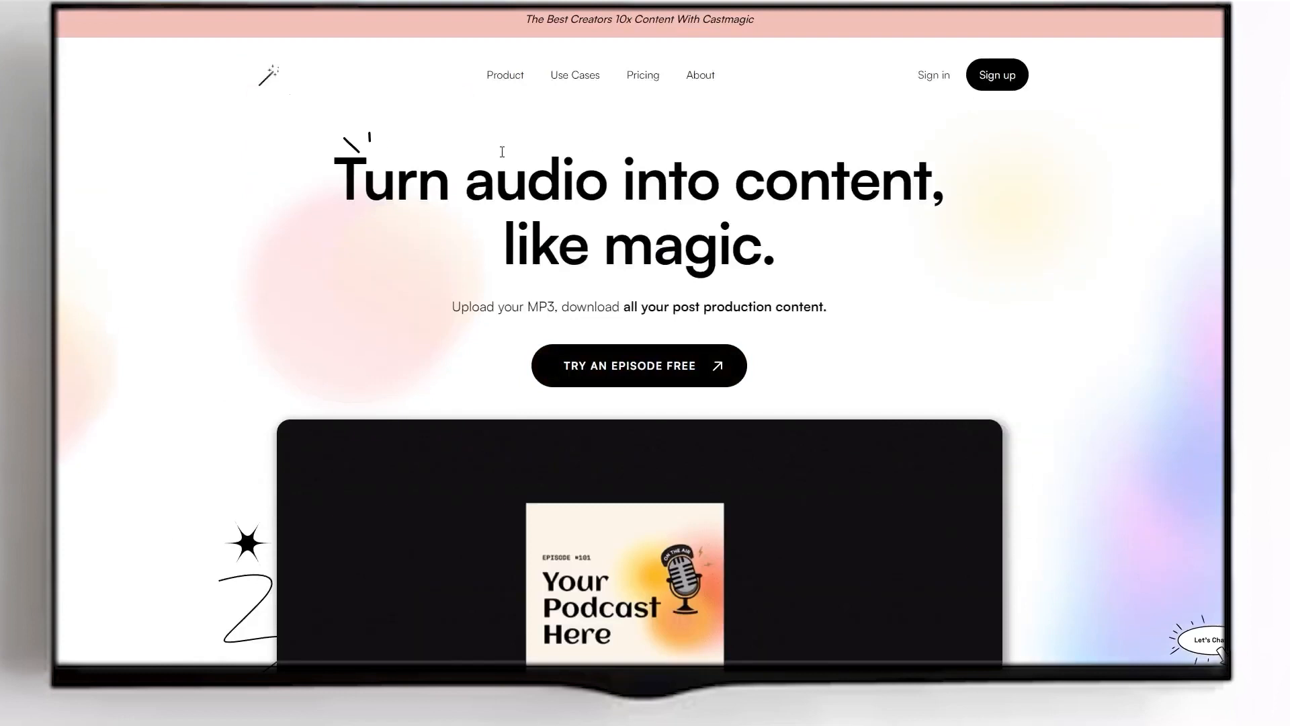
mouse_move(507, 89)
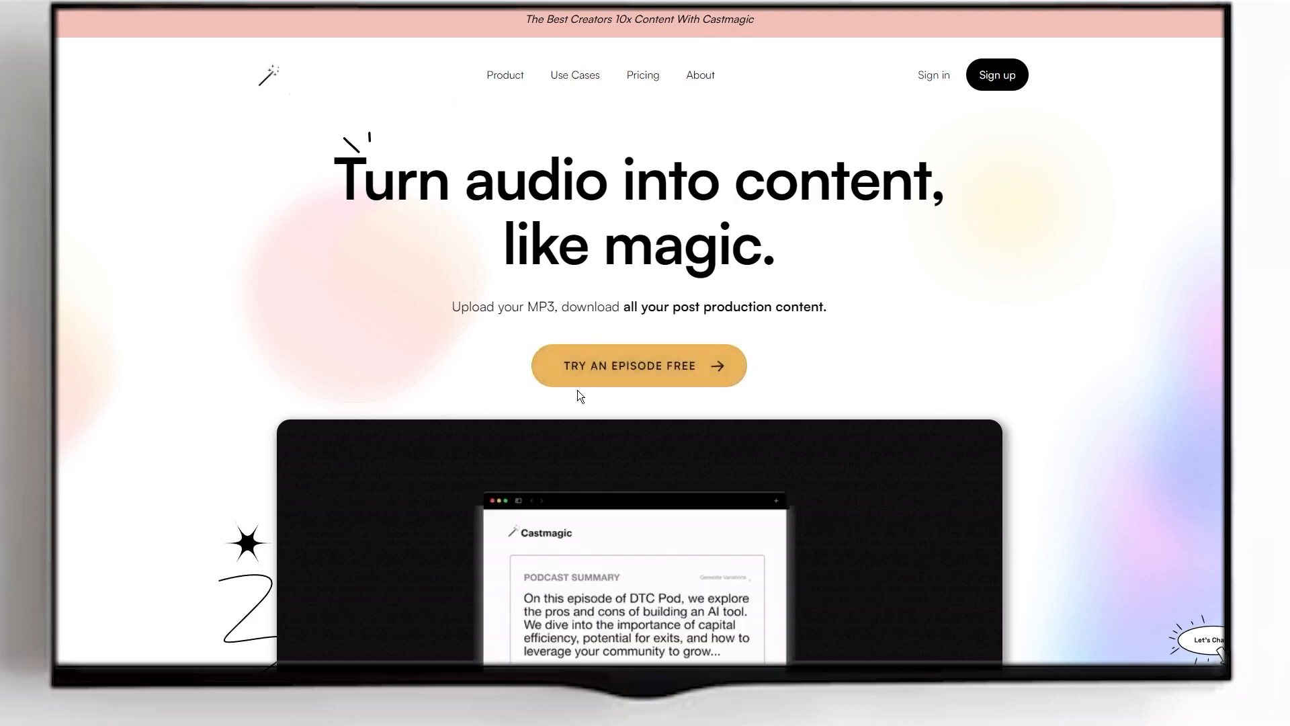
scroll(down, 3)
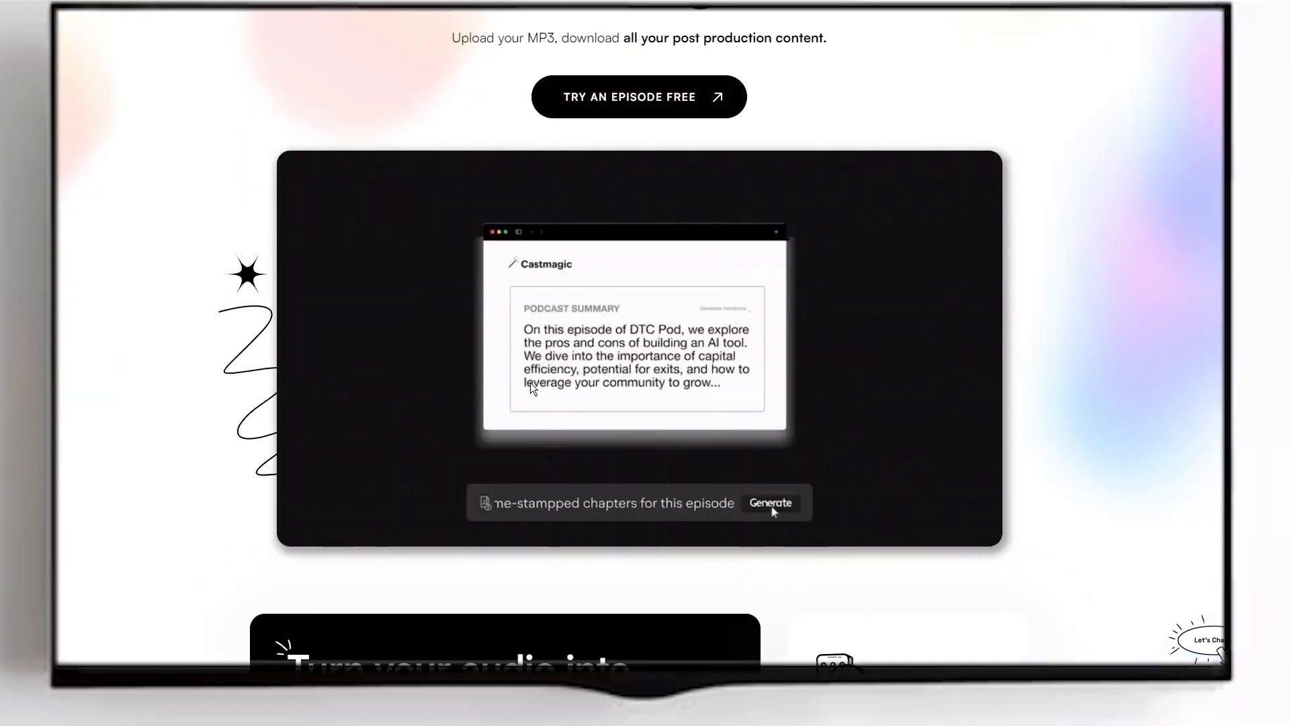
scroll(down, 3)
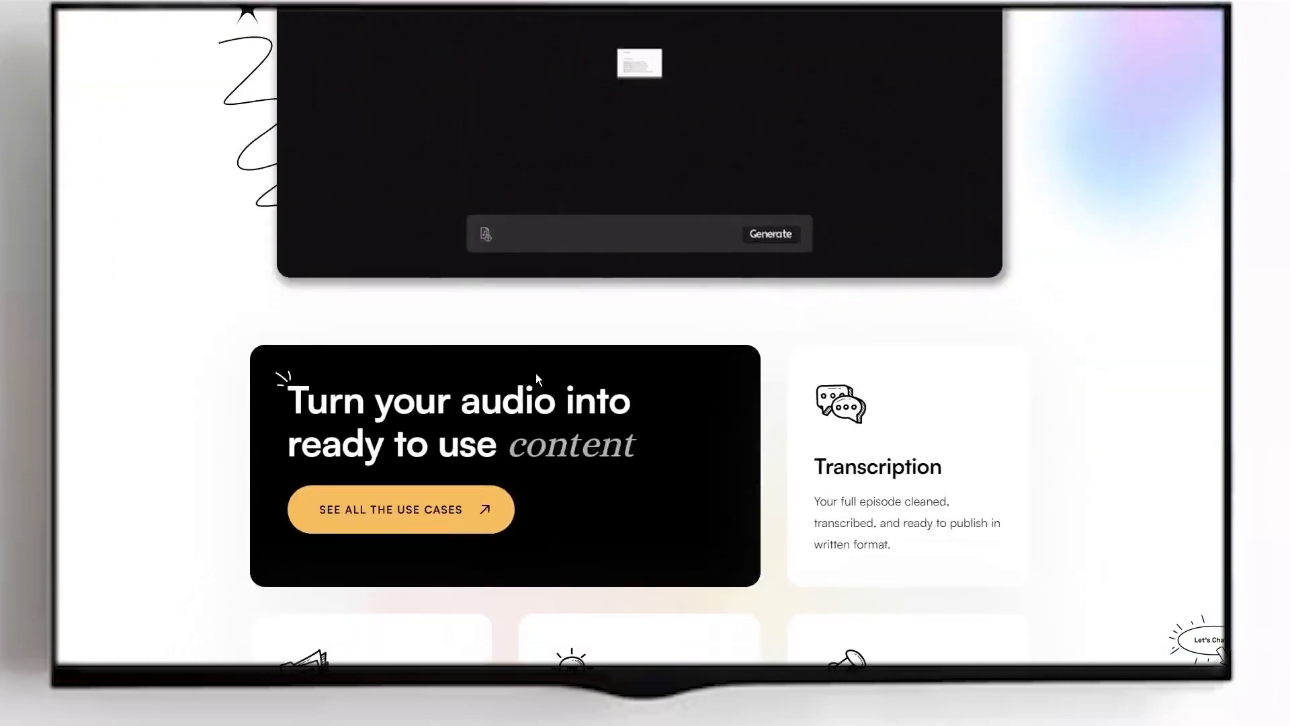
scroll(down, 3)
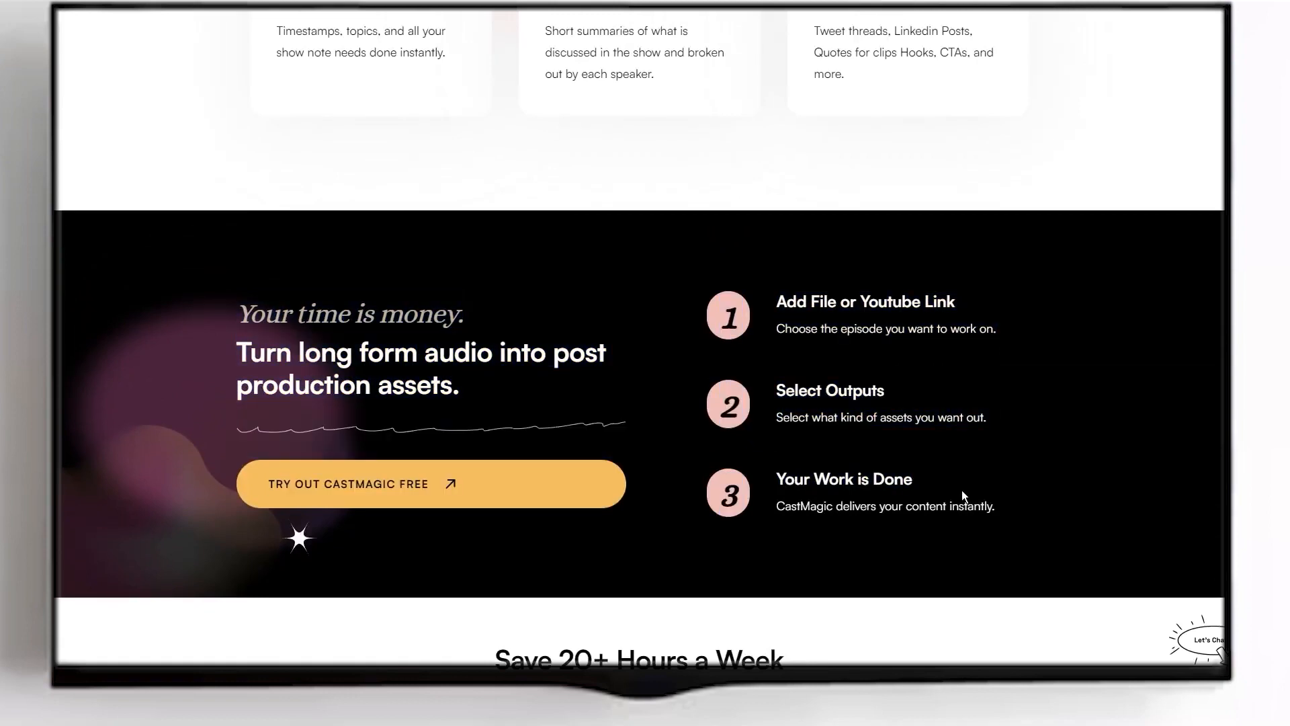
mouse_move(976, 481)
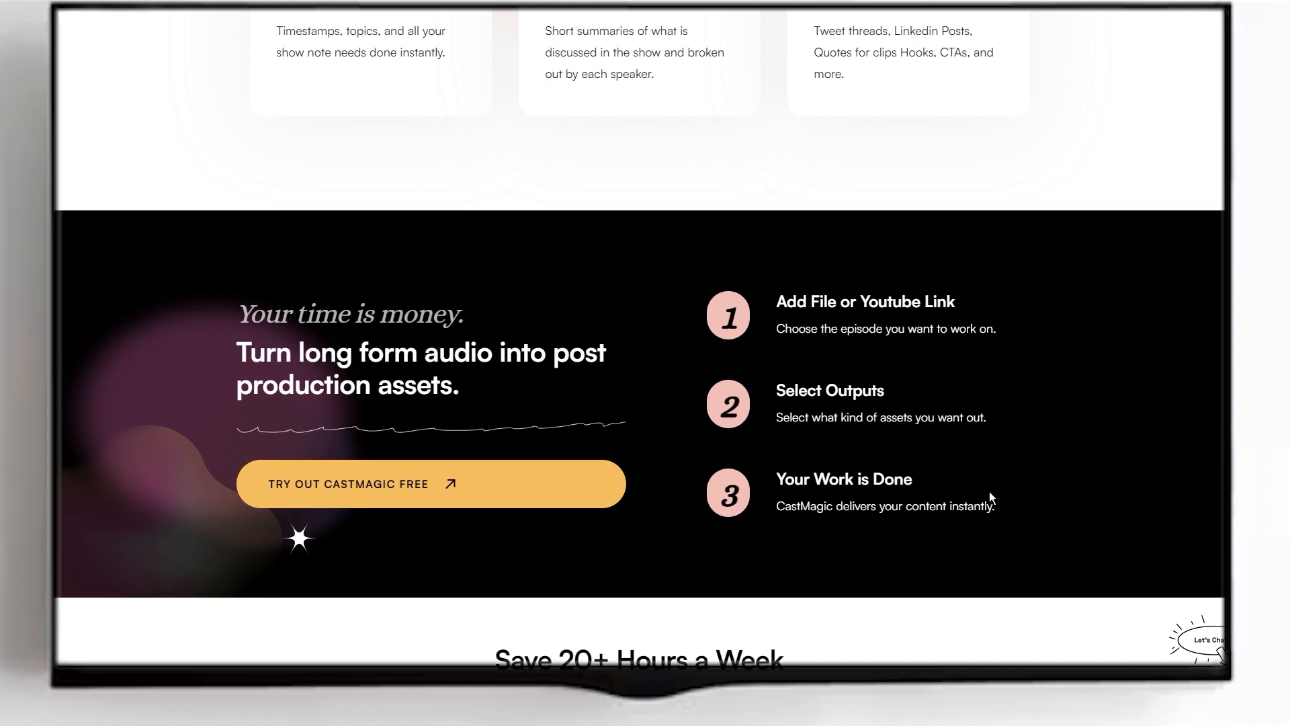
mouse_move(984, 484)
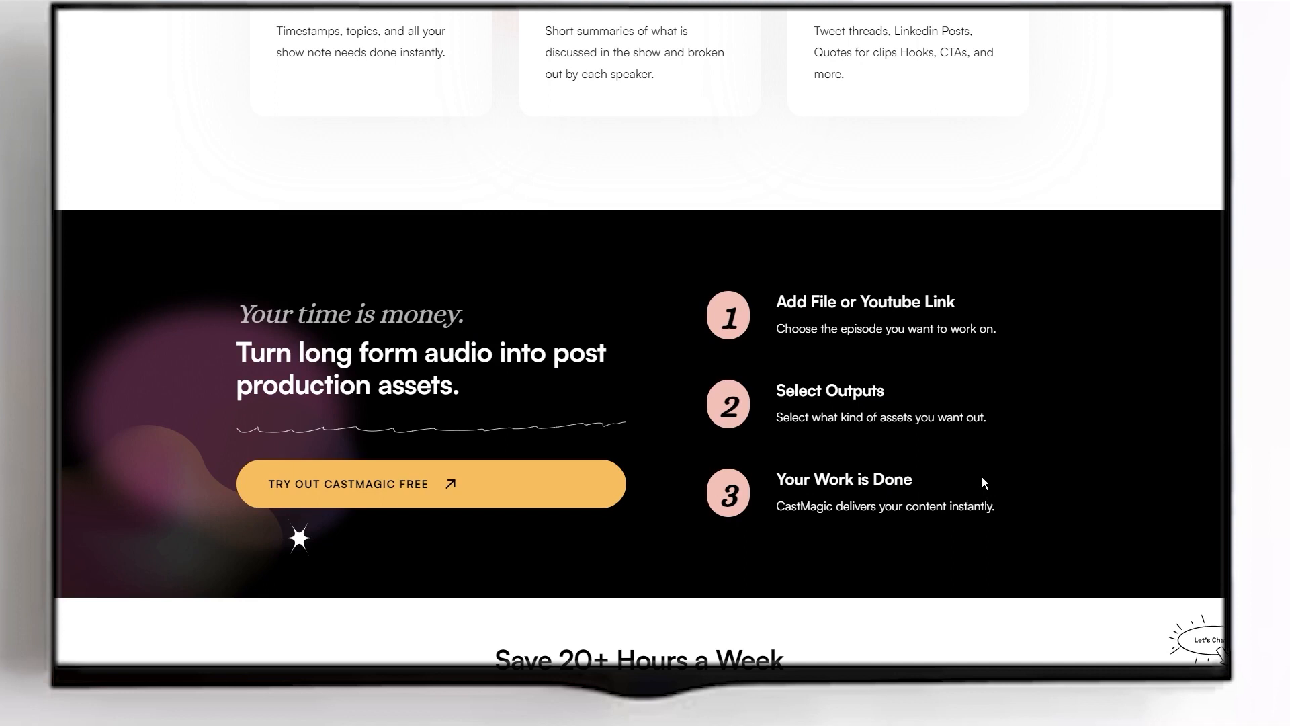
scroll(down, 3)
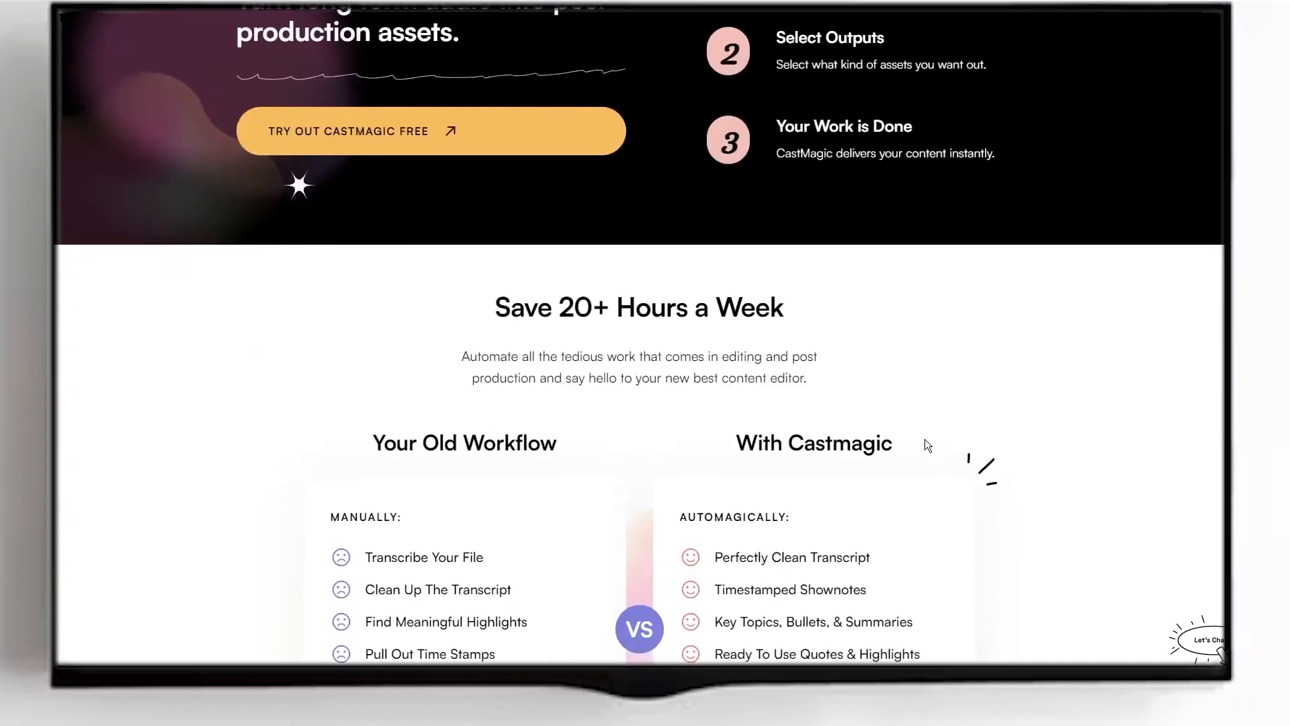
scroll(down, 3)
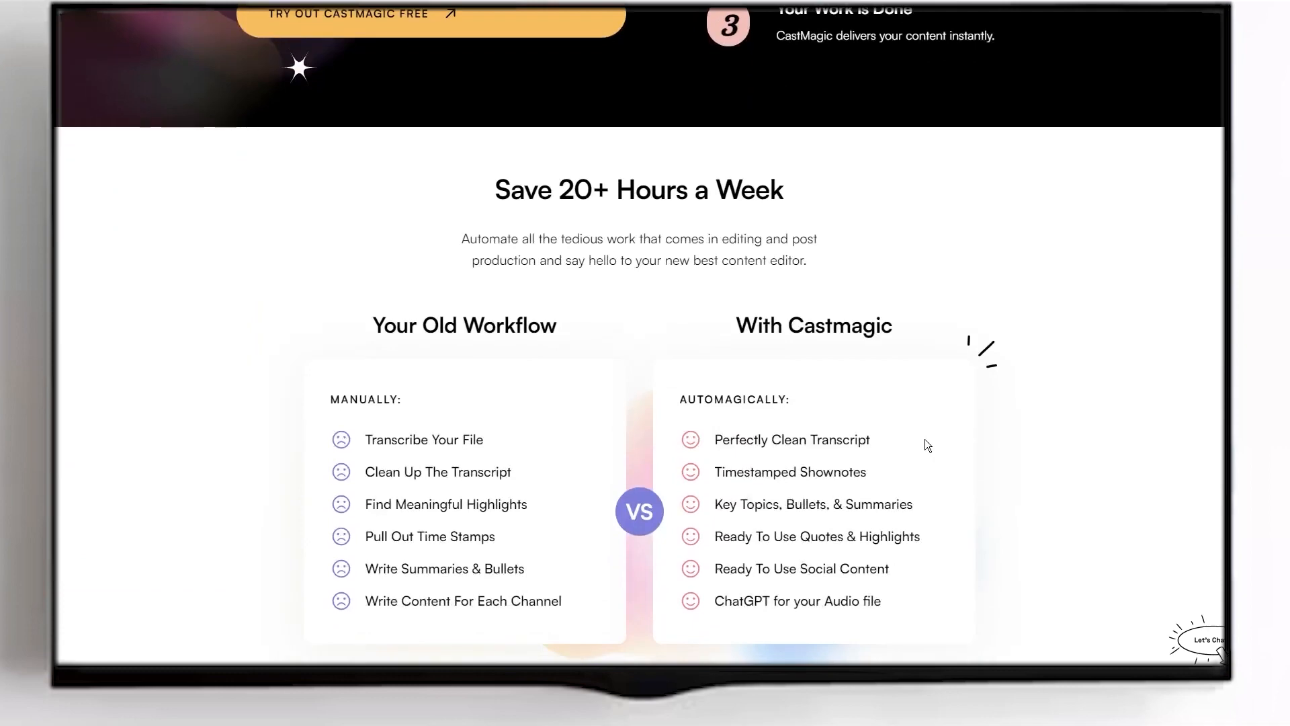
scroll(down, 3)
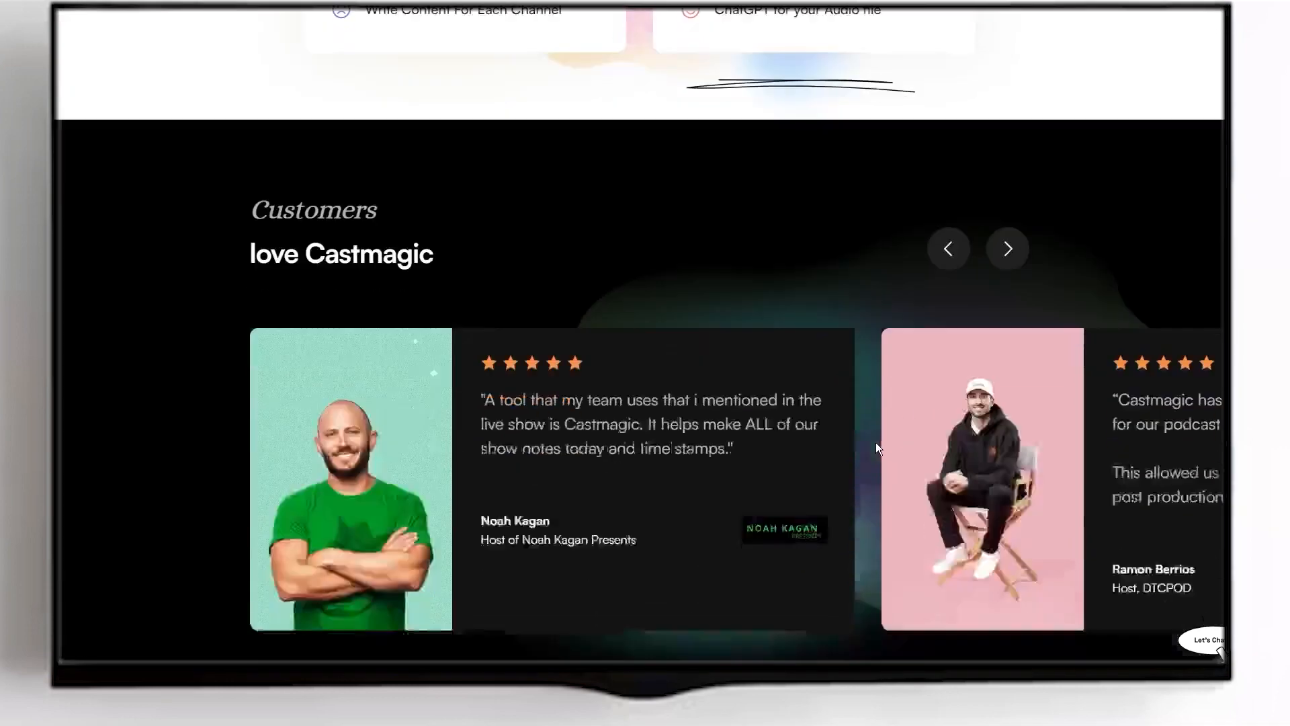
scroll(down, 3)
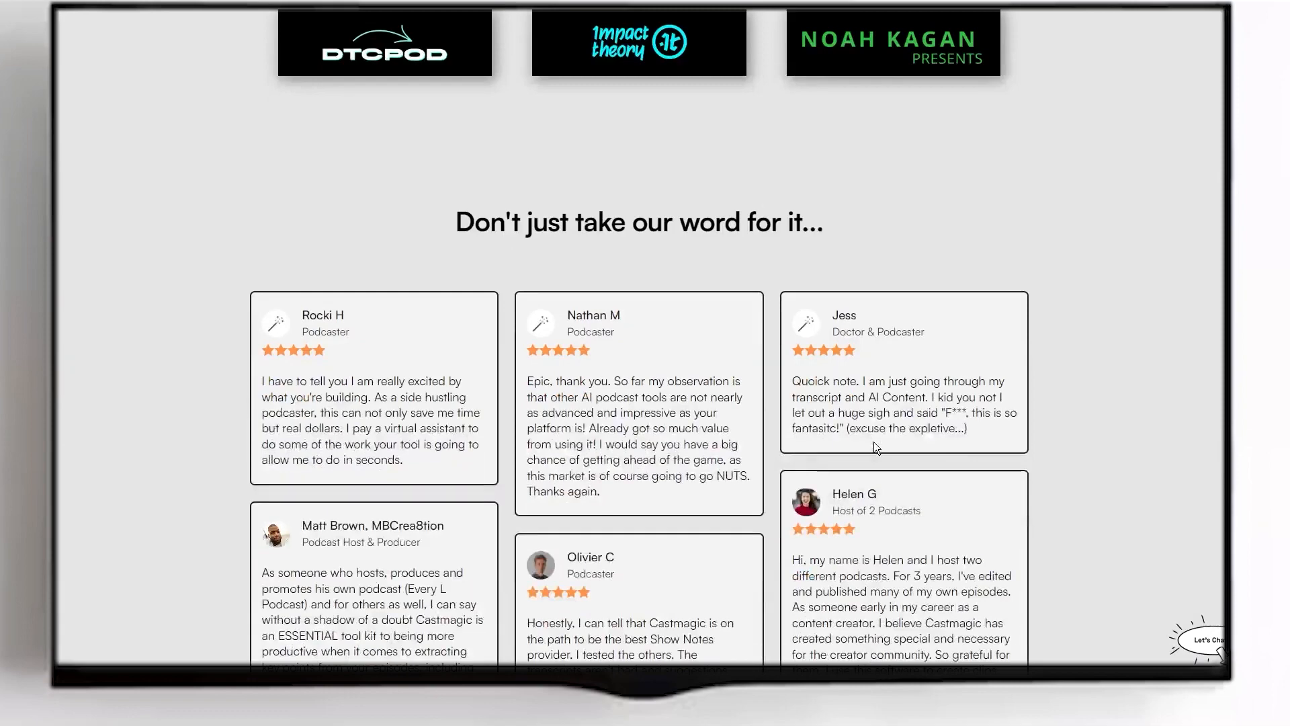
scroll(down, 3)
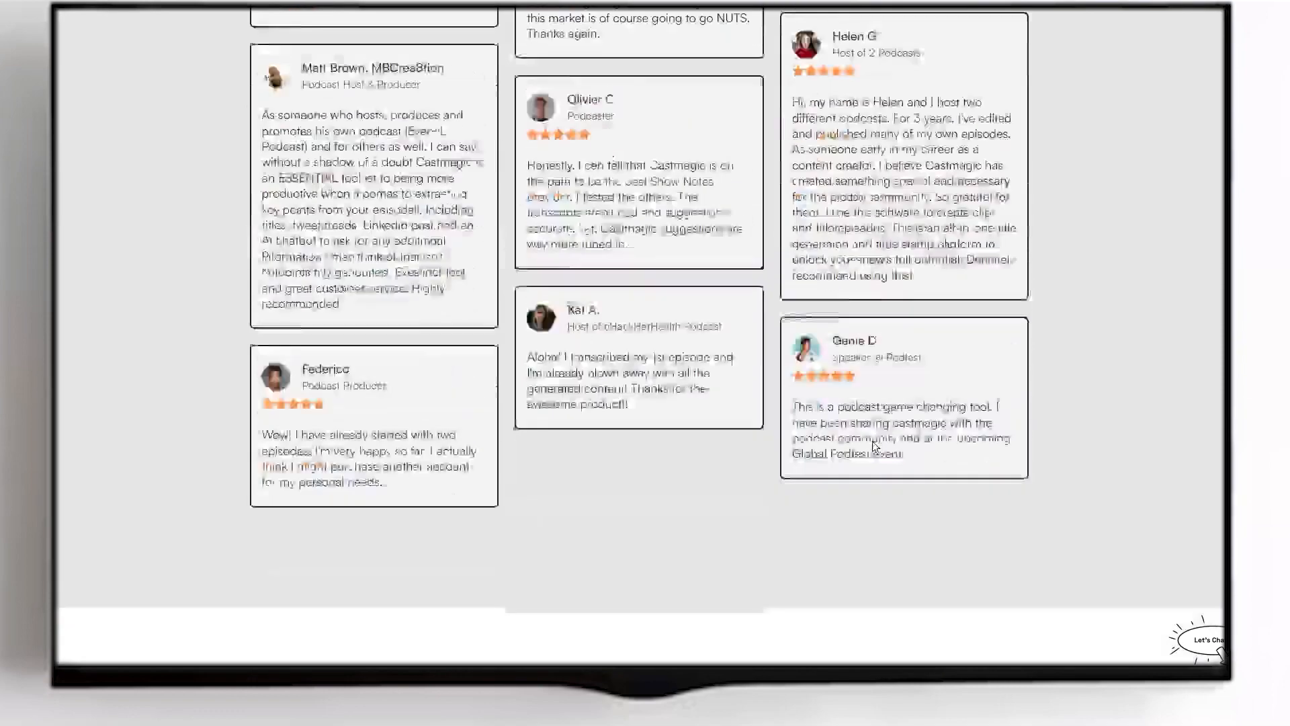
scroll(down, 3)
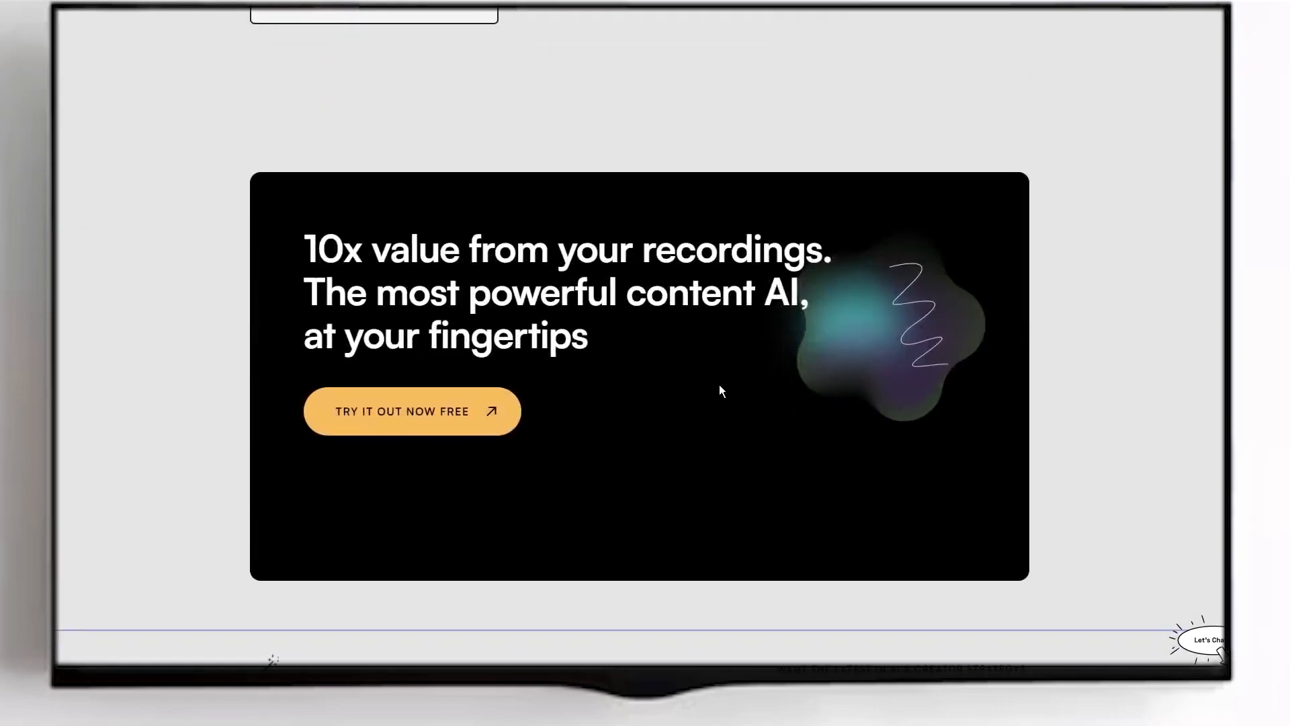
scroll(down, 3)
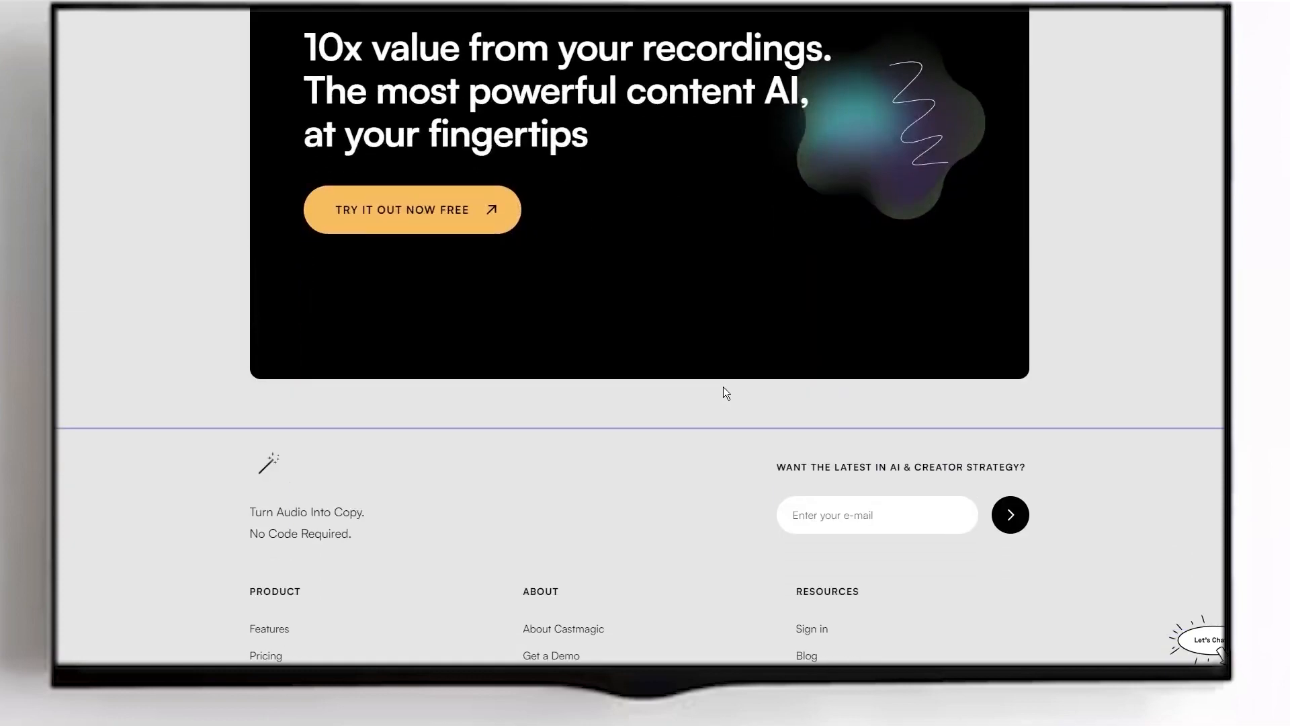
scroll(up, 3)
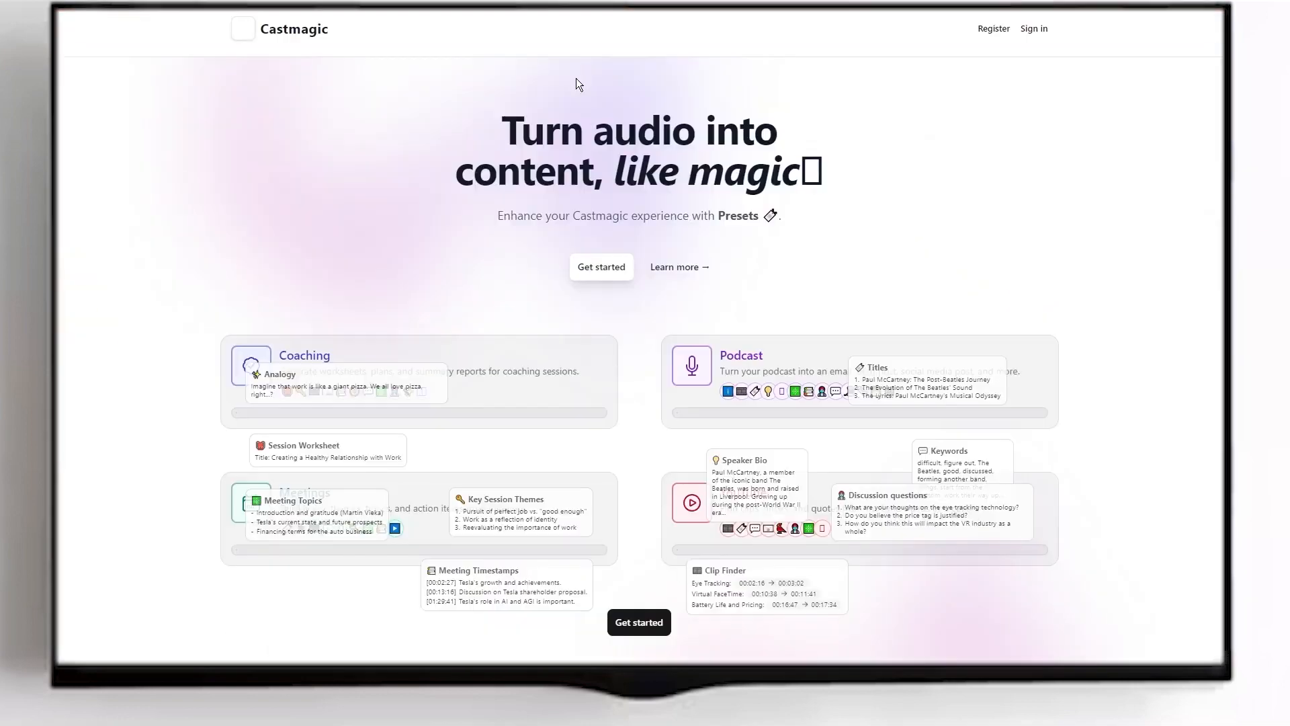
Step: Scroll the Presets page down to the Coaching, Podcast, Meetings and YouTube cards
scroll(down, 3)
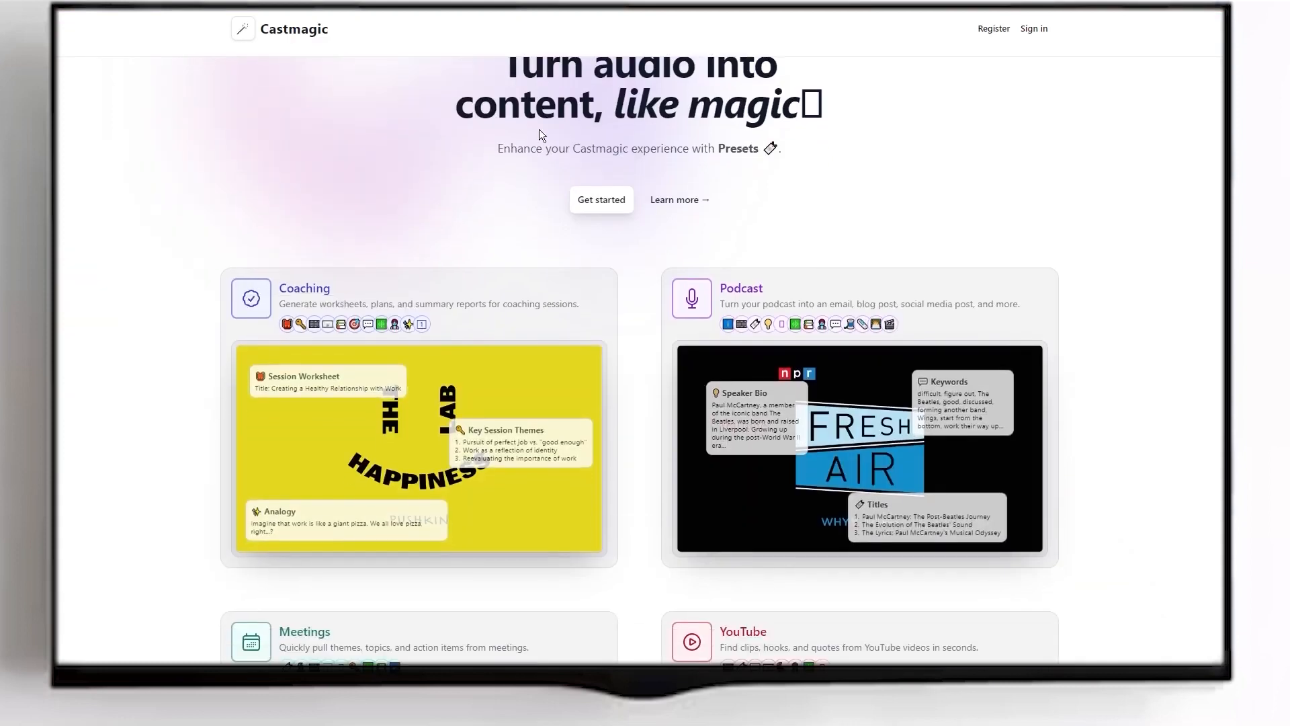
scroll(down, 3)
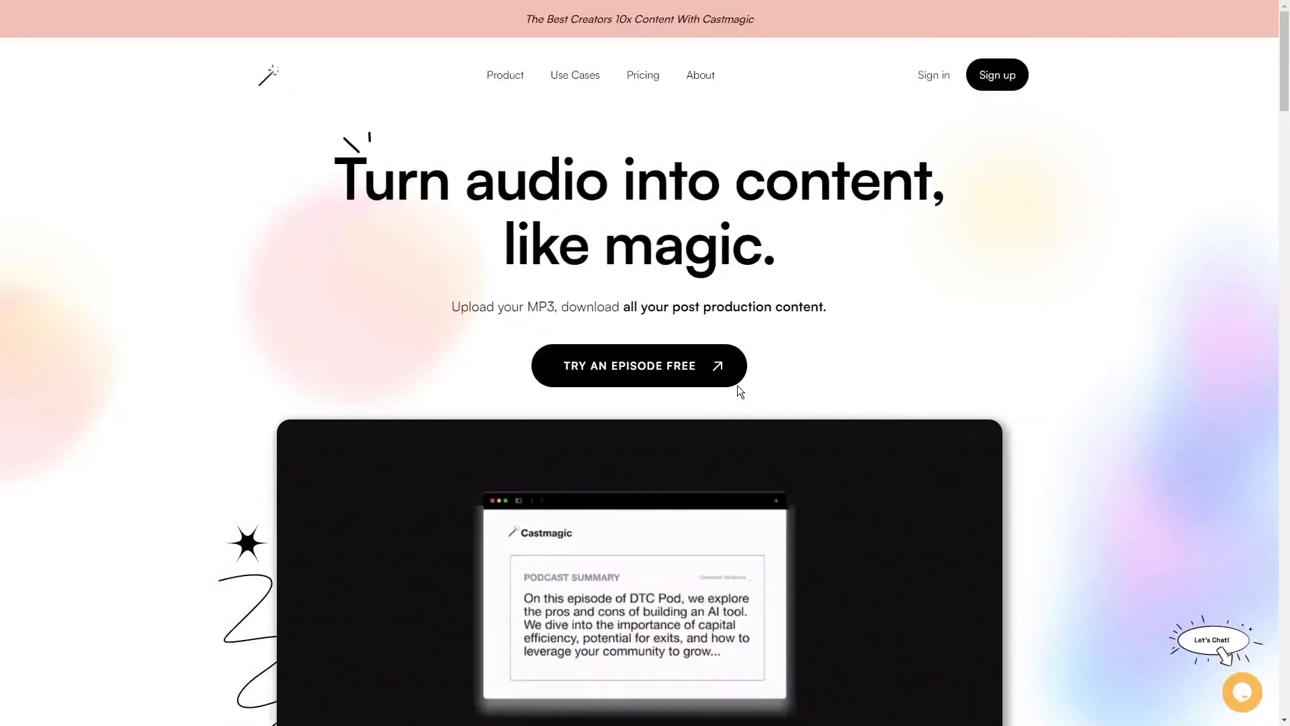
mouse_move(745, 390)
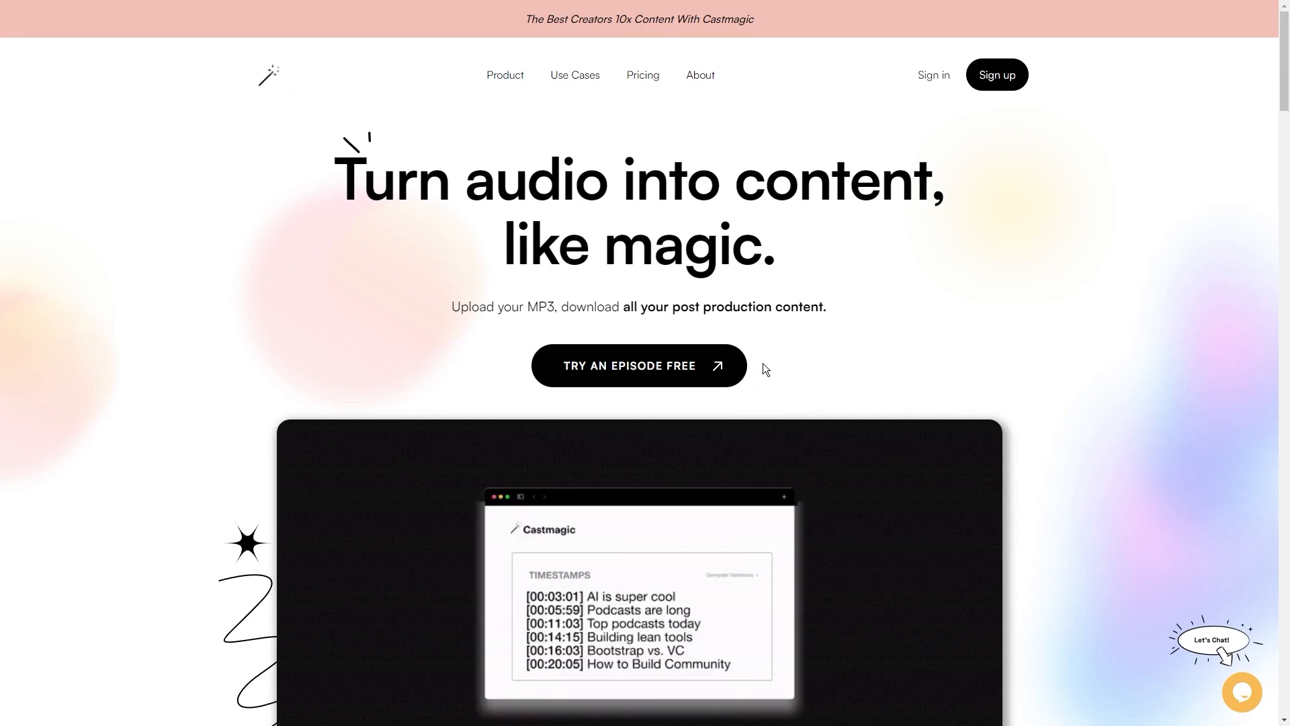
mouse_move(712, 329)
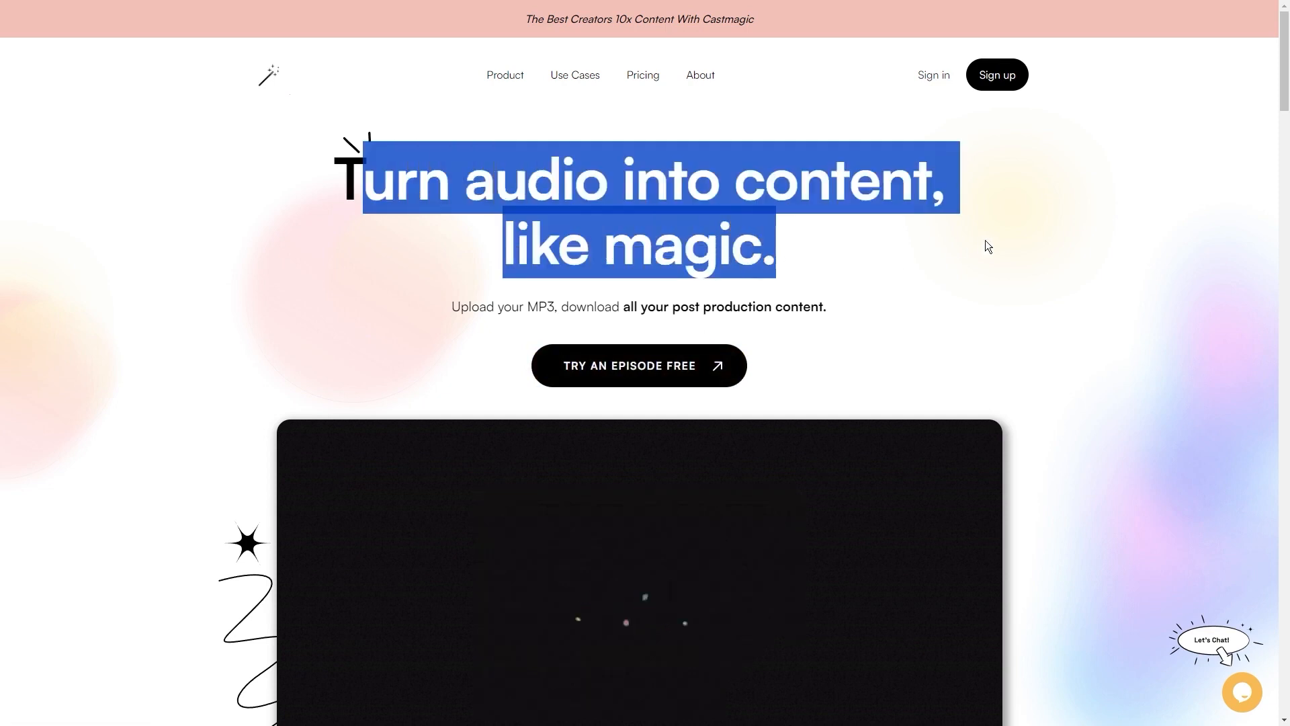
Step: Open the Sign up registration form from the Castmagic homepage
click(996, 74)
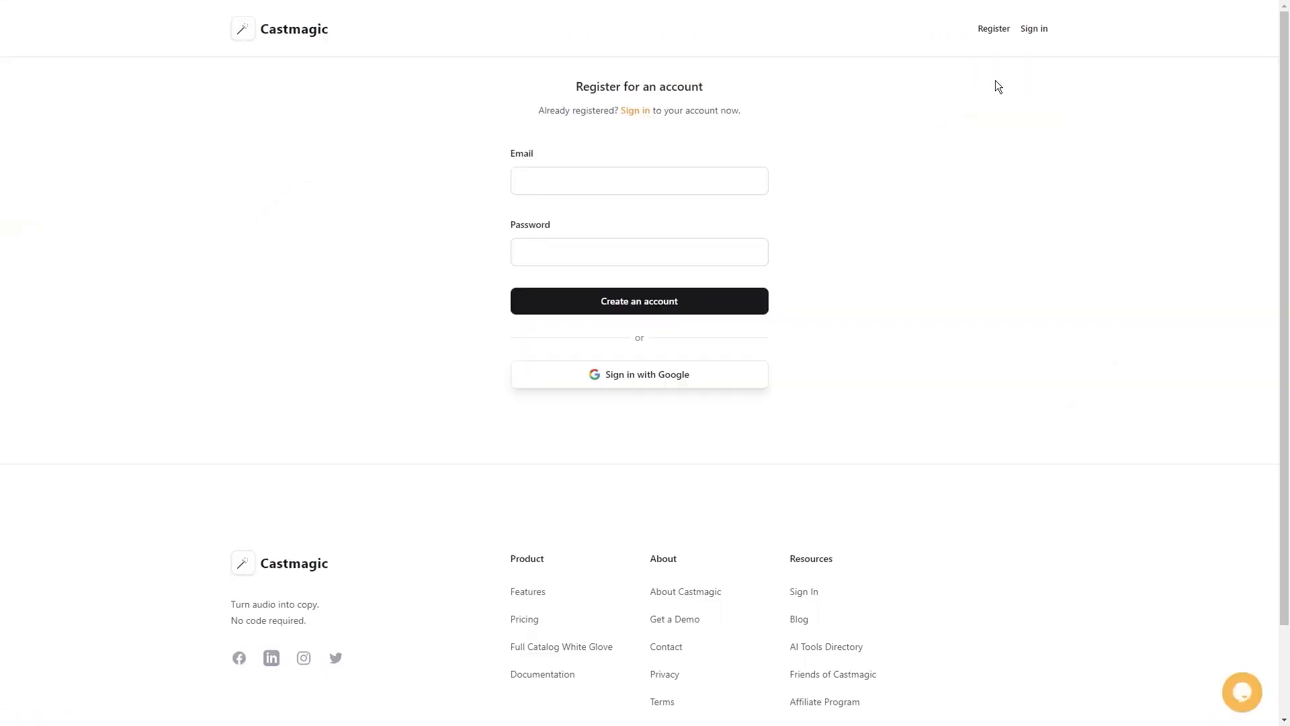
mouse_move(579, 91)
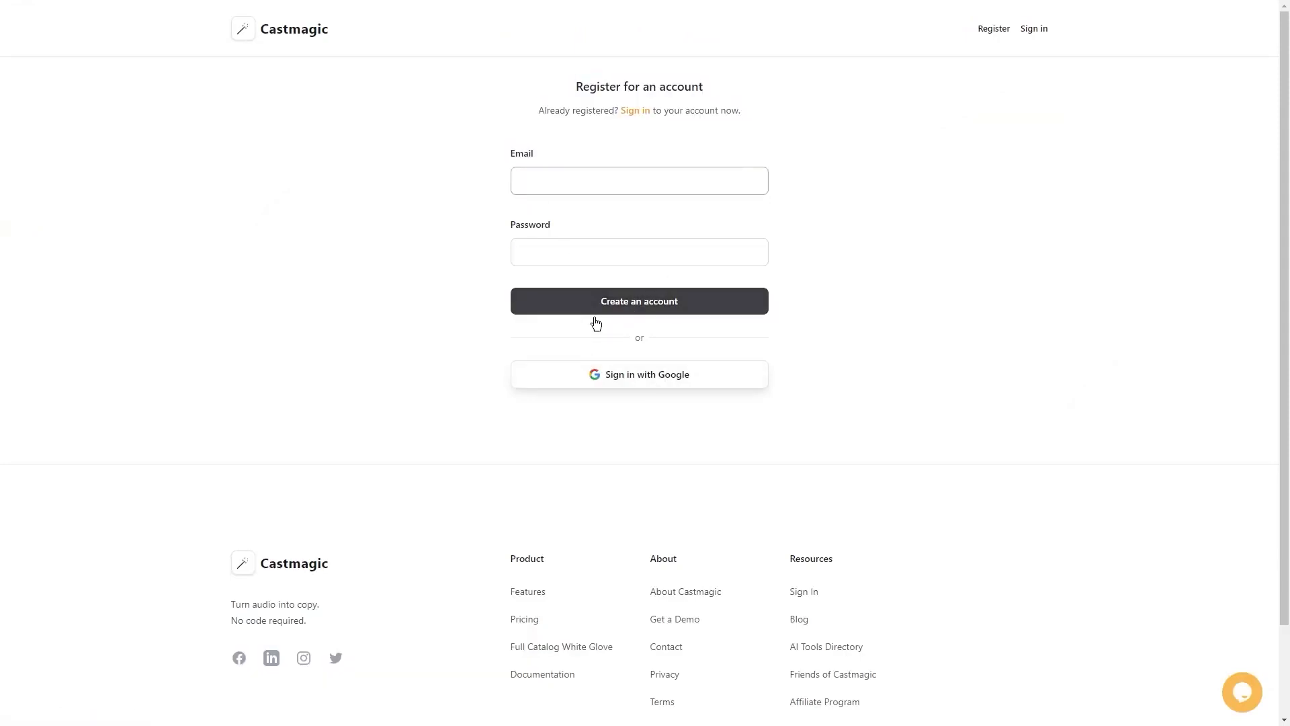
Step: Sign up with Google and save an English space named OnlineHustle
click(638, 180)
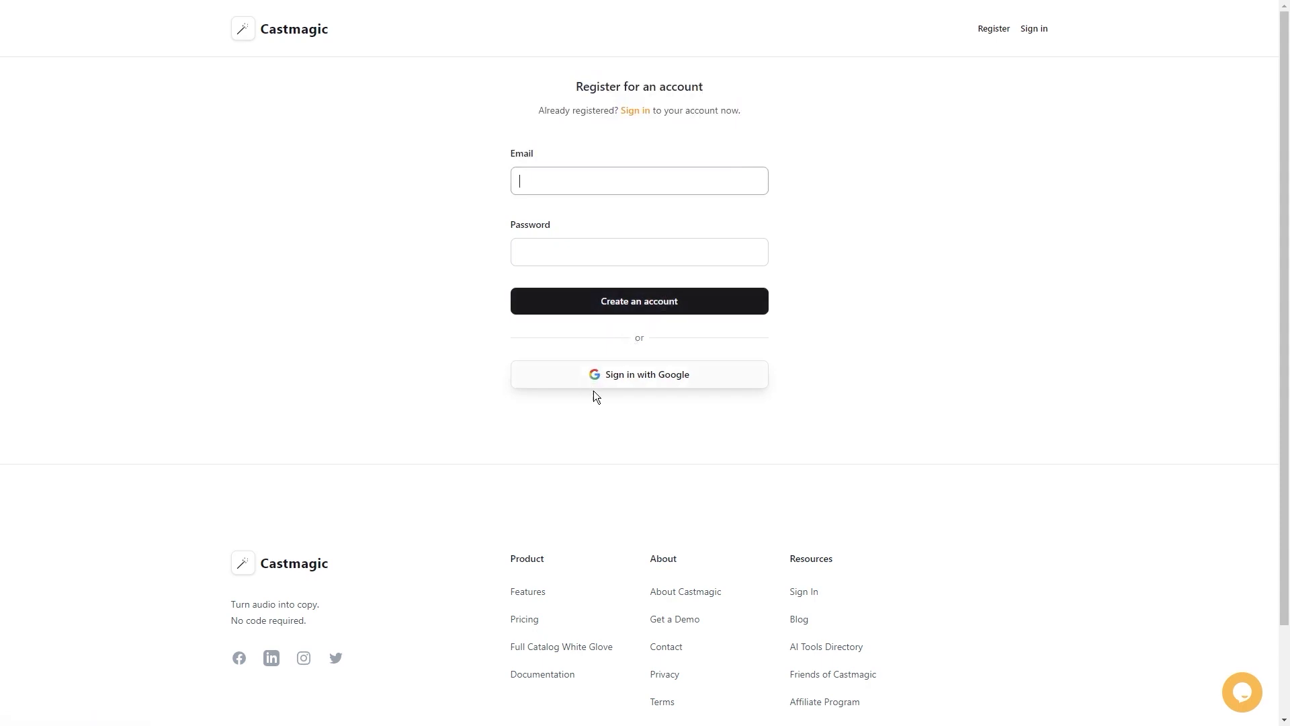
mouse_move(656, 385)
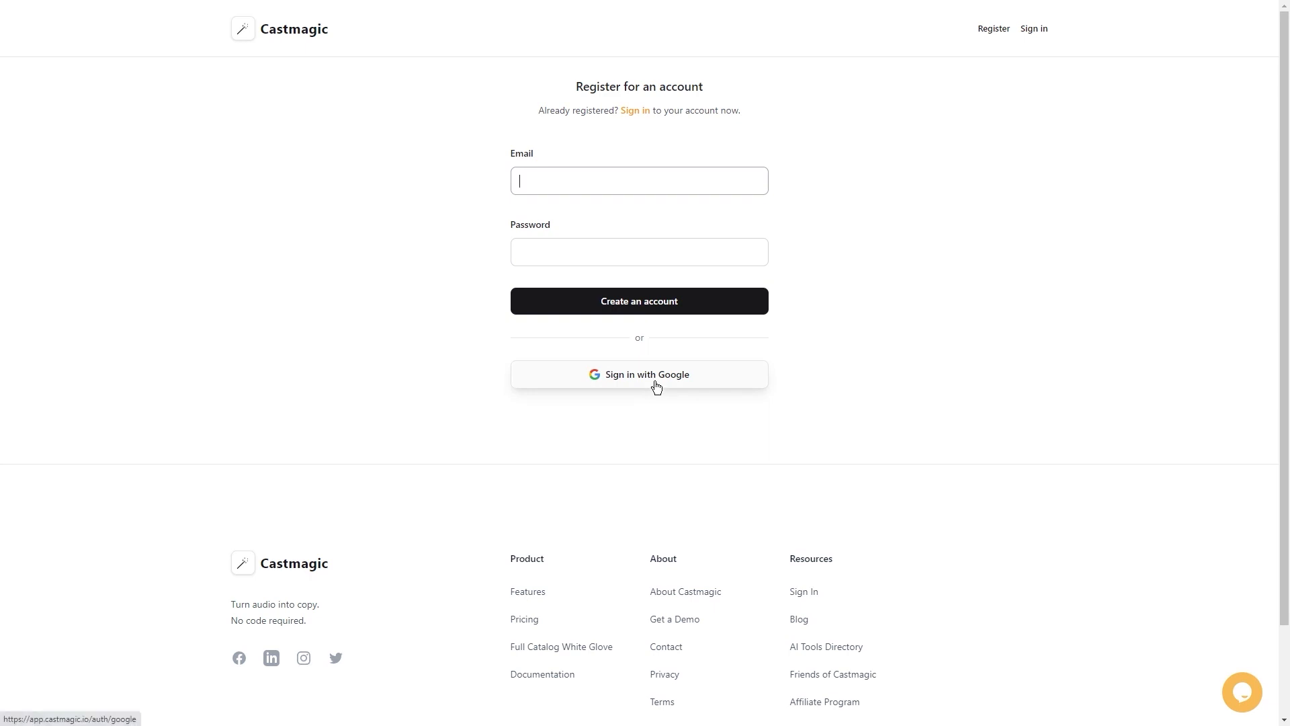
click(639, 375)
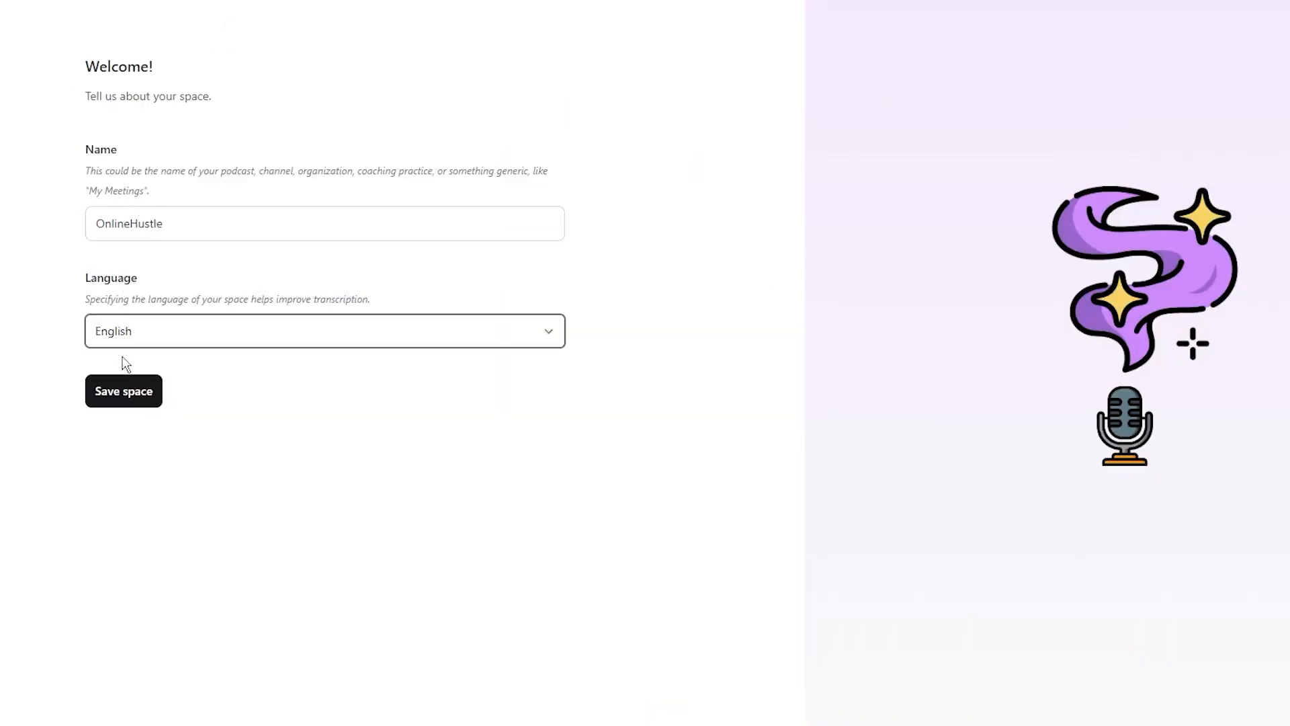
click(124, 391)
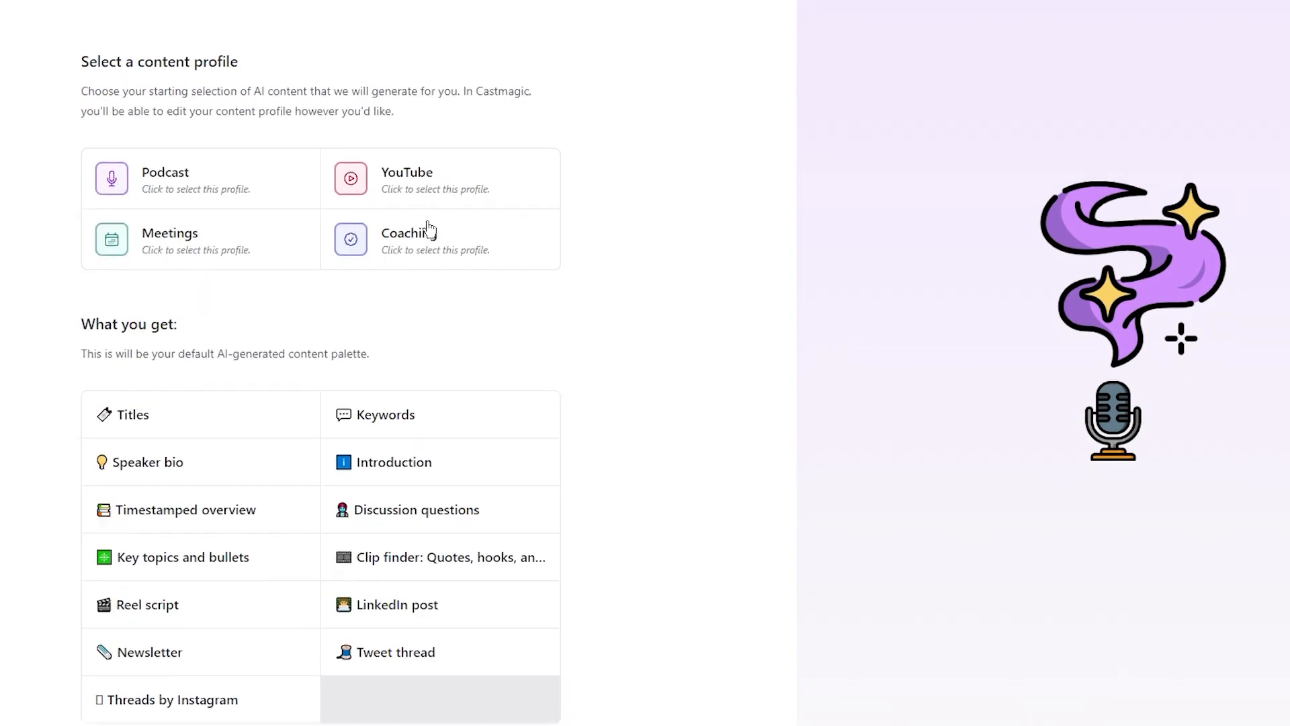
scroll(down, 3)
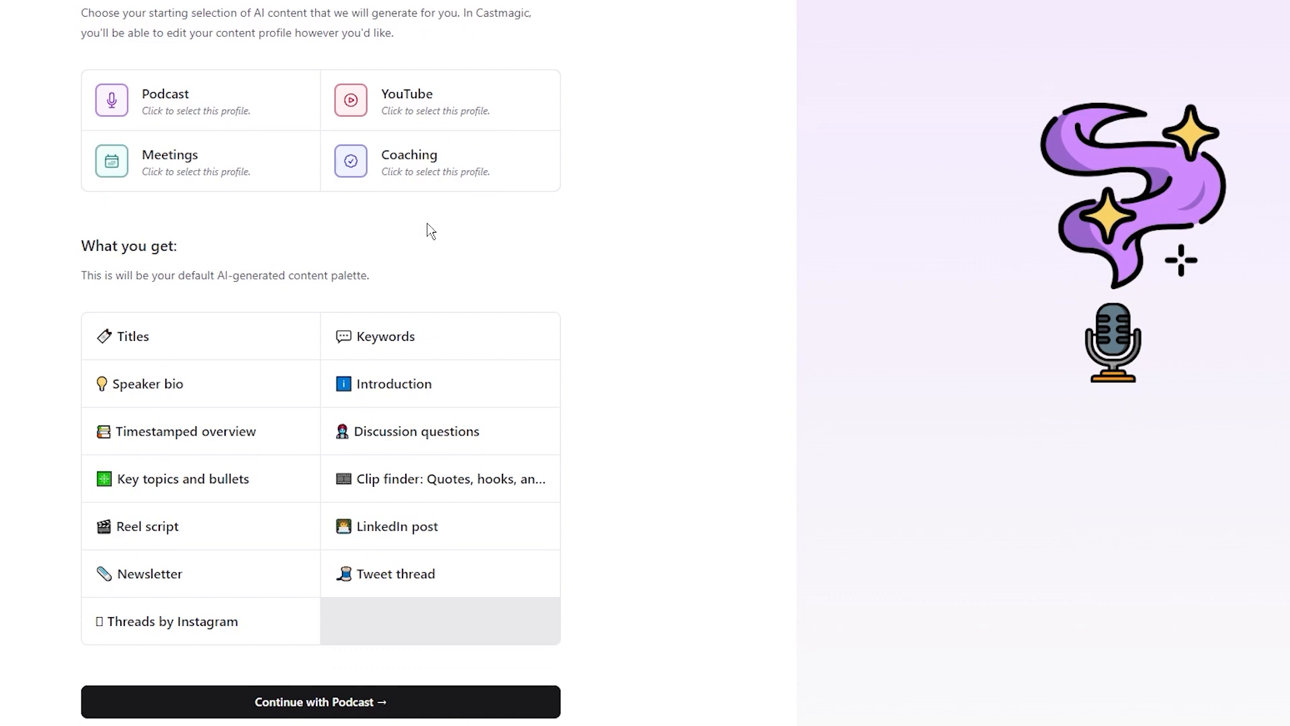
mouse_move(278, 116)
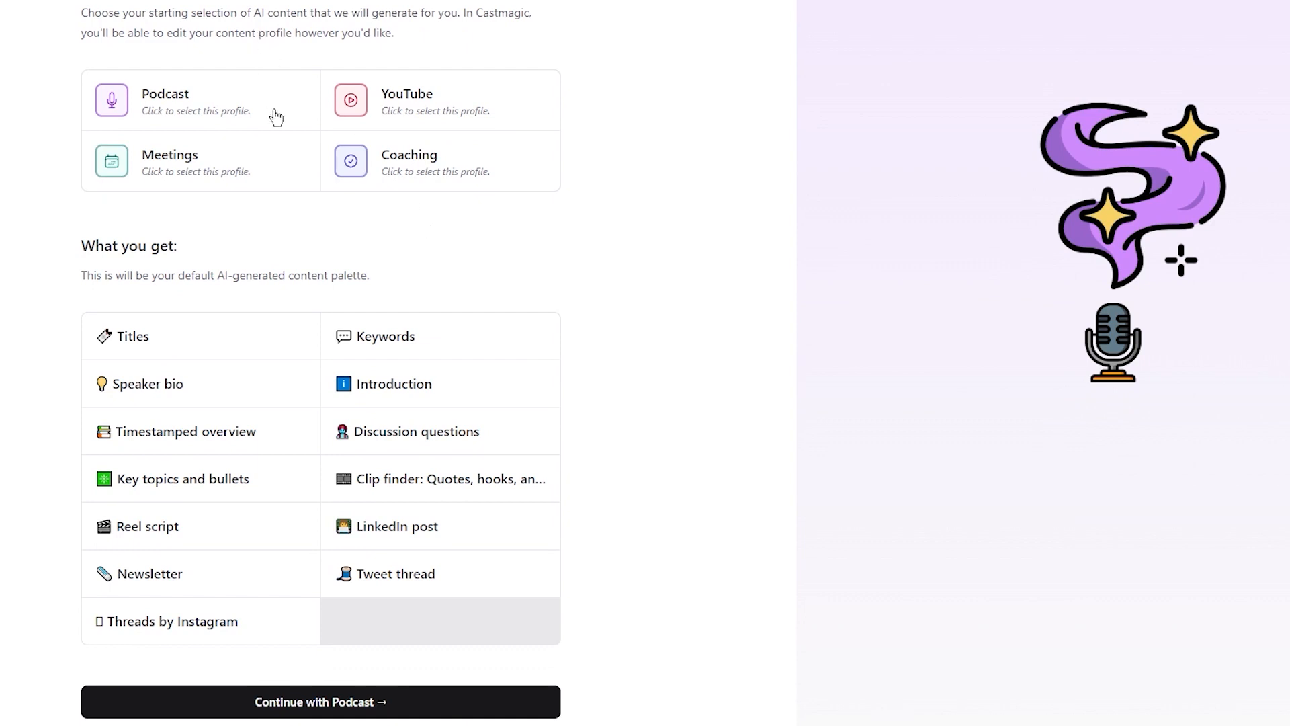
mouse_move(278, 117)
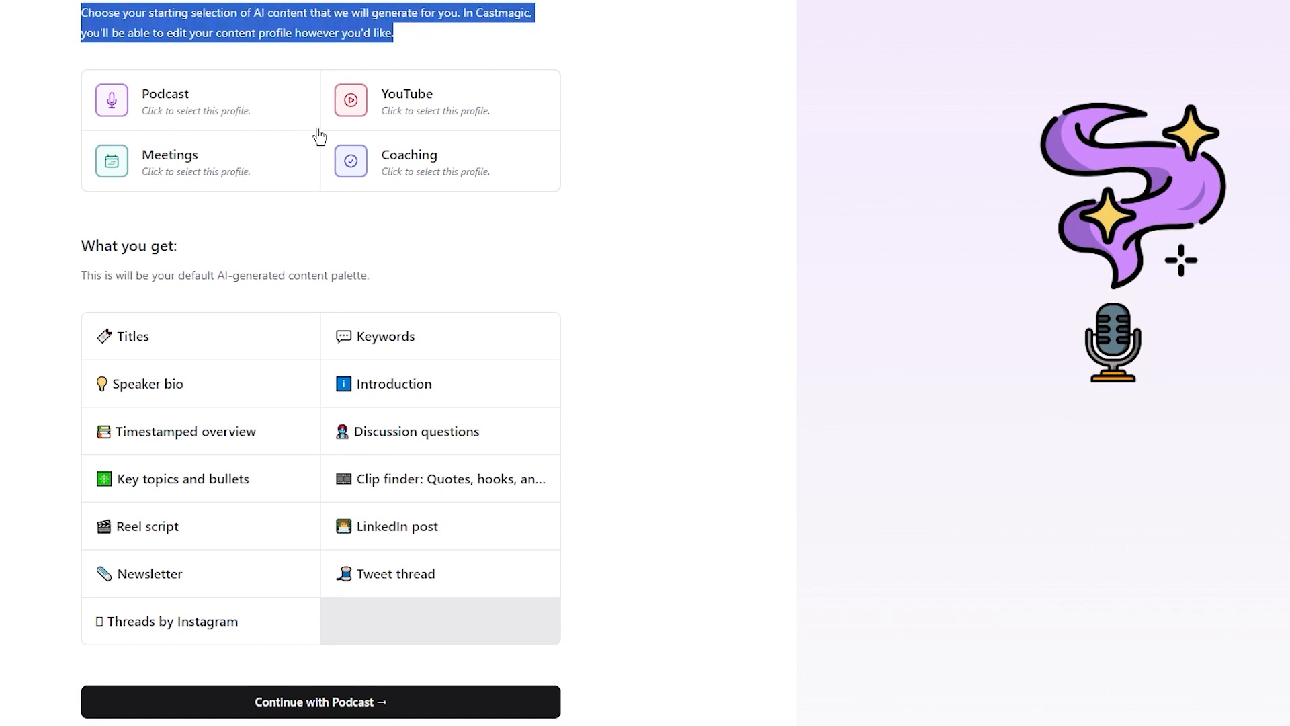
click(249, 216)
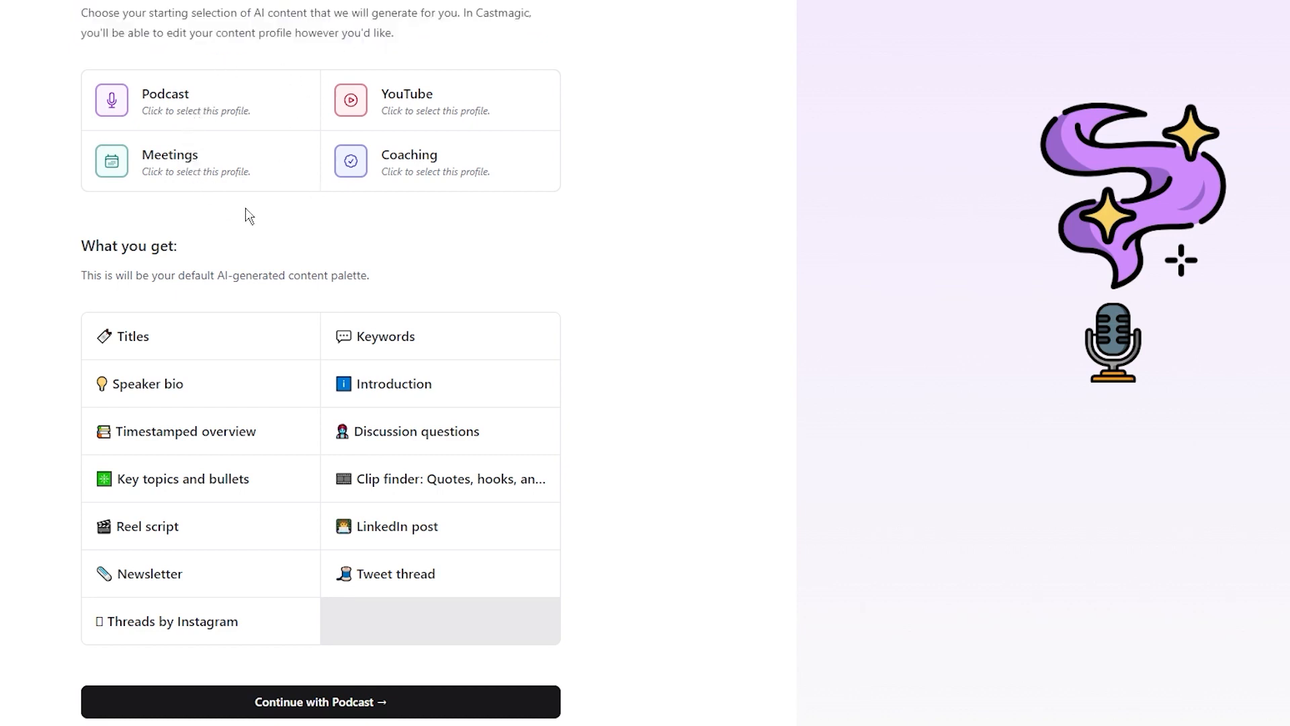
mouse_move(375, 142)
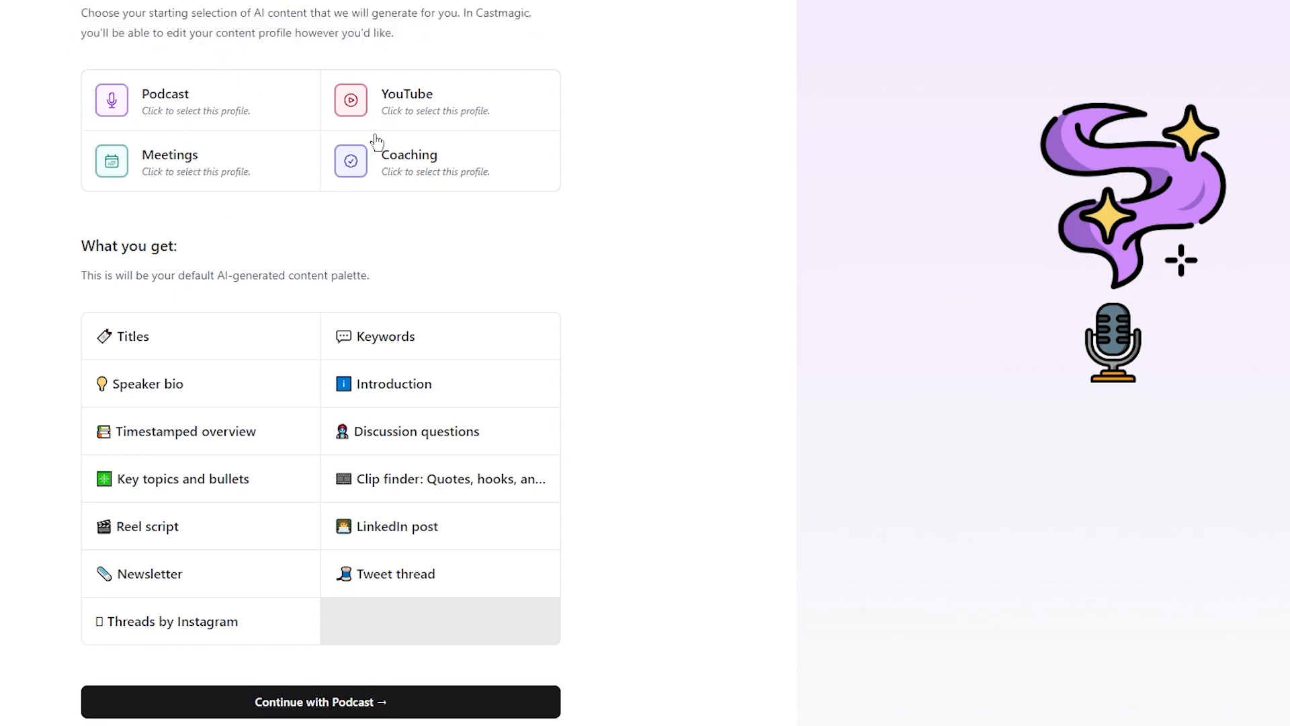
mouse_move(278, 81)
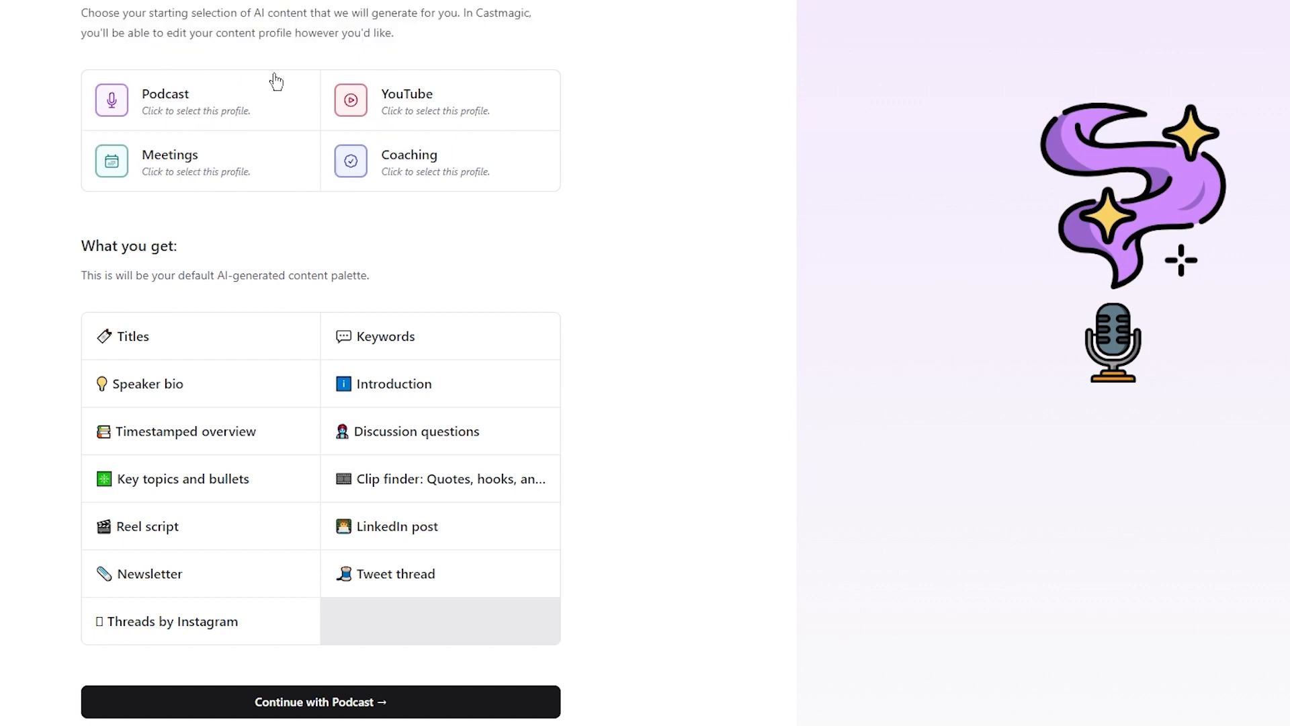
mouse_move(206, 102)
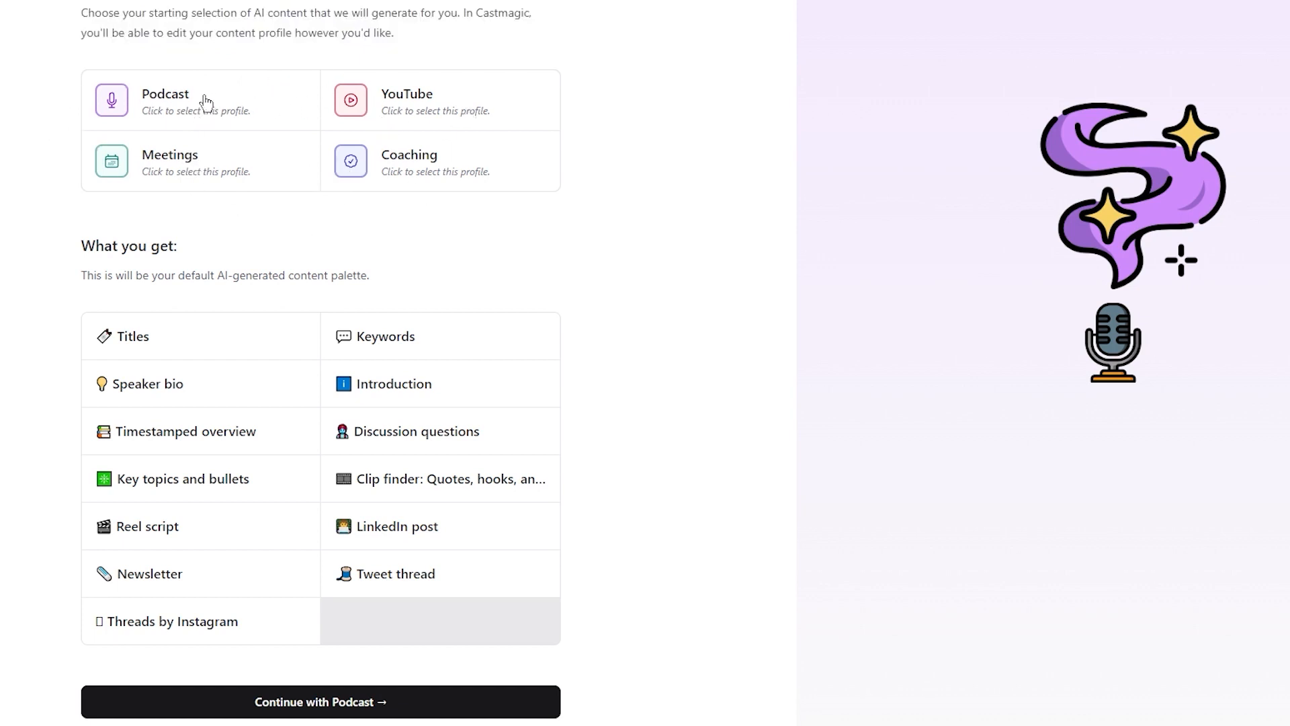
mouse_move(203, 107)
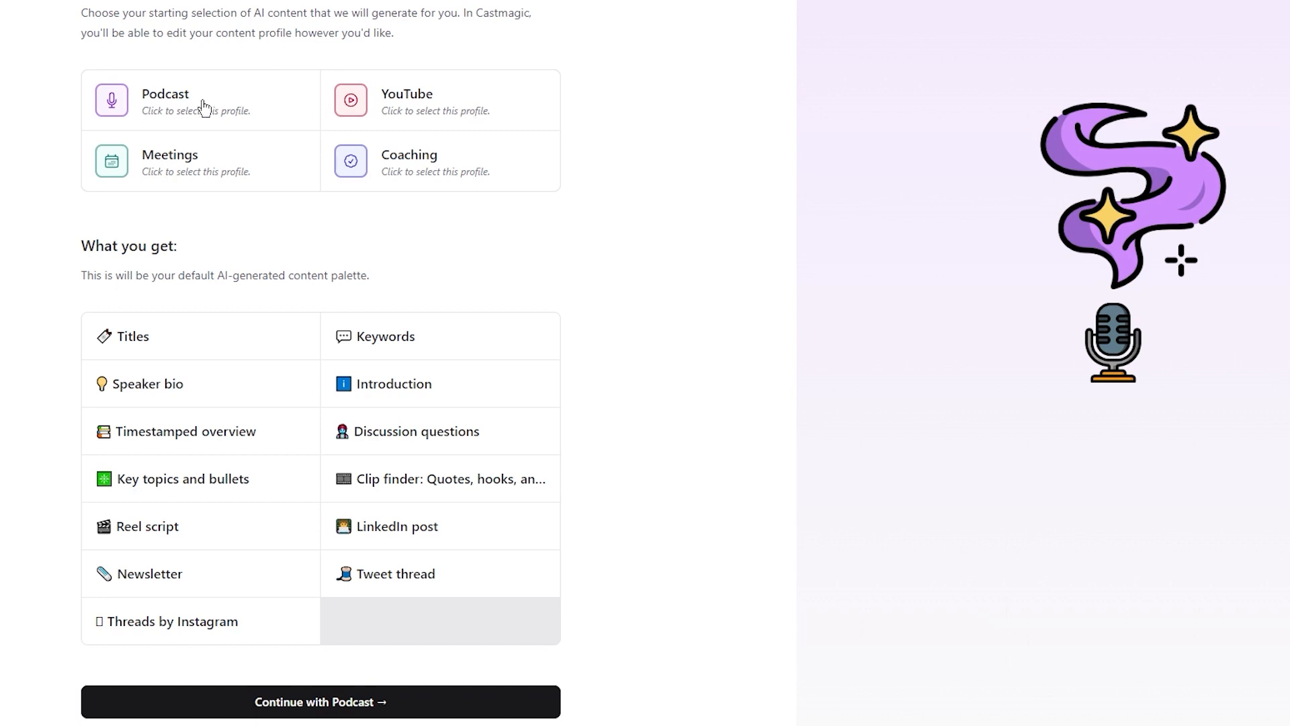
mouse_move(455, 108)
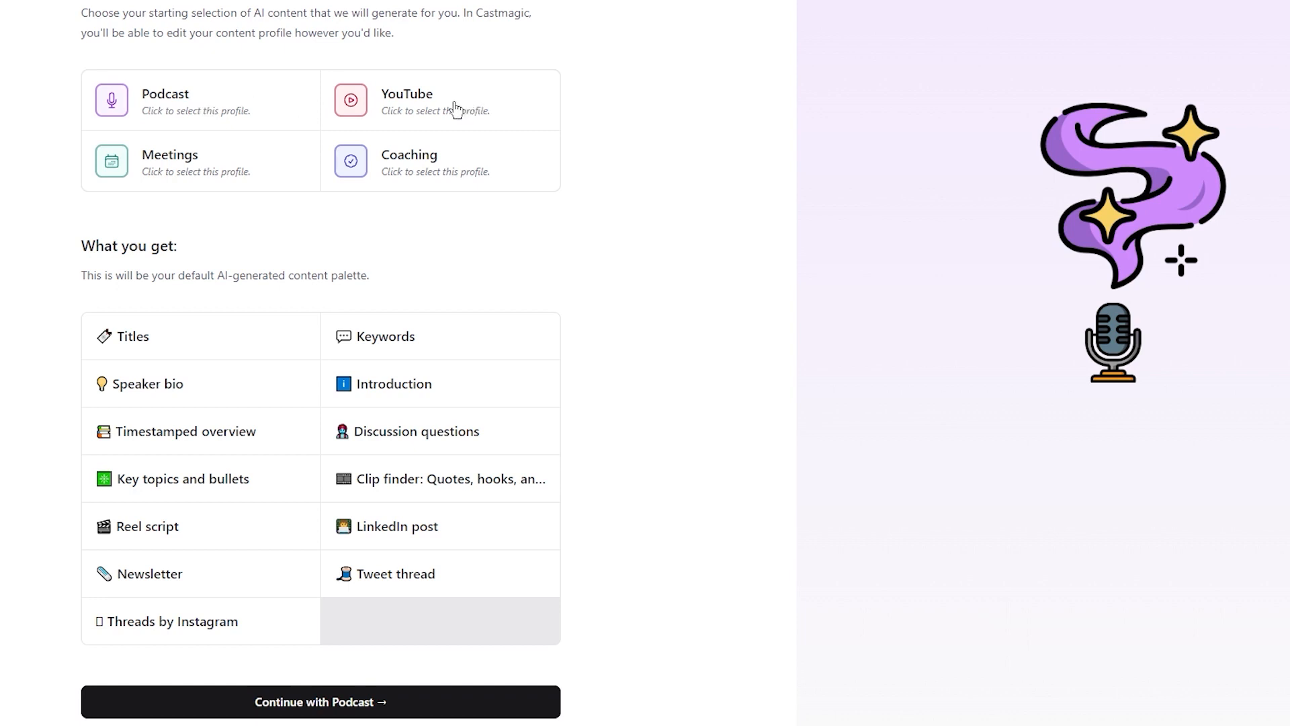
Step: Preview the YouTube, Meetings and Coaching profiles, then select Podcast again
click(440, 98)
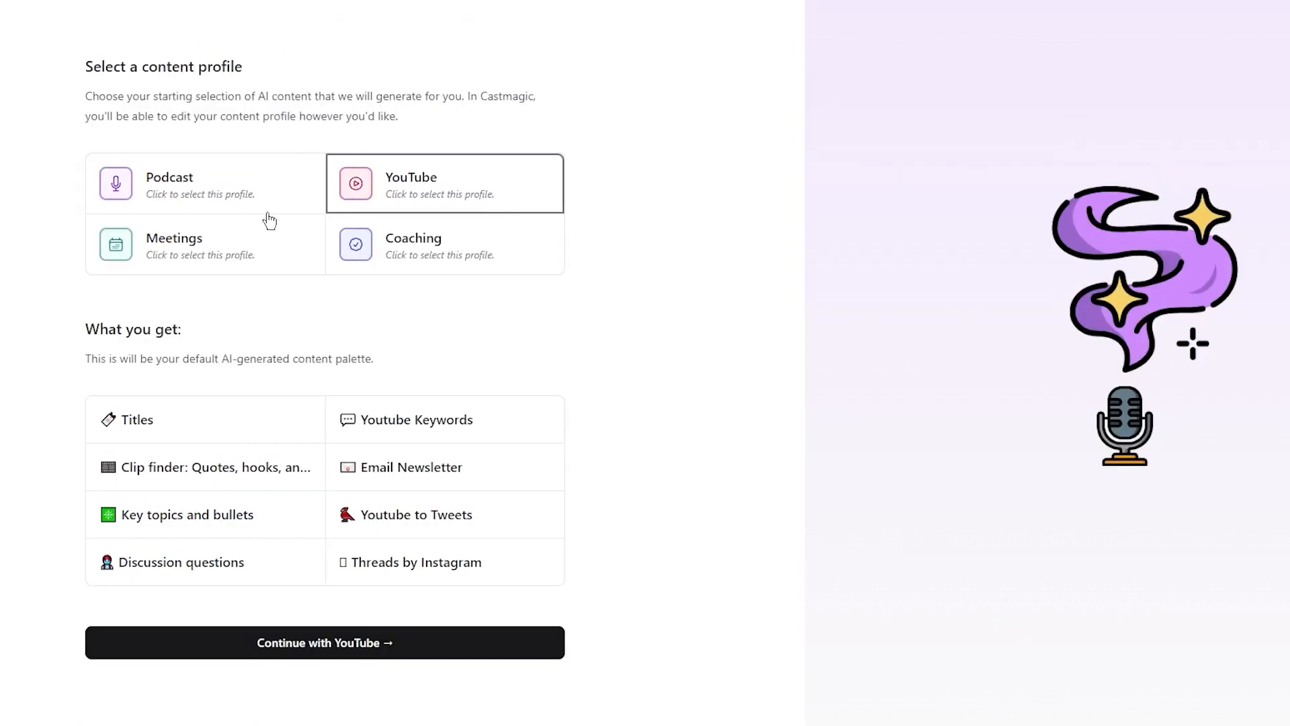
click(205, 245)
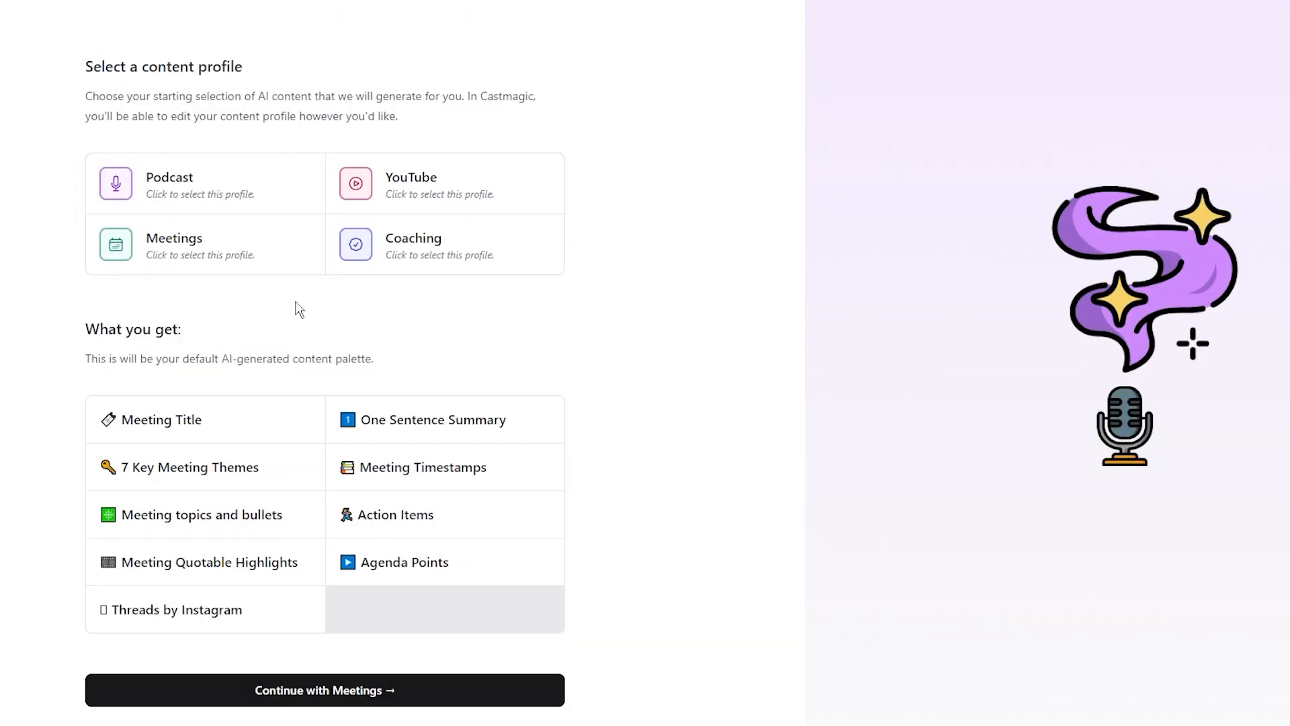
click(439, 243)
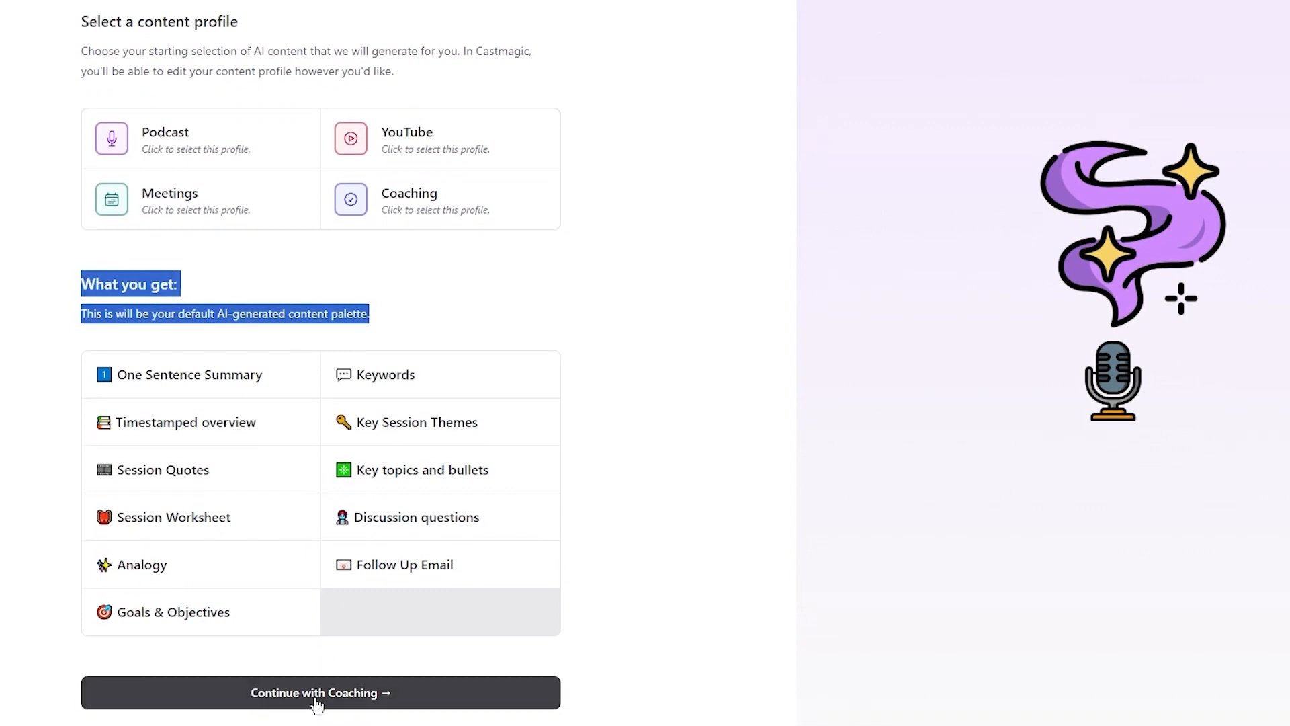
click(212, 145)
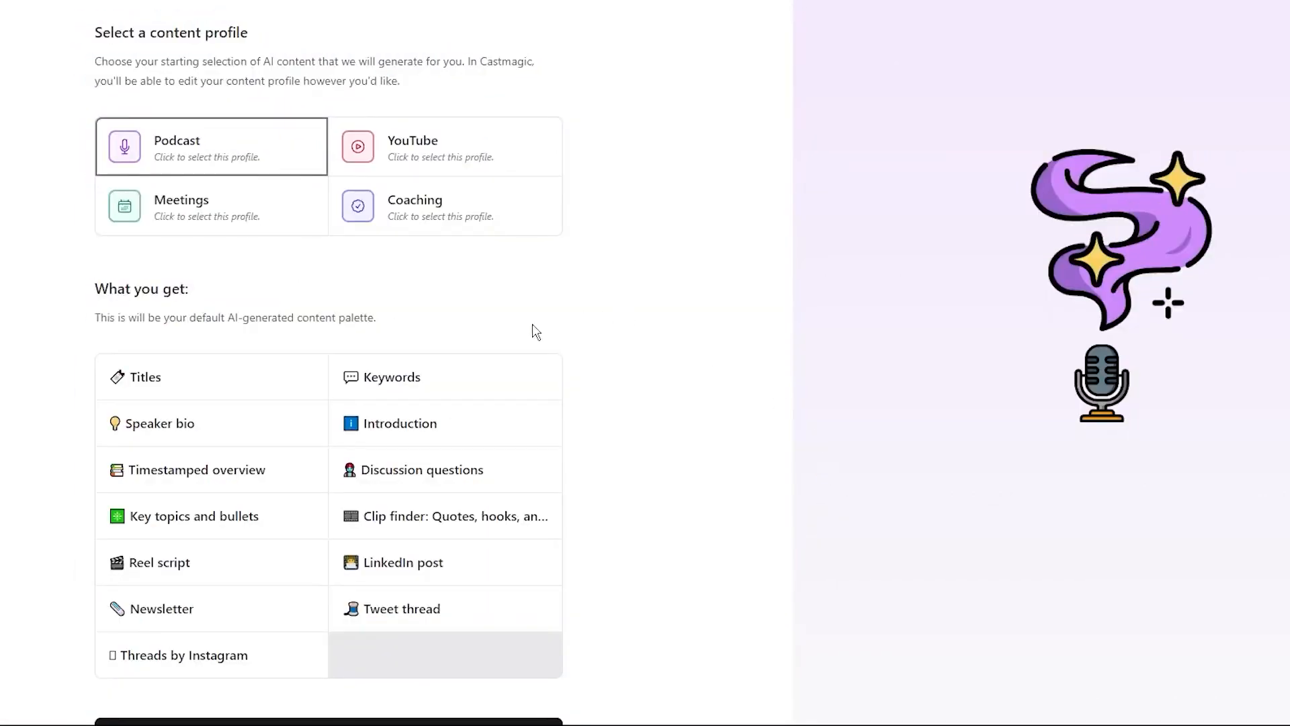
double_click(144, 377)
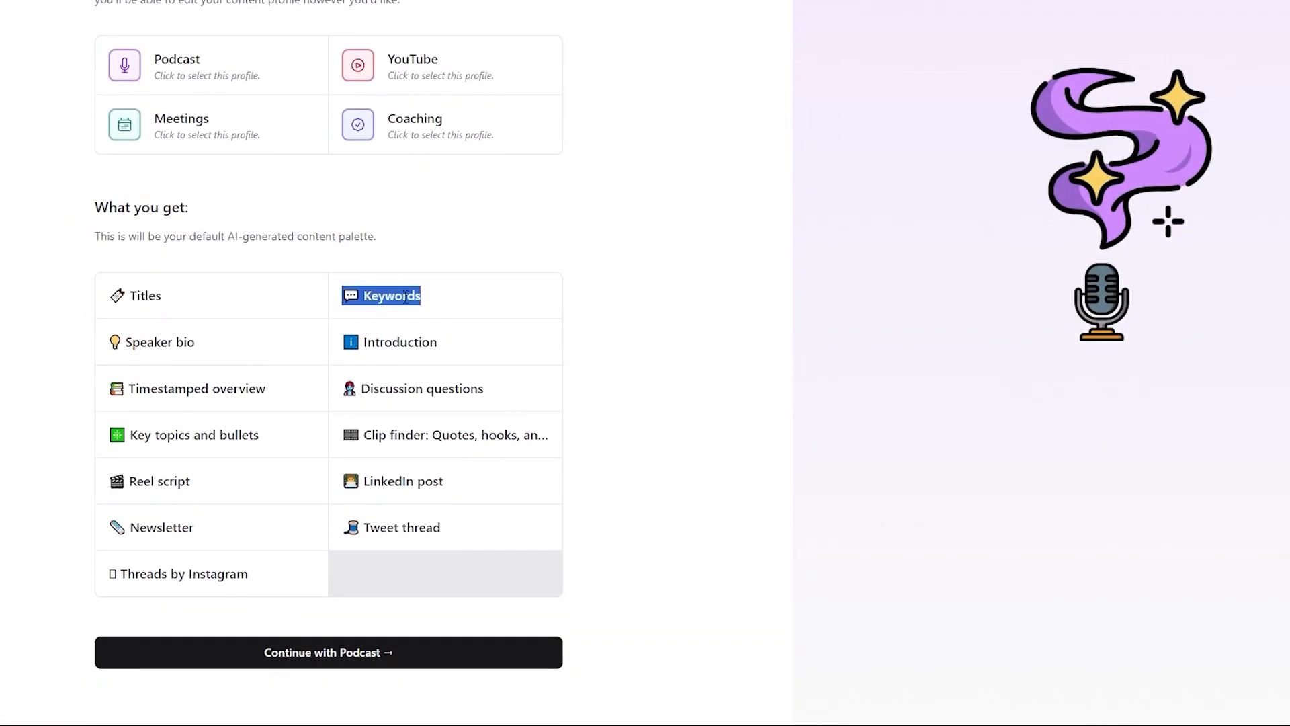
mouse_move(229, 326)
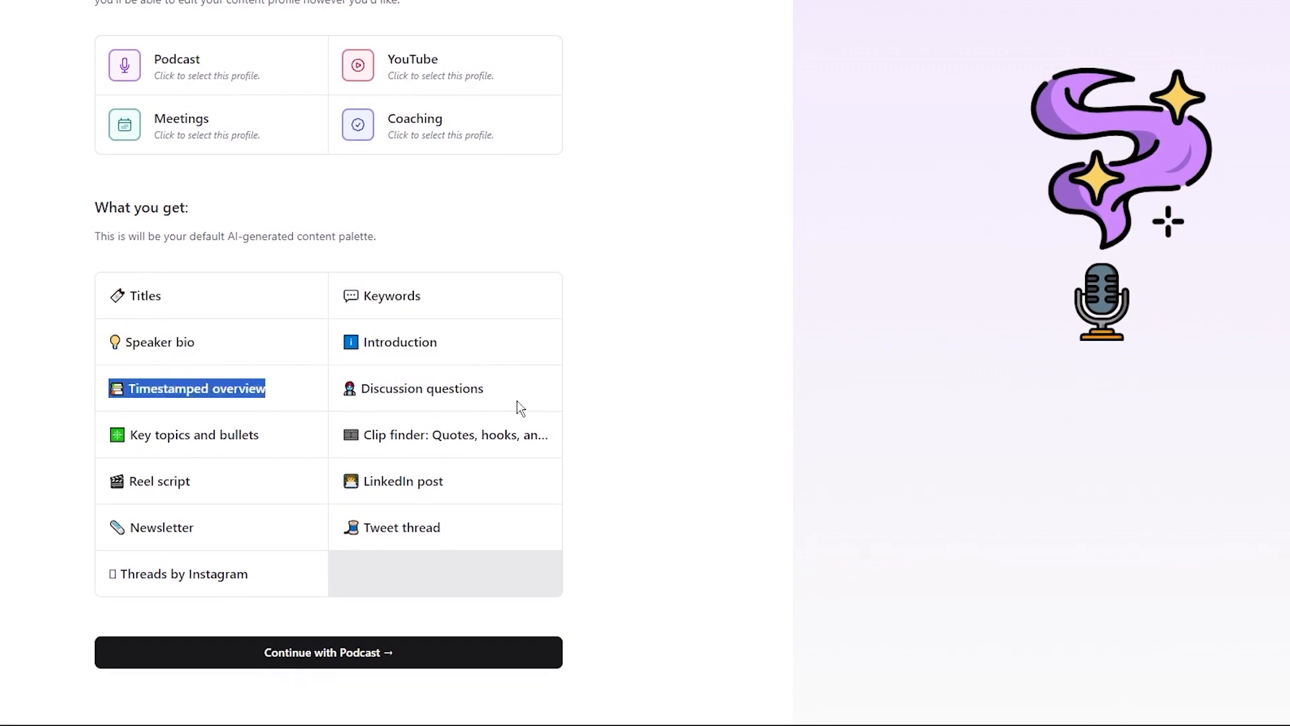
mouse_move(617, 488)
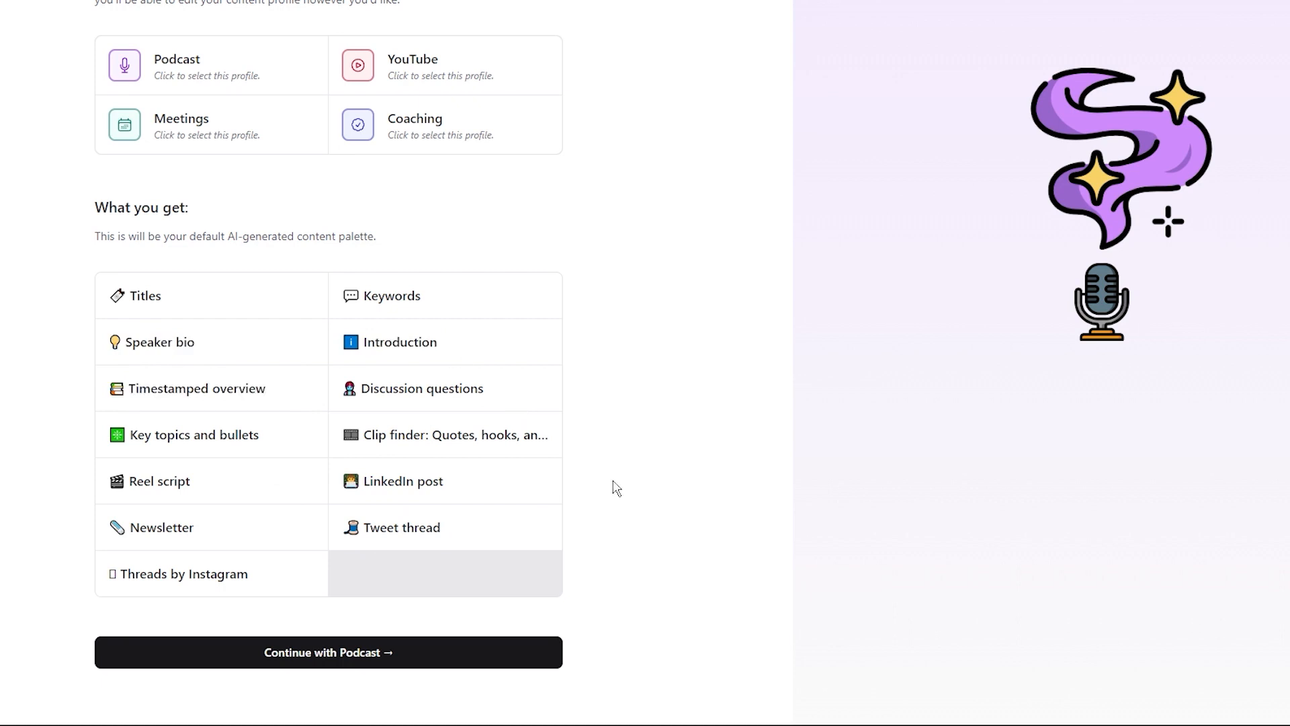
mouse_move(450, 572)
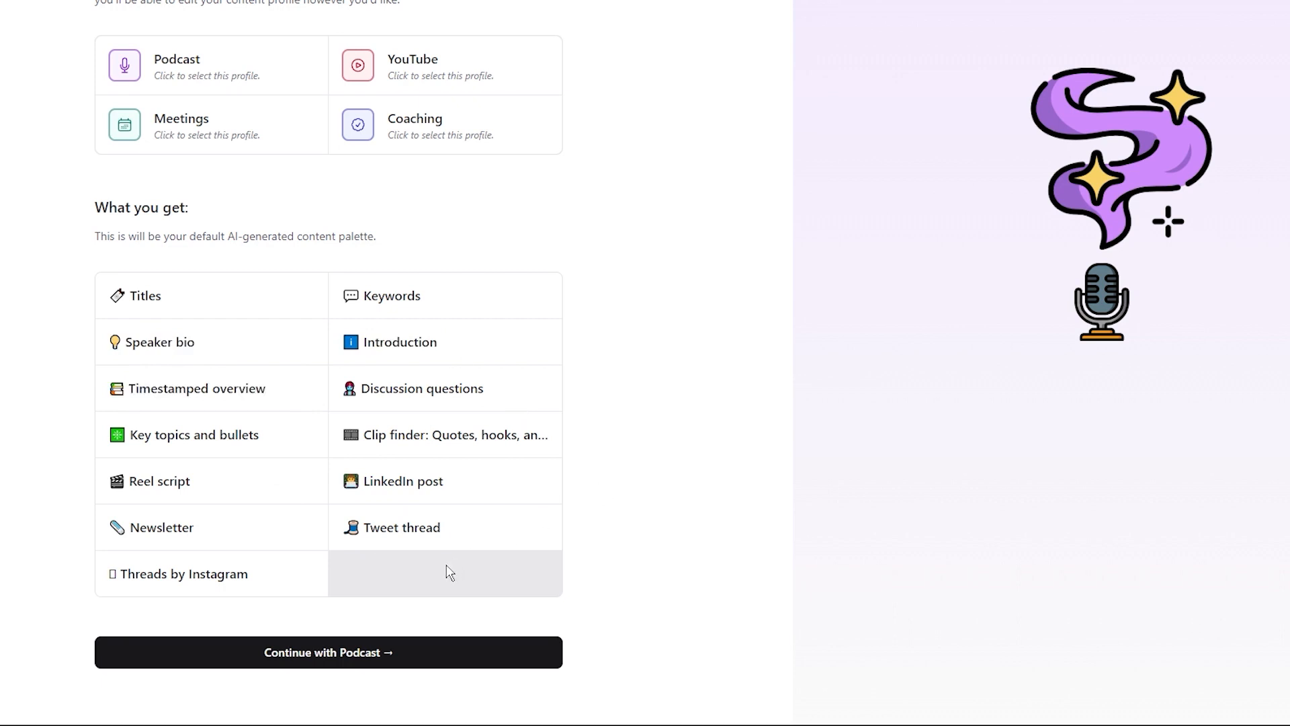
Step: Continue with Podcast to the Upload Audio page accepting m4a, mp3, mp4, wav, aac
click(327, 652)
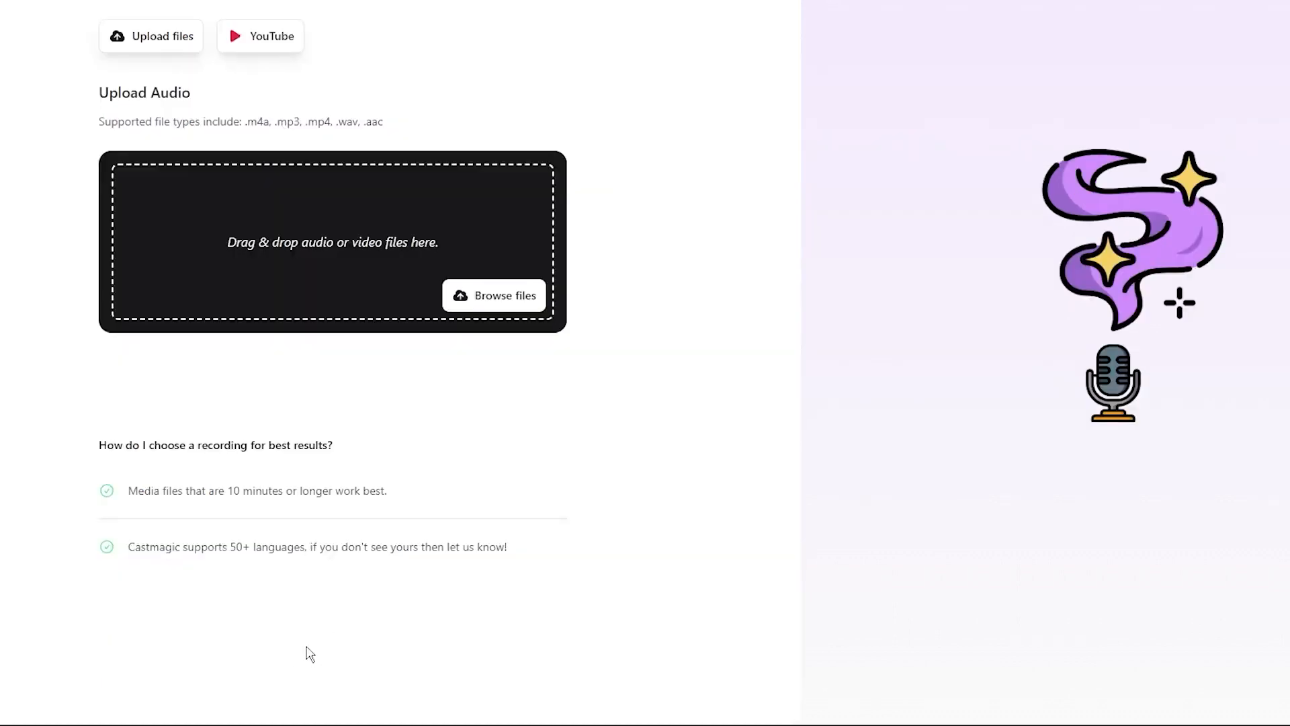
mouse_move(392, 434)
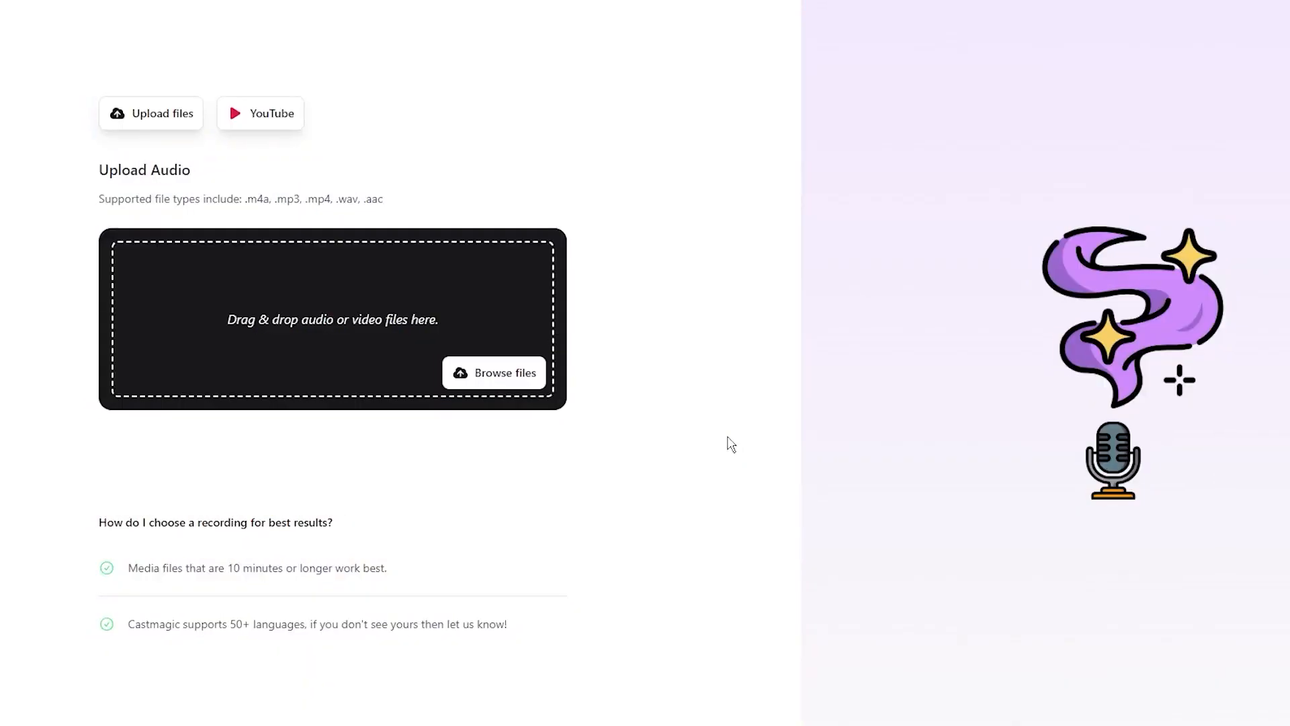
mouse_move(688, 476)
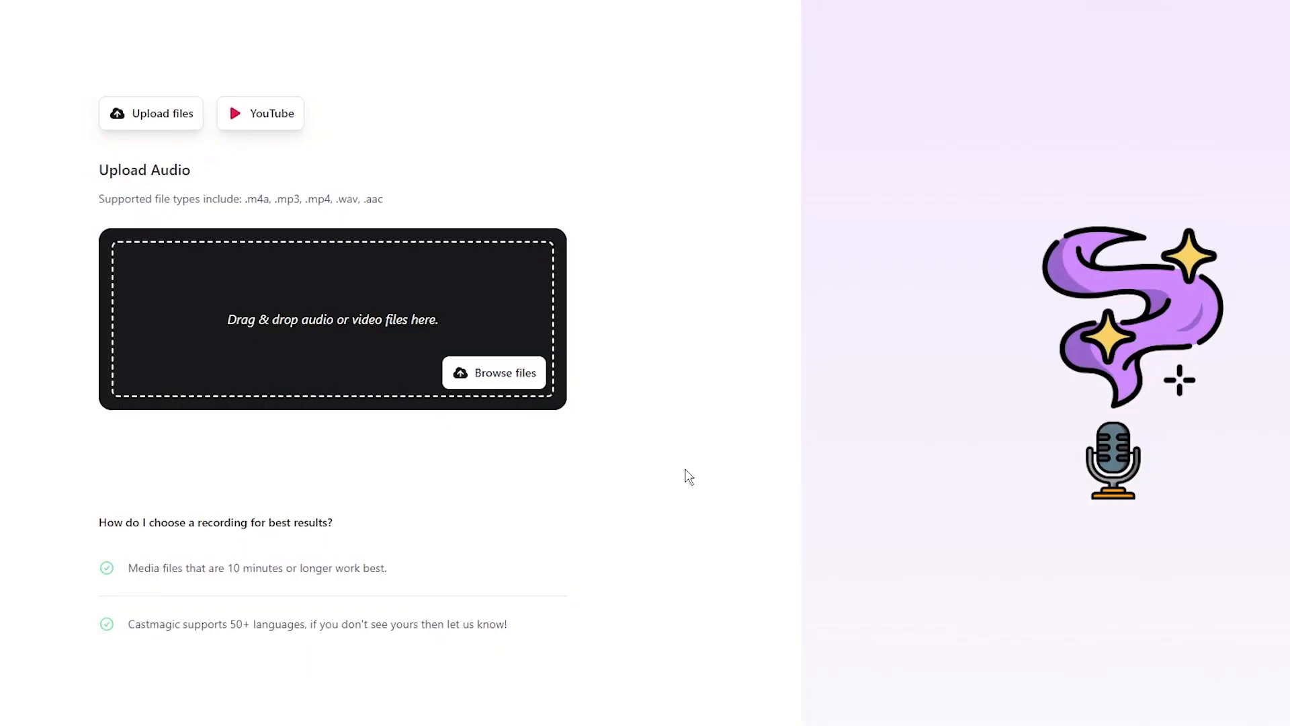
mouse_move(323, 272)
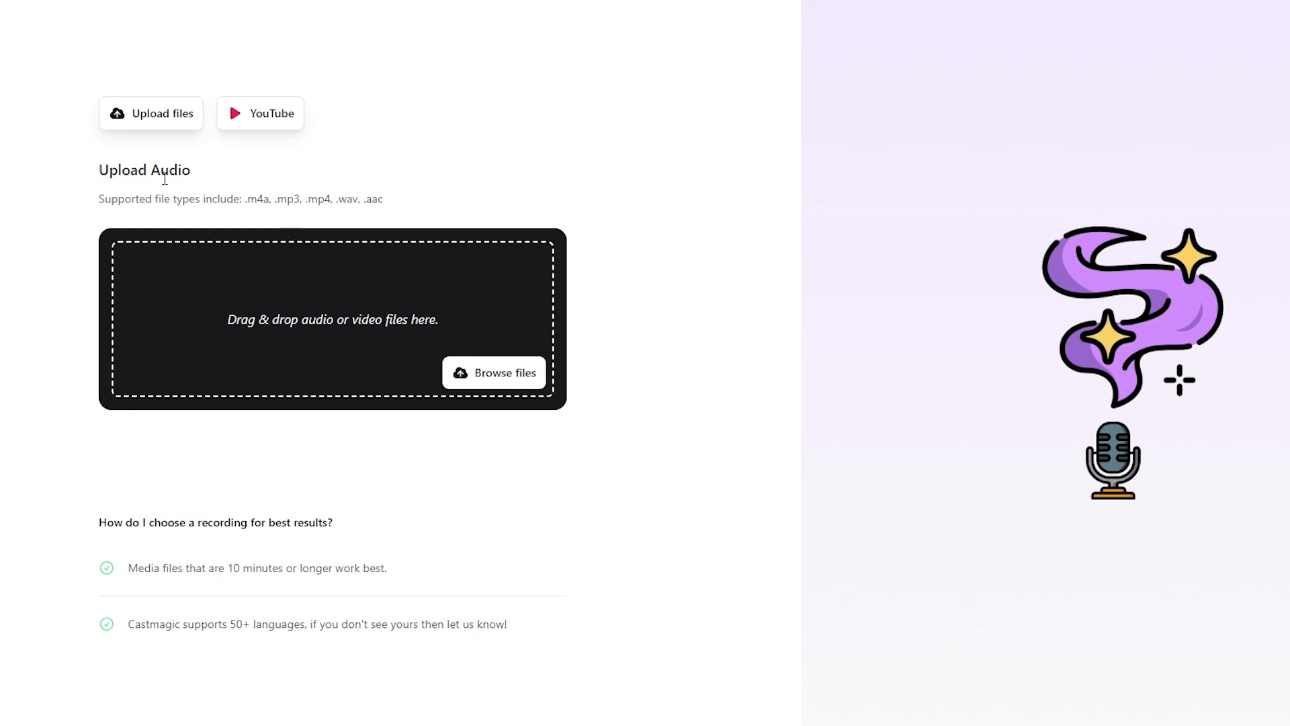
double_click(145, 170)
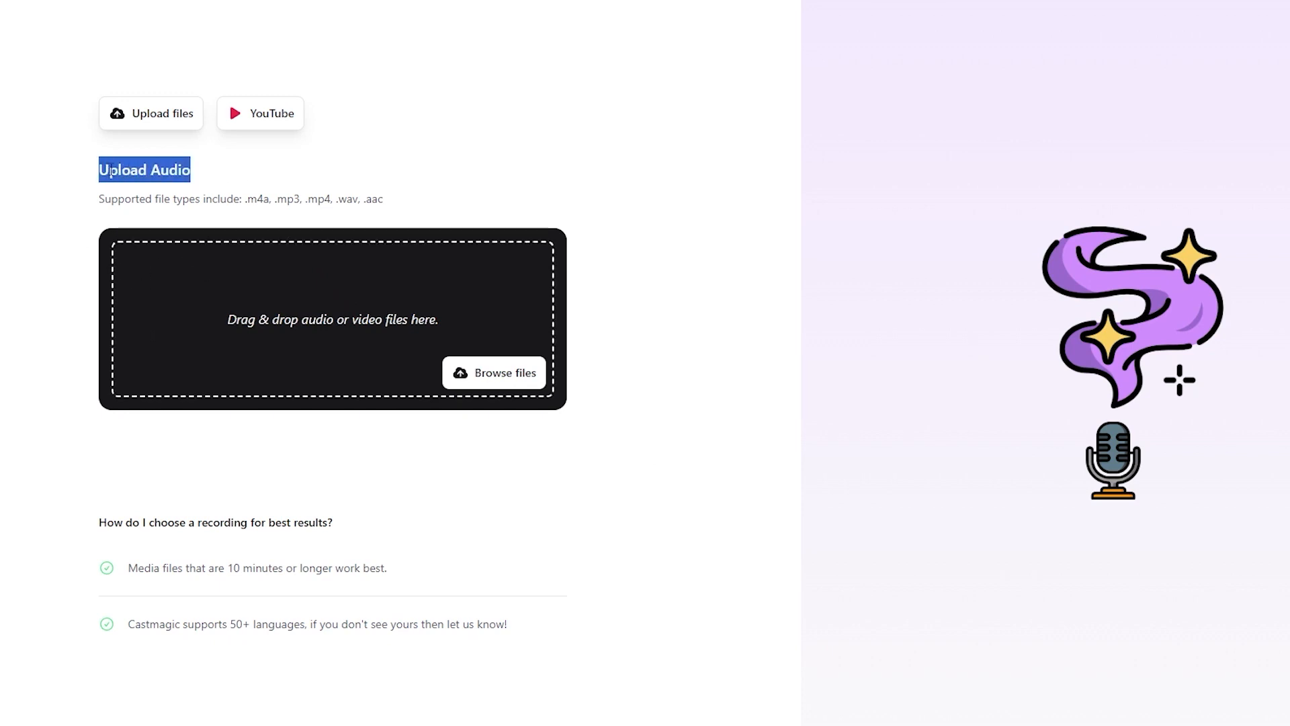
click(319, 195)
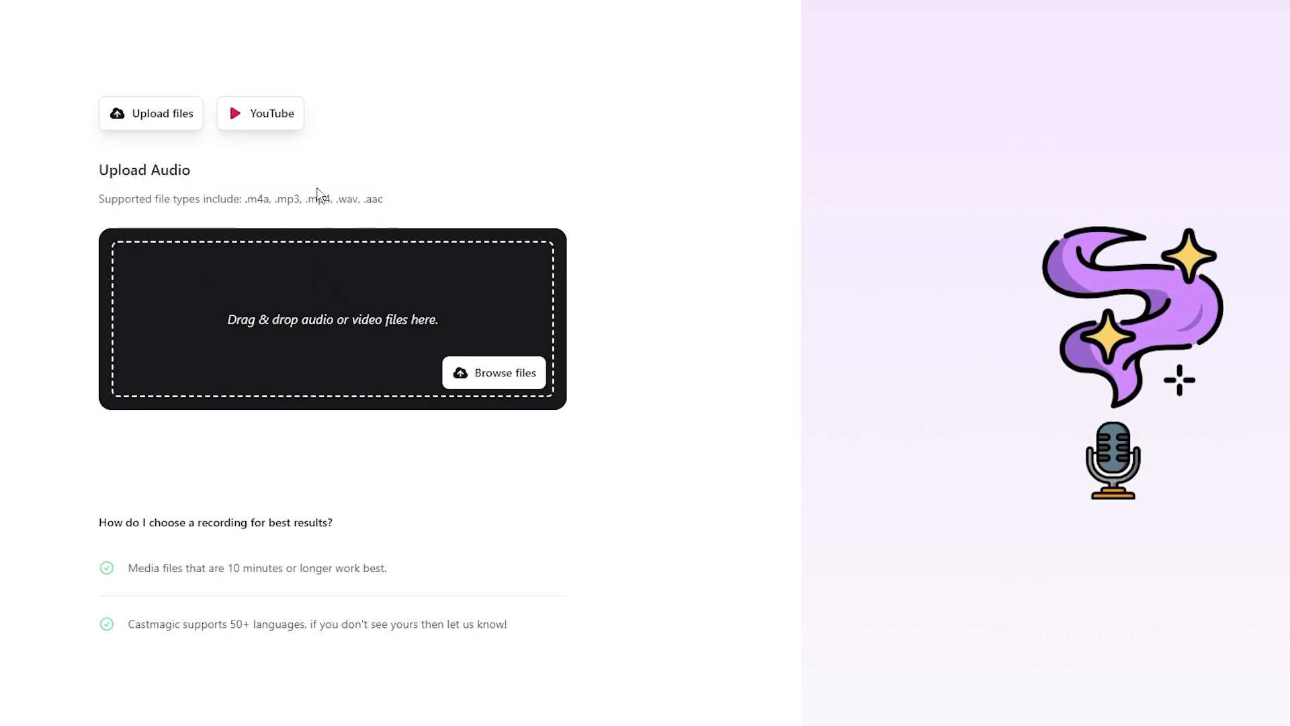
mouse_move(258, 117)
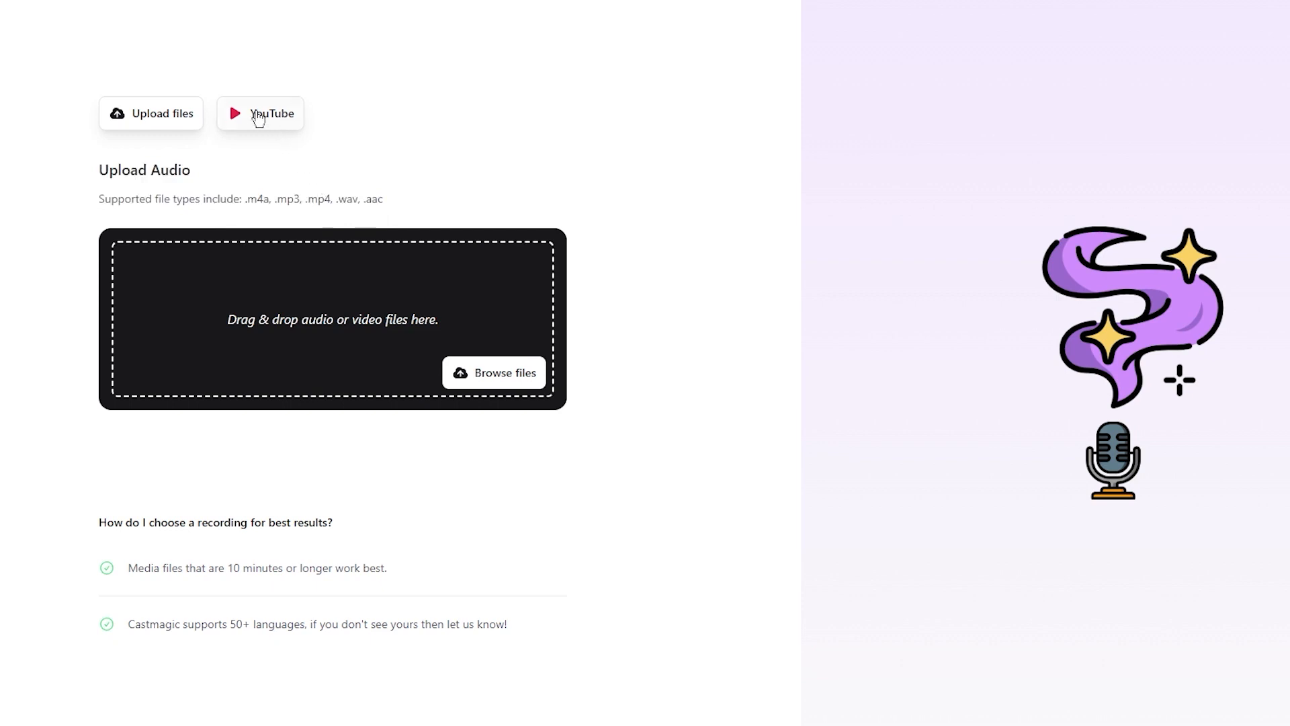
Step: Switch to the YouTube Import form with its empty video URL field
click(260, 114)
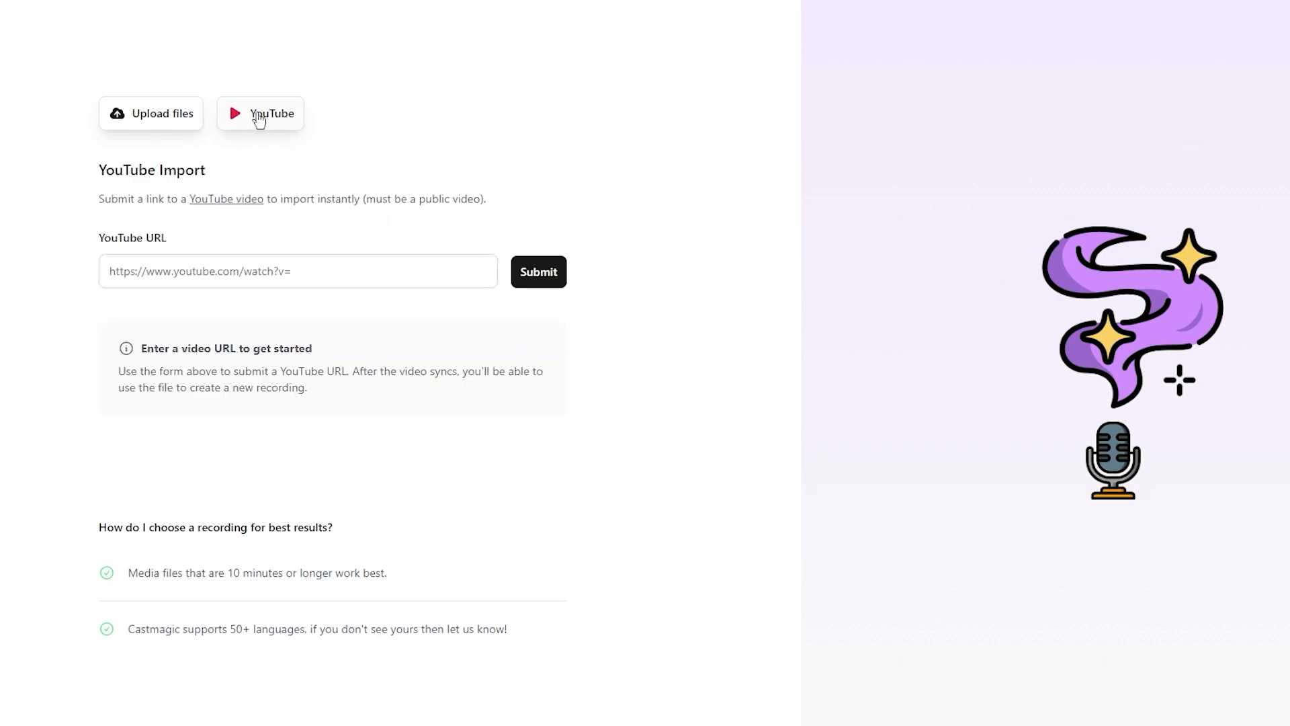
double_click(131, 238)
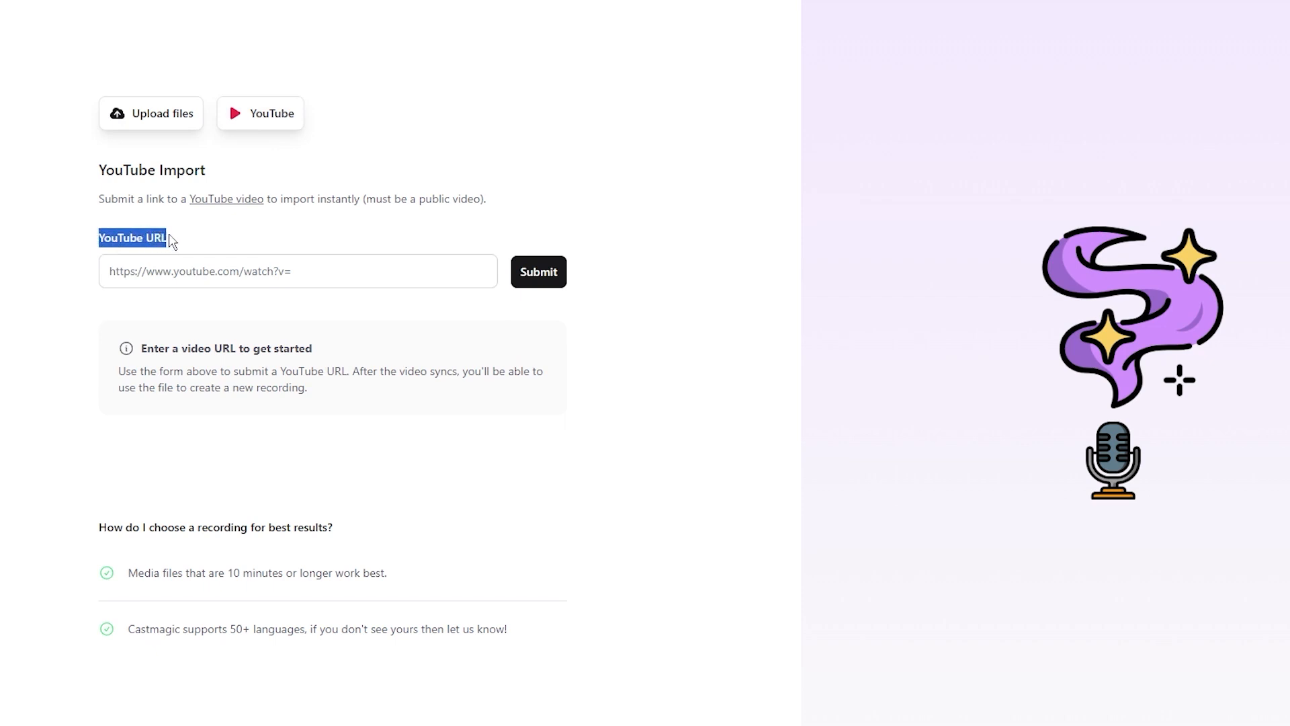
mouse_move(210, 253)
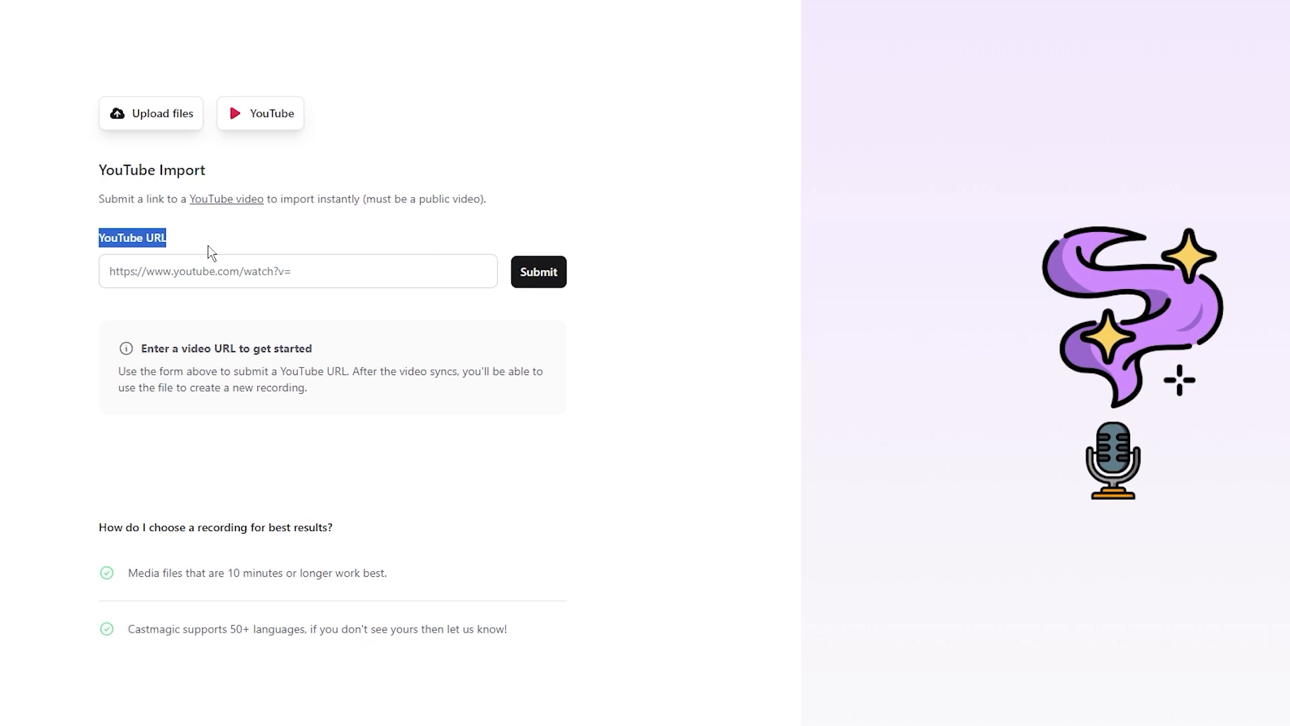
mouse_move(221, 235)
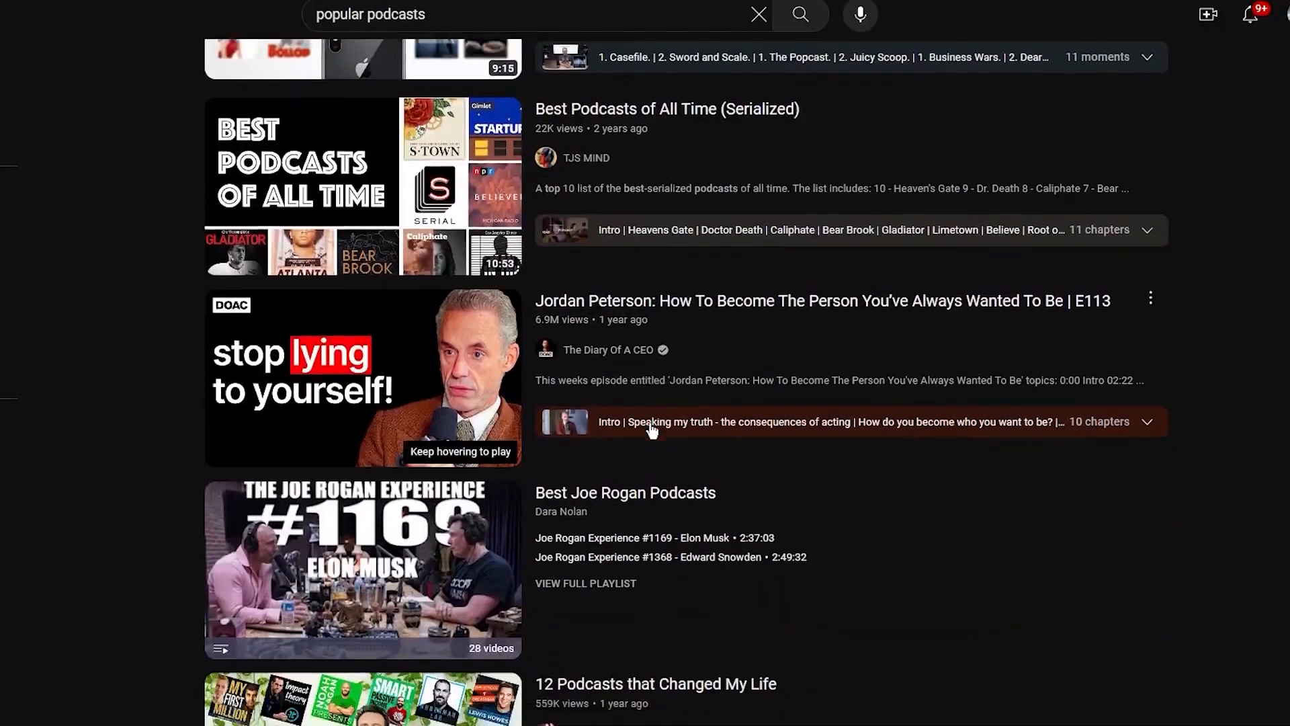
Step: Scroll the 'popular podcasts' results past Joe Rogan #1169 to the Alpha Podcasts video
scroll(down, 3)
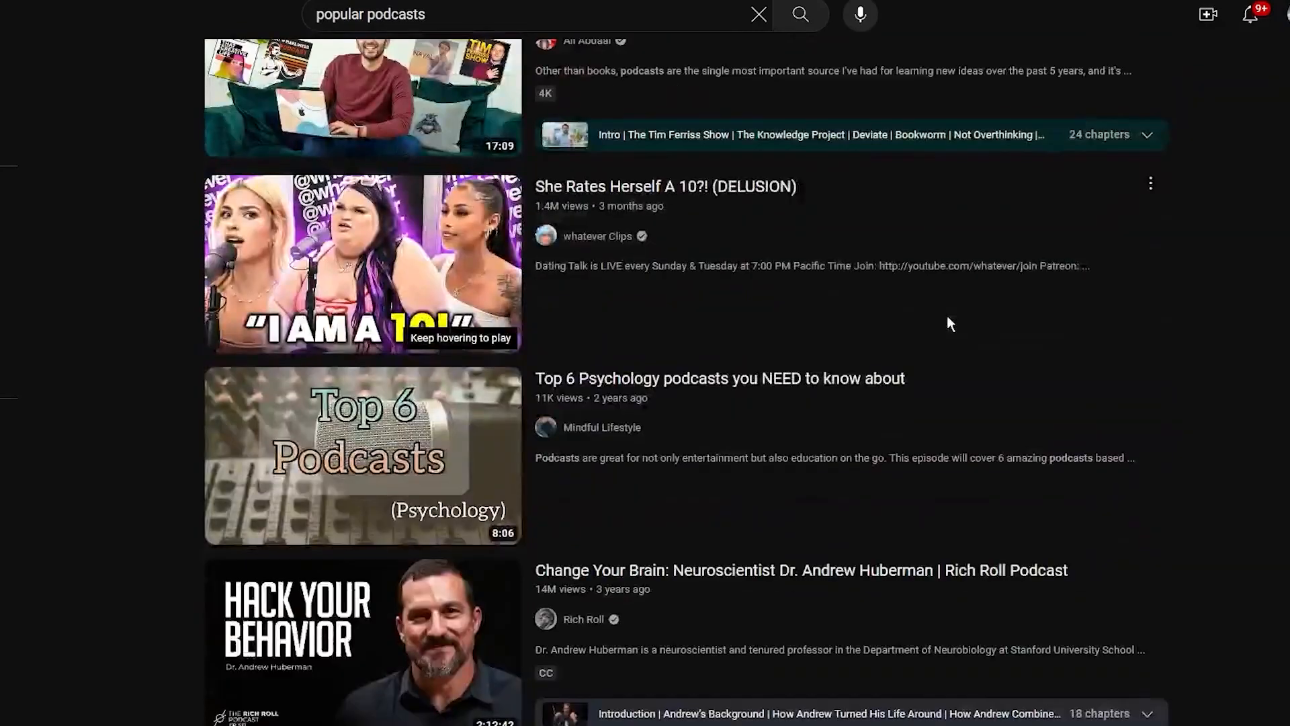
scroll(down, 3)
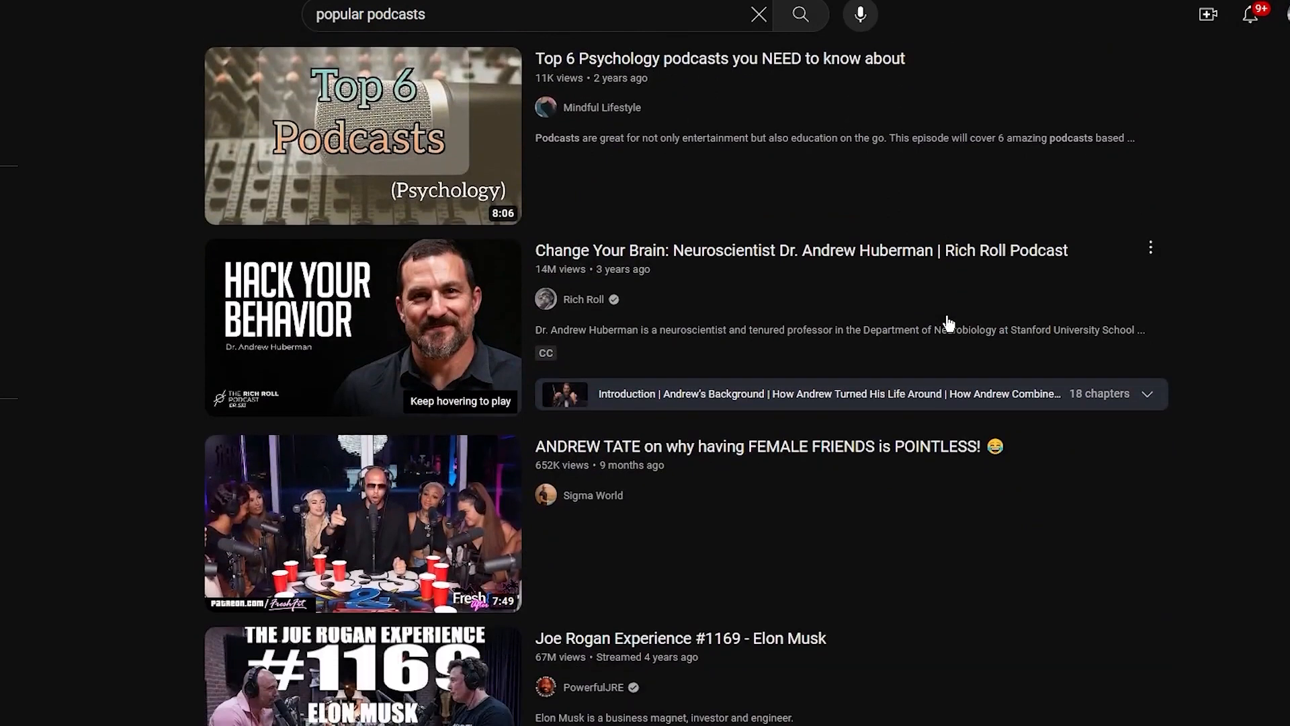
scroll(down, 3)
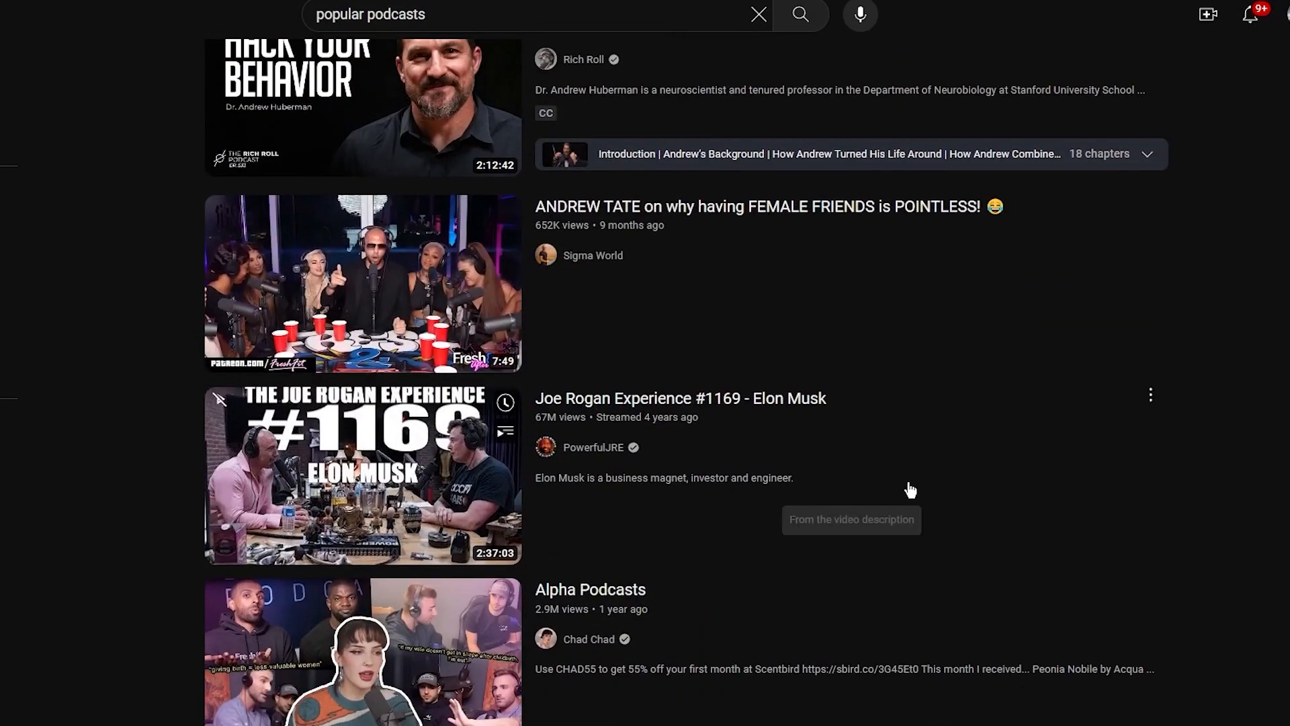
scroll(down, 3)
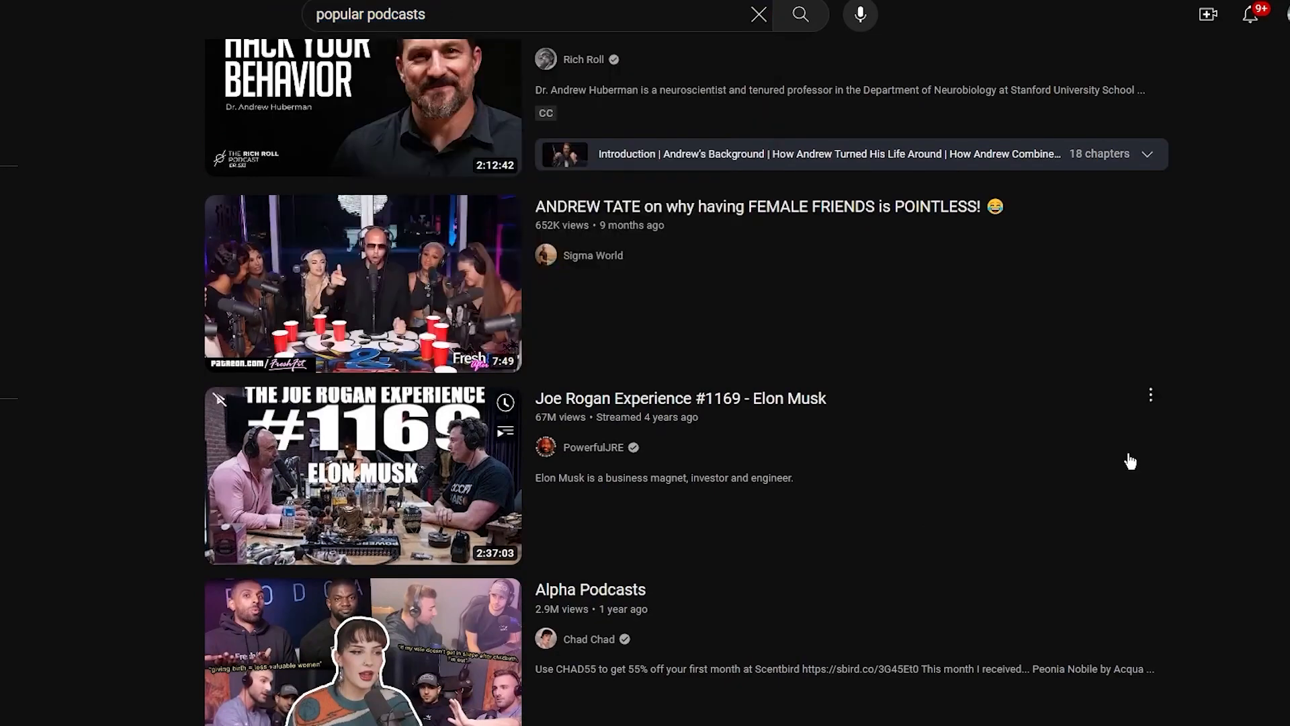
scroll(down, 3)
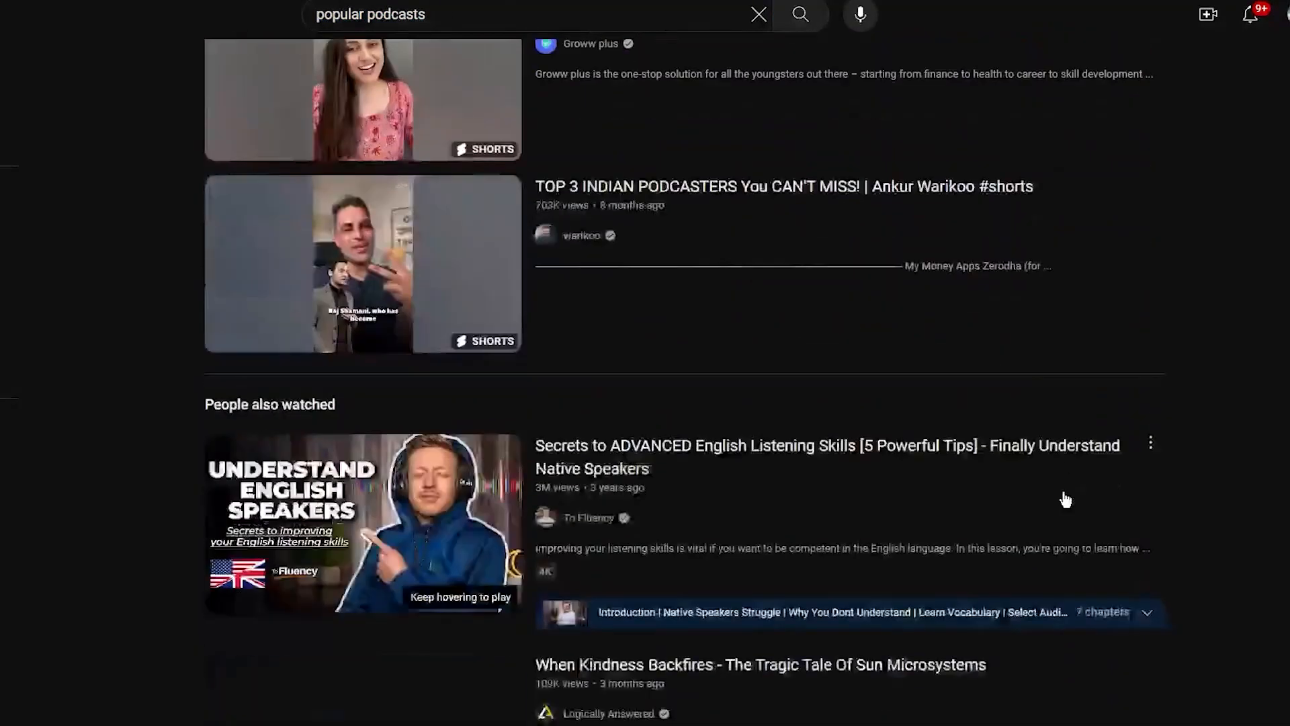
scroll(down, 3)
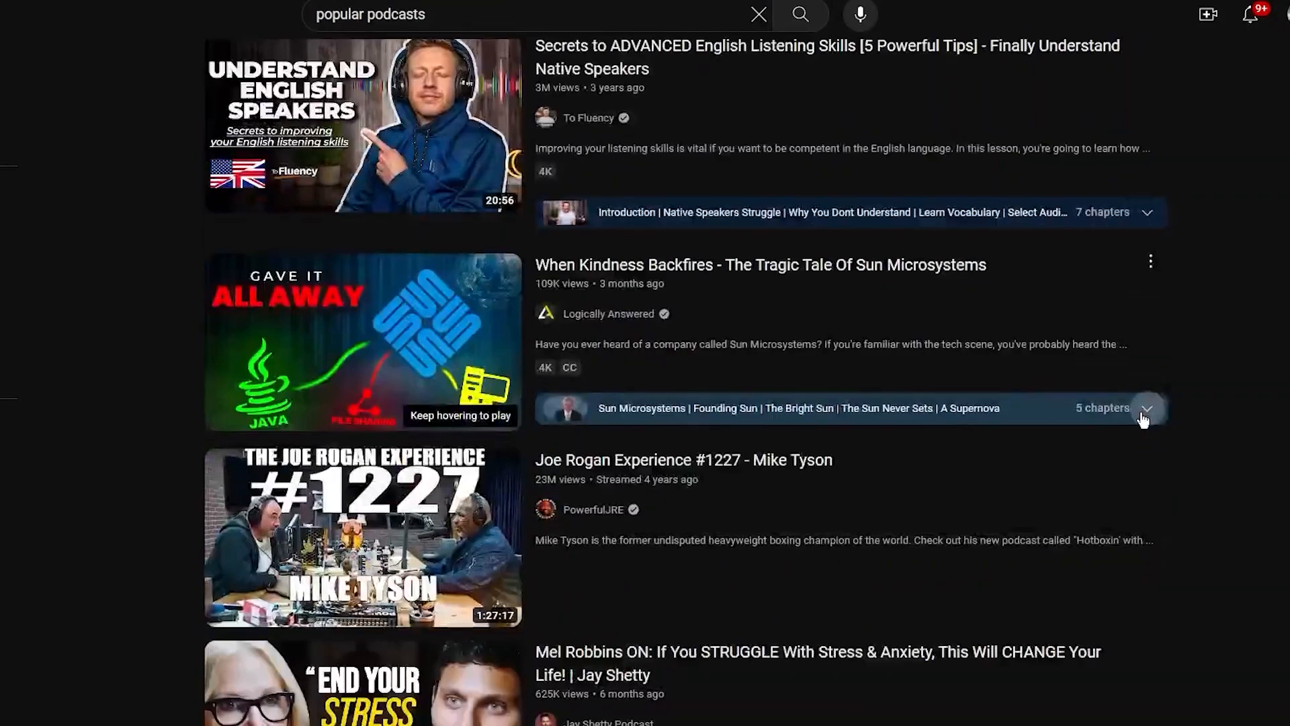
scroll(down, 3)
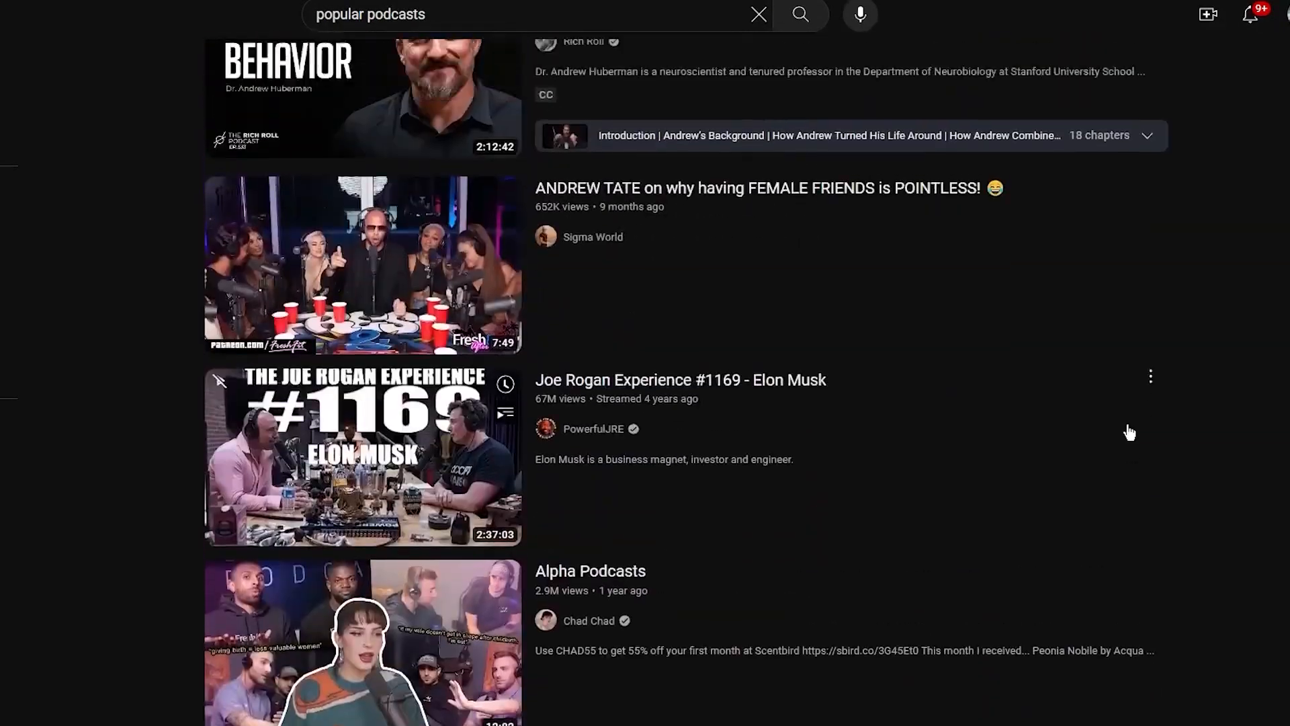
scroll(down, 3)
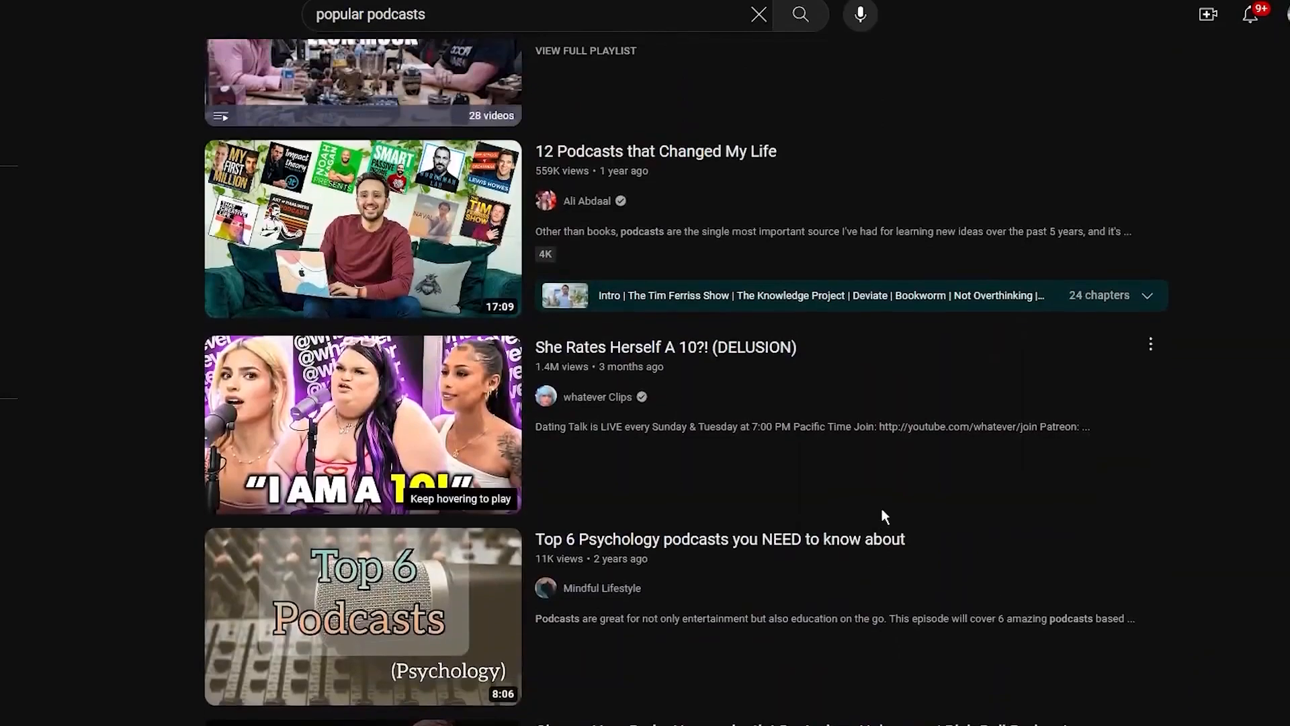
scroll(up, 3)
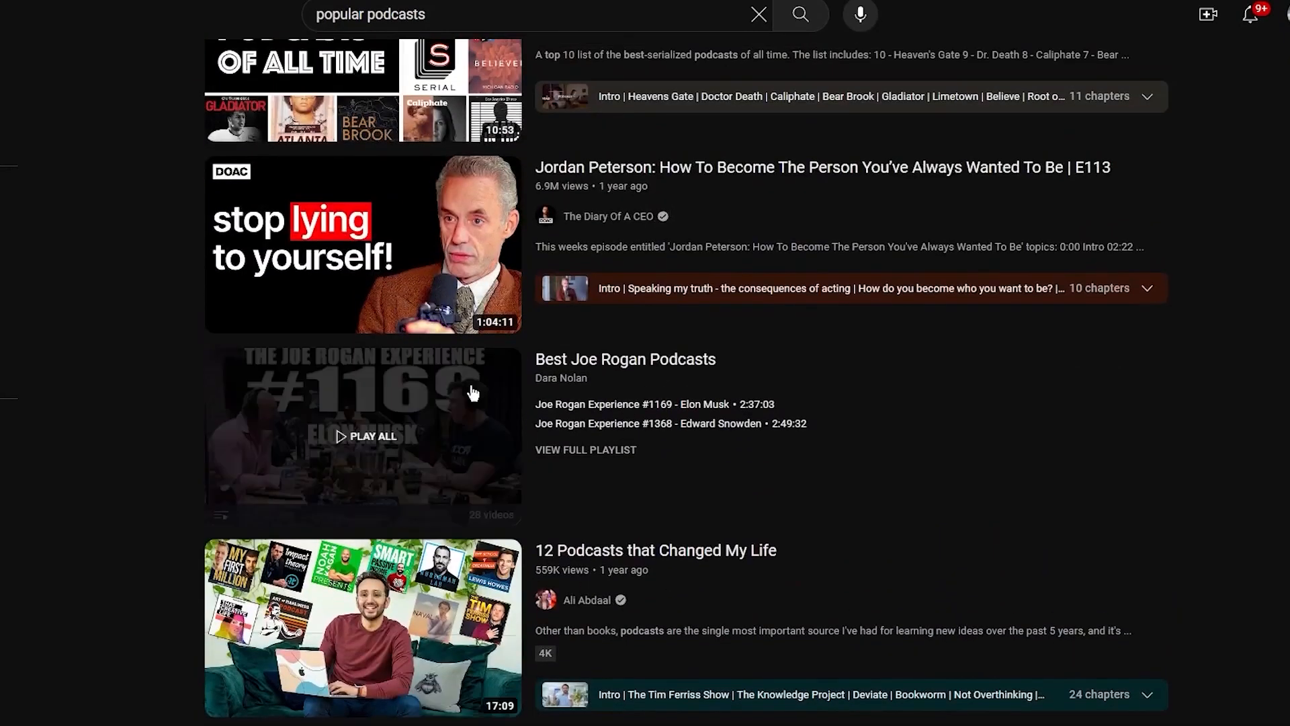
scroll(up, 3)
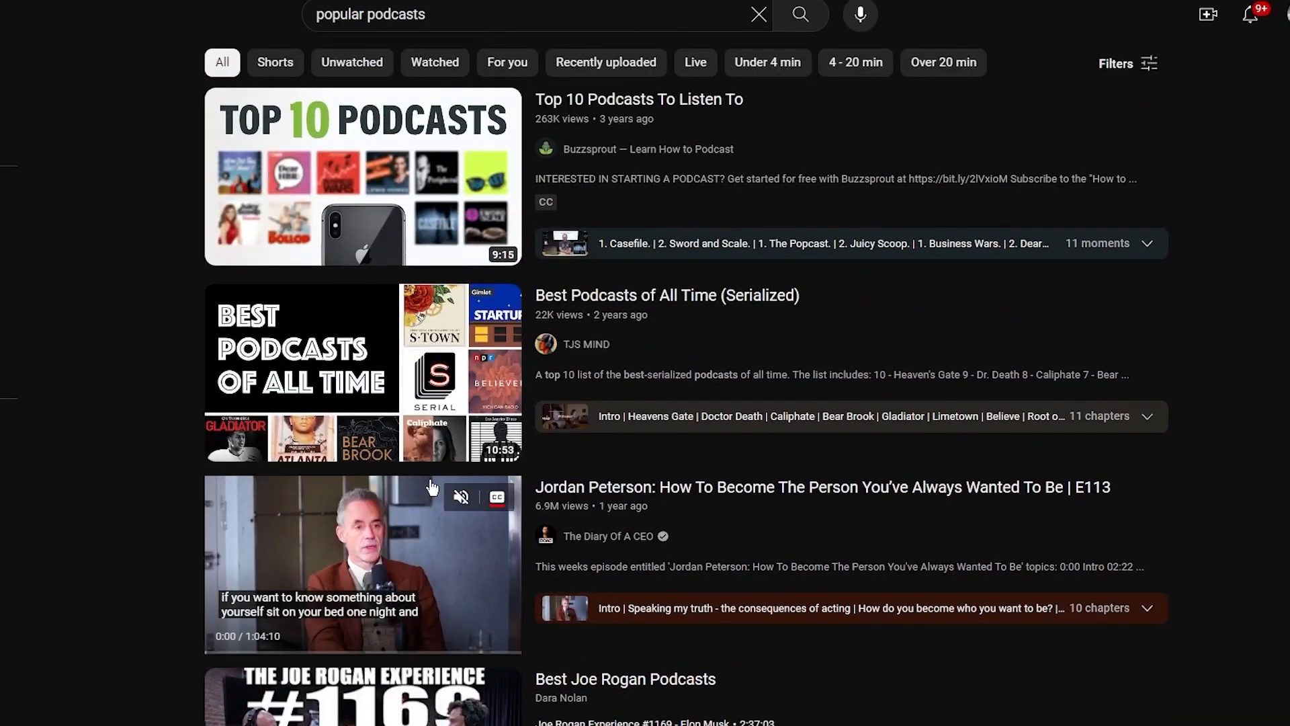
scroll(down, 3)
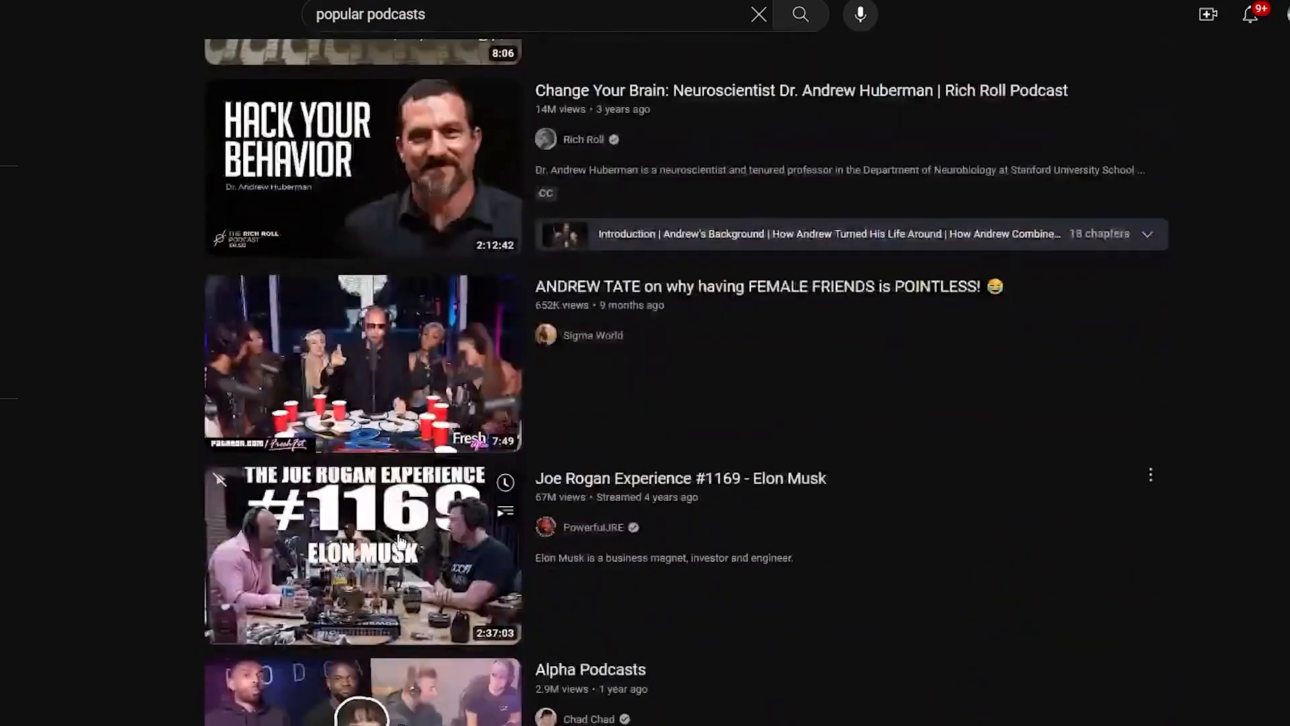
scroll(down, 3)
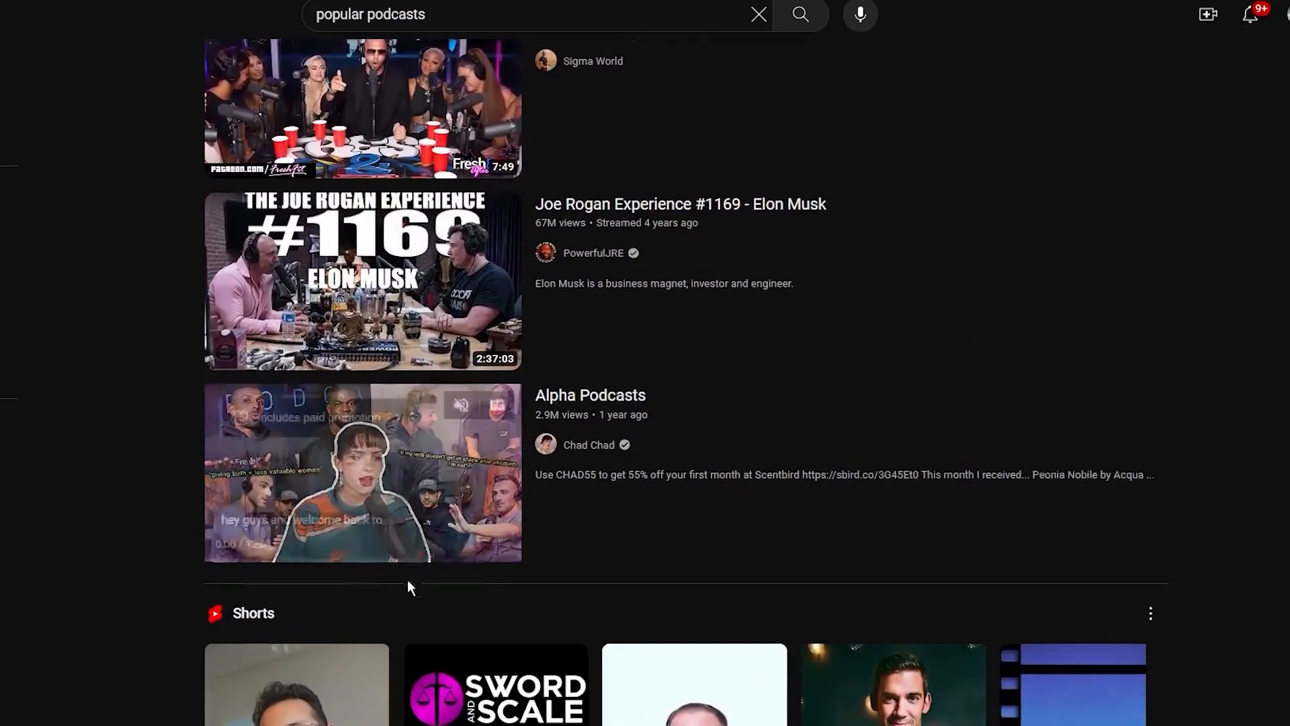
scroll(down, 3)
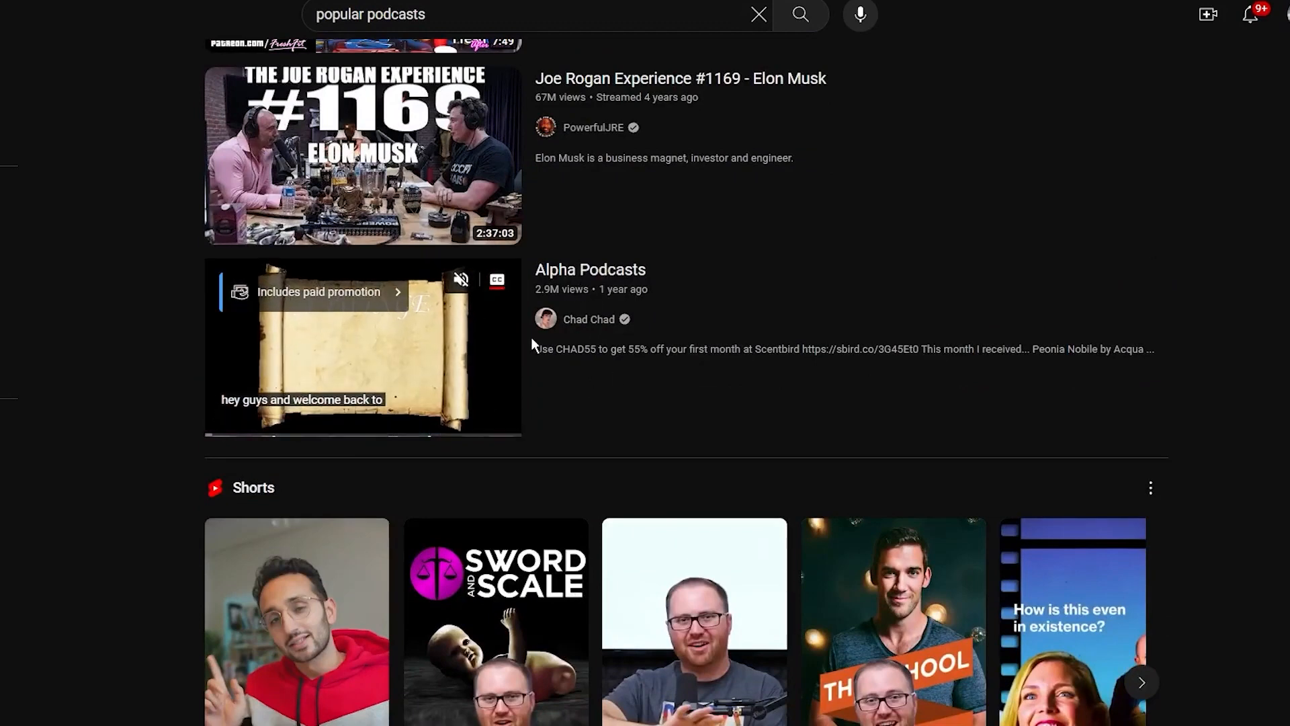
scroll(up, 3)
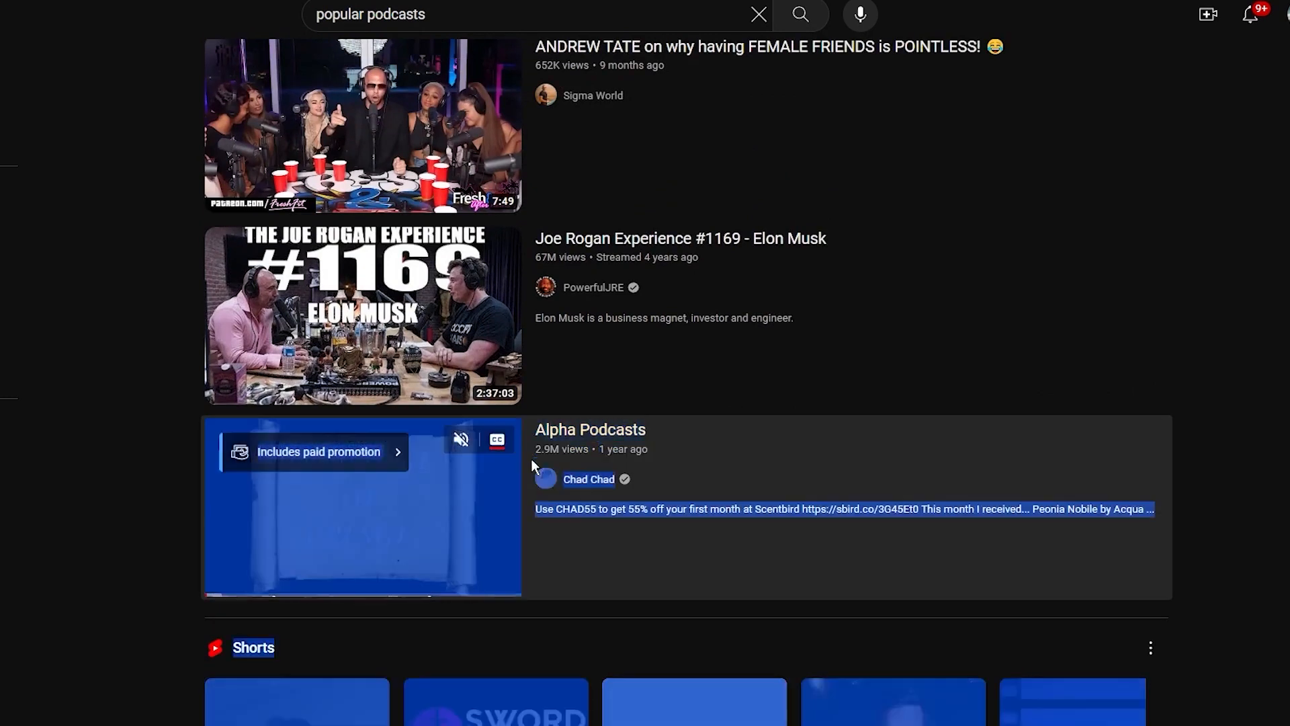
scroll(down, 3)
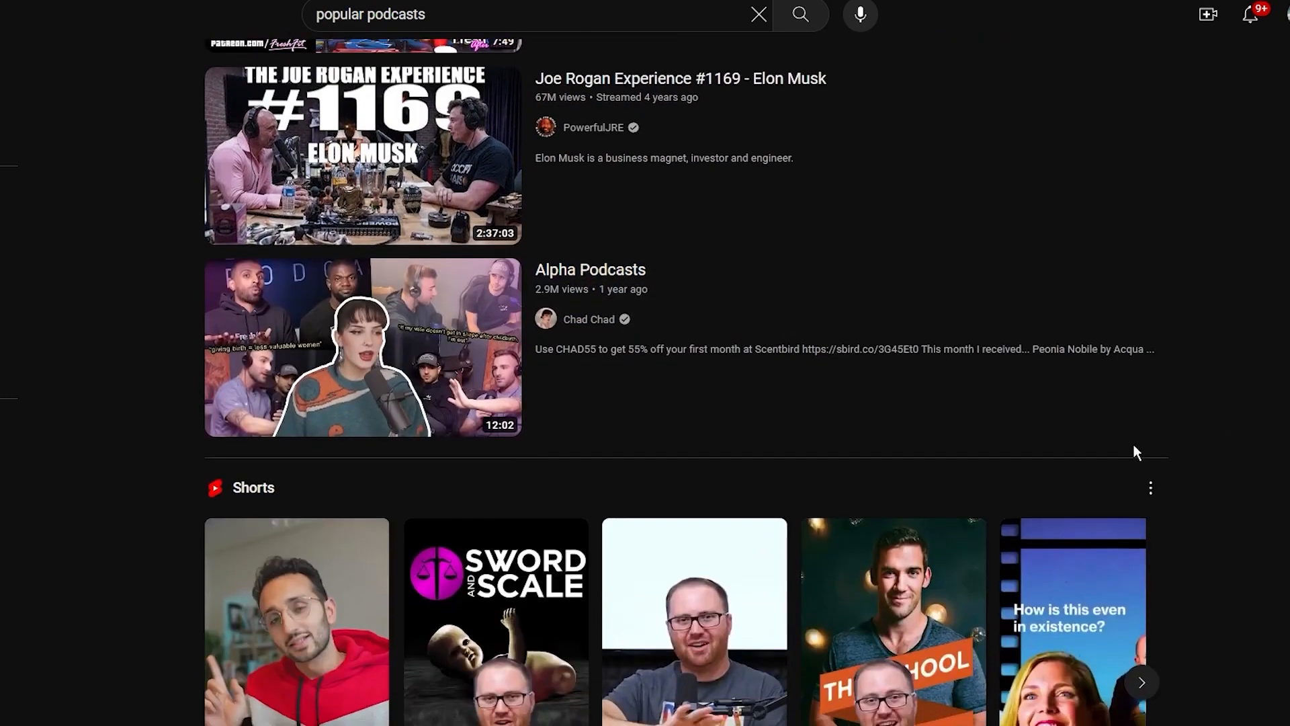
scroll(down, 3)
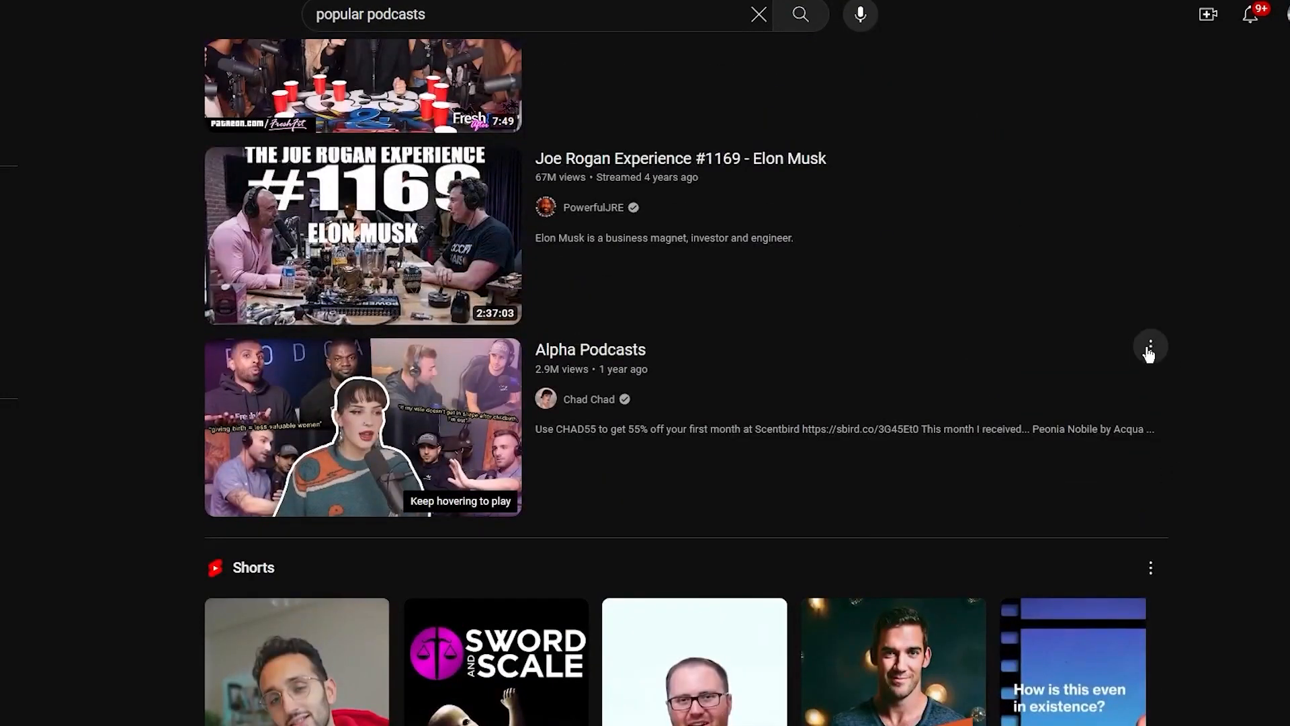
Step: Copy the Alpha Podcasts video's youtu.be link from its Share dialog
click(1149, 347)
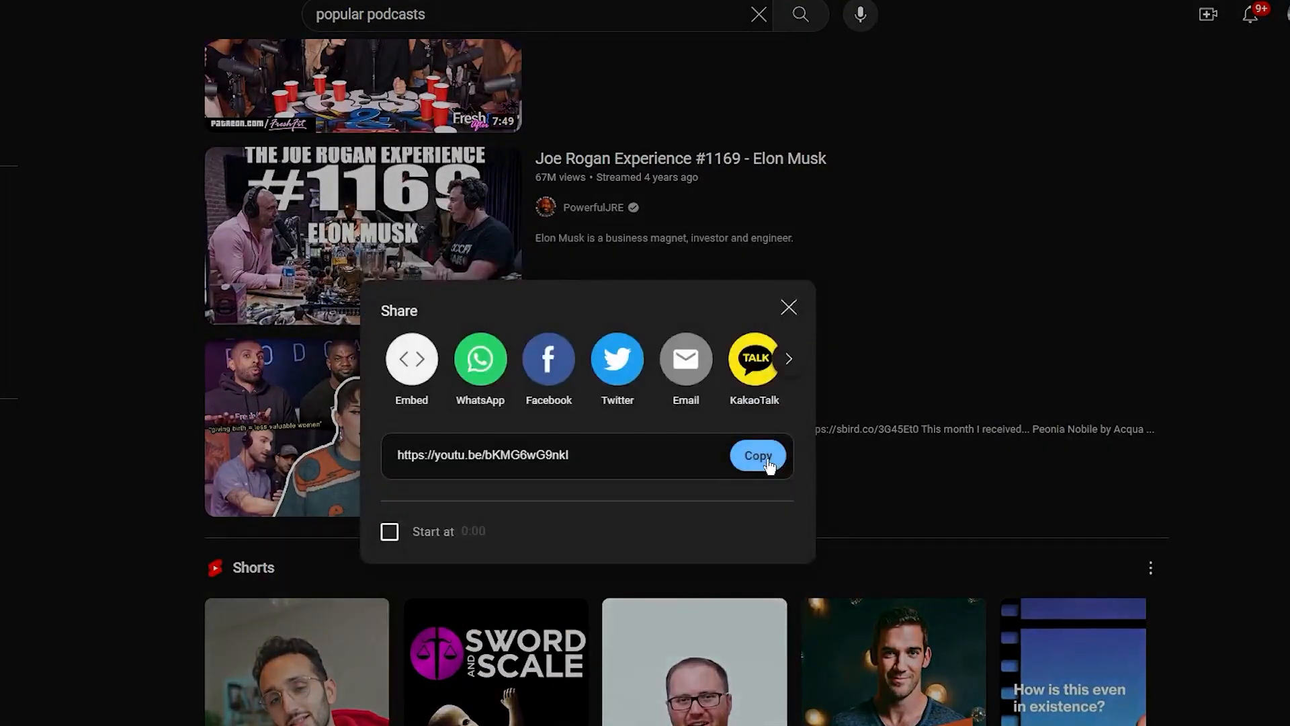
click(755, 455)
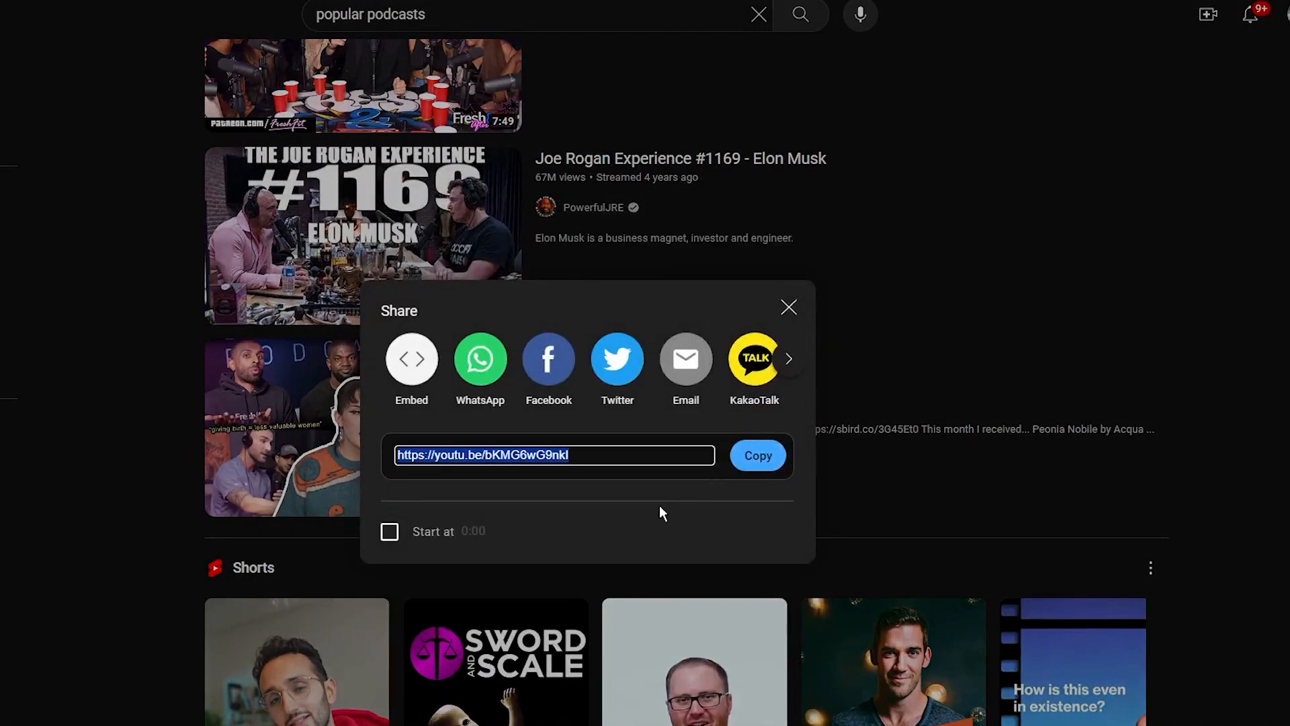
mouse_move(833, 494)
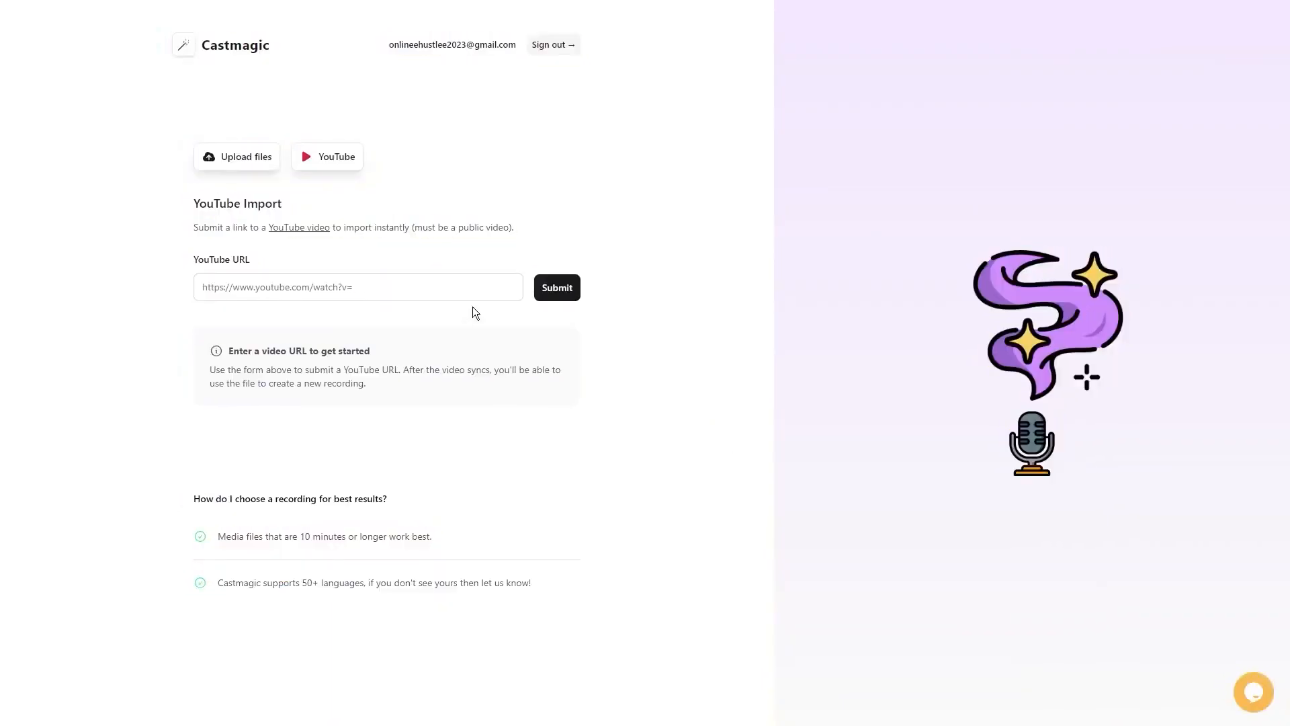
text(https://youtu.be/bKMG6wG9nkI)
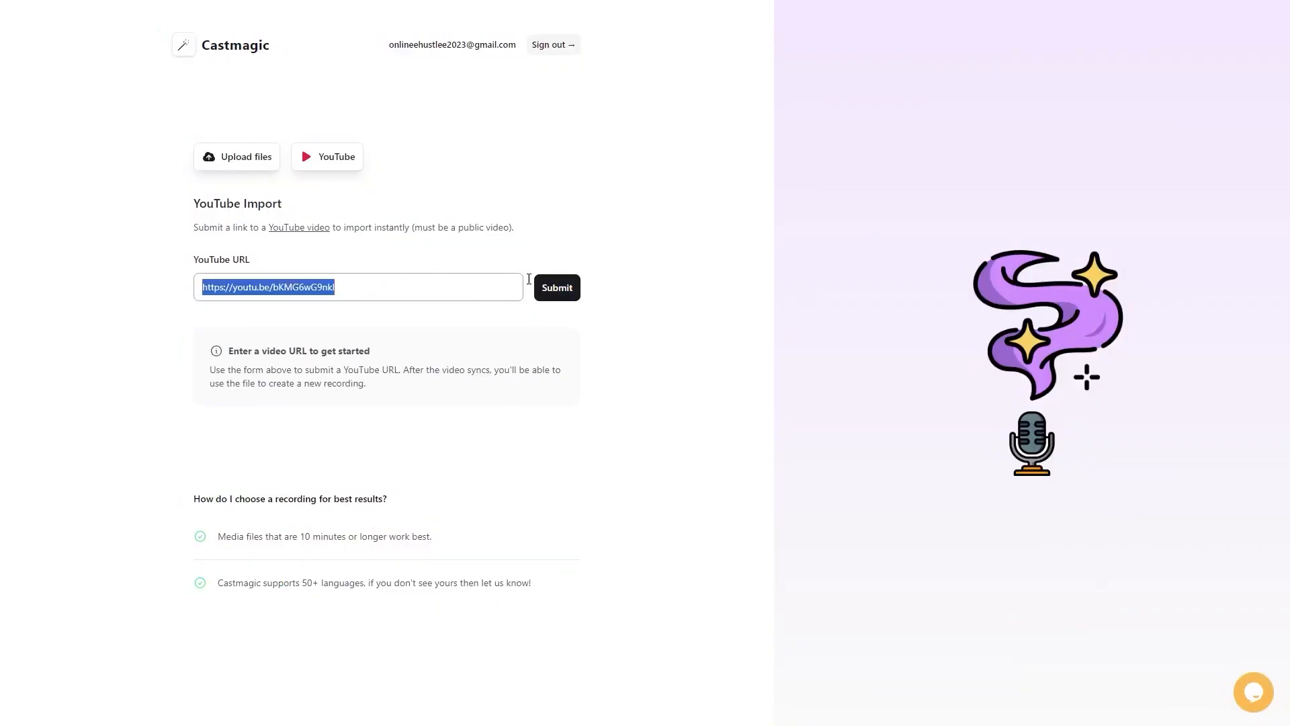
click(557, 287)
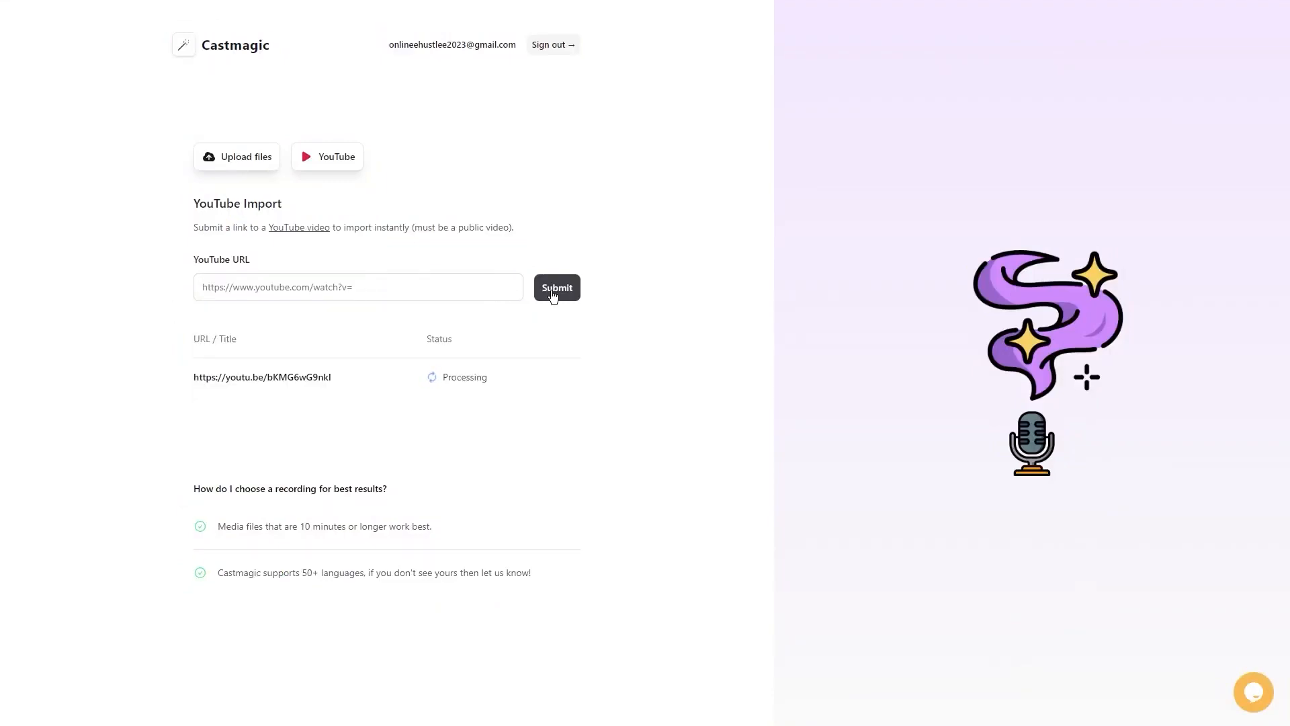
mouse_move(364, 372)
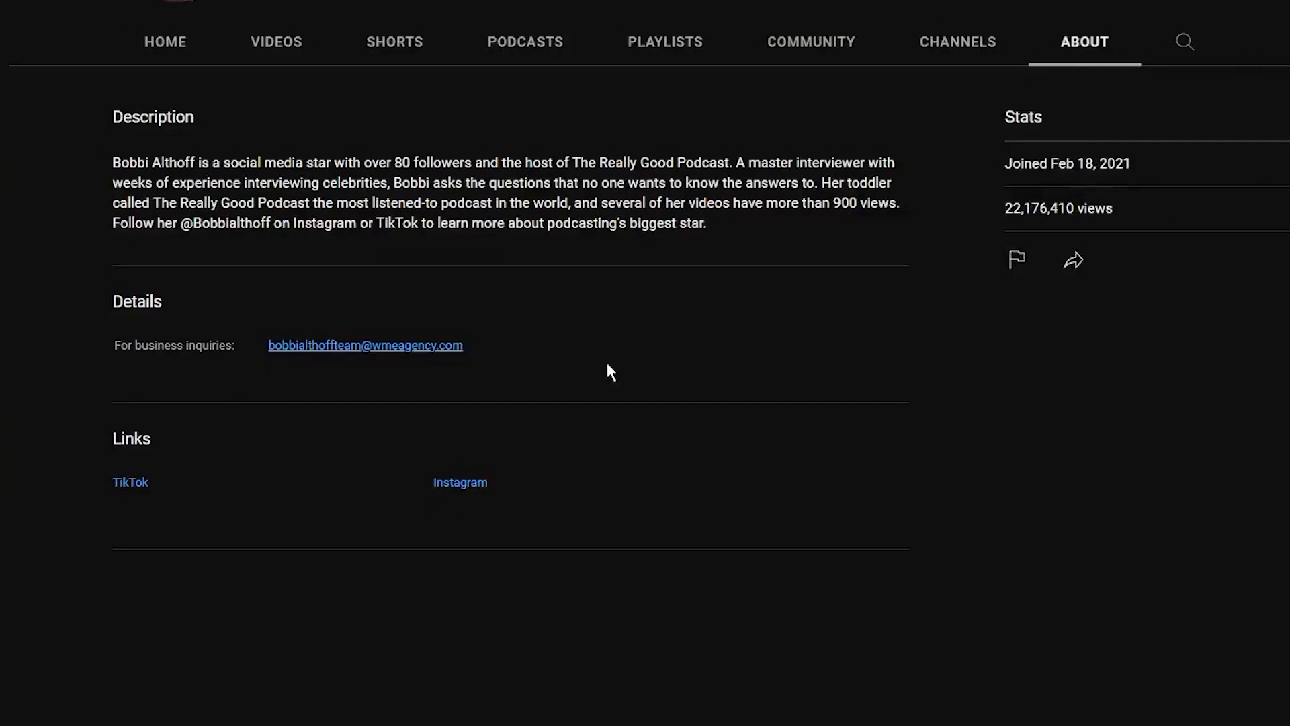
mouse_move(645, 362)
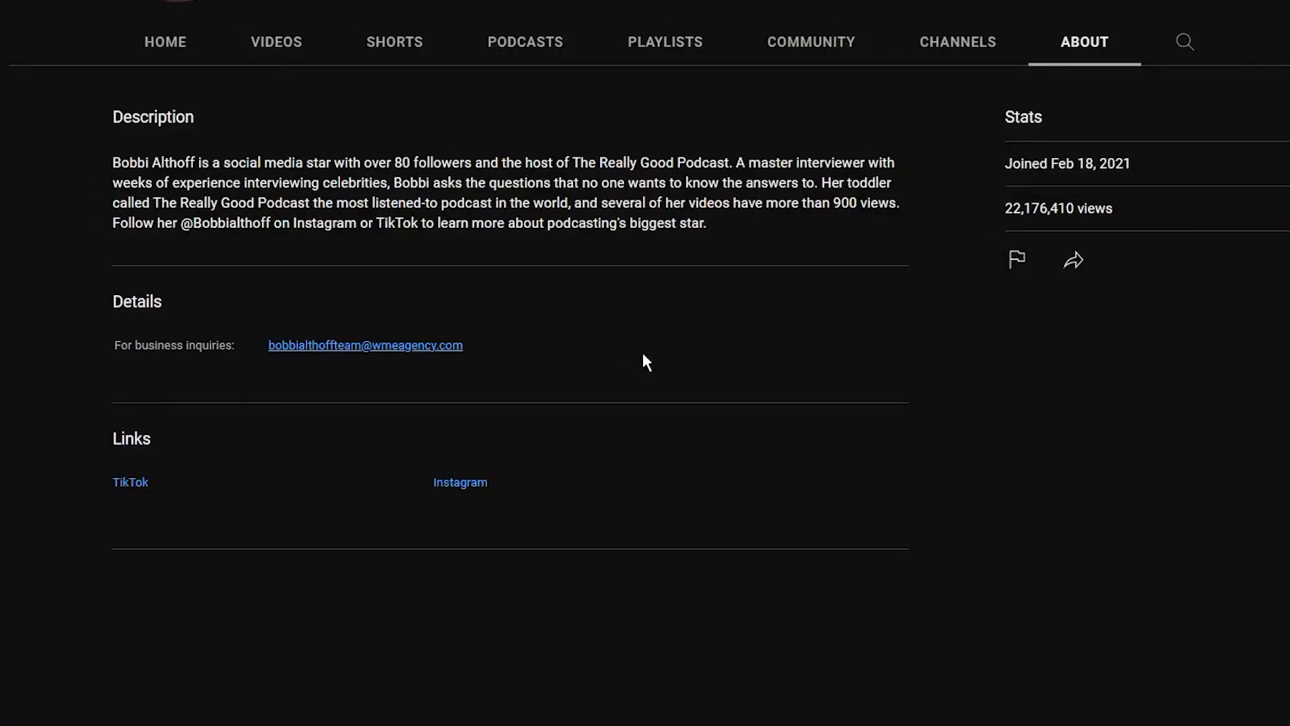
mouse_move(689, 360)
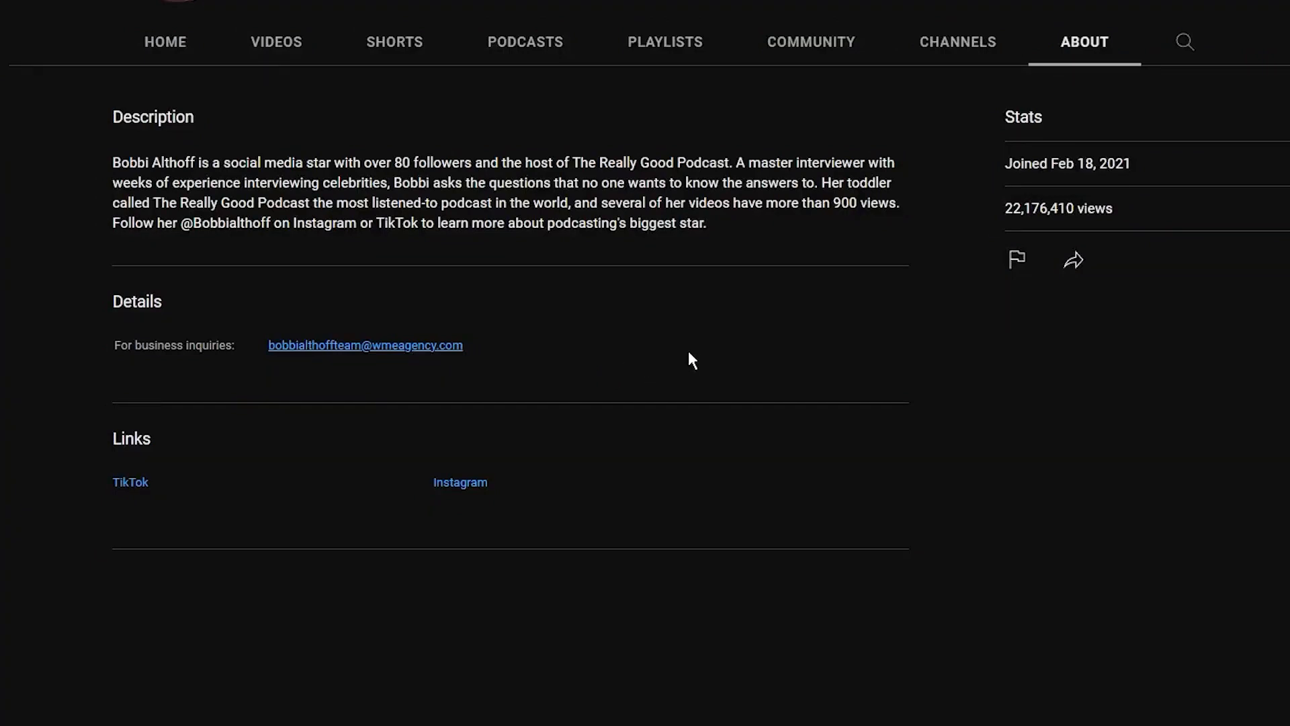
Step: Scroll Bobbi Althoff's YouTube About page to view her podcast description, contact details and stats
scroll(up, 3)
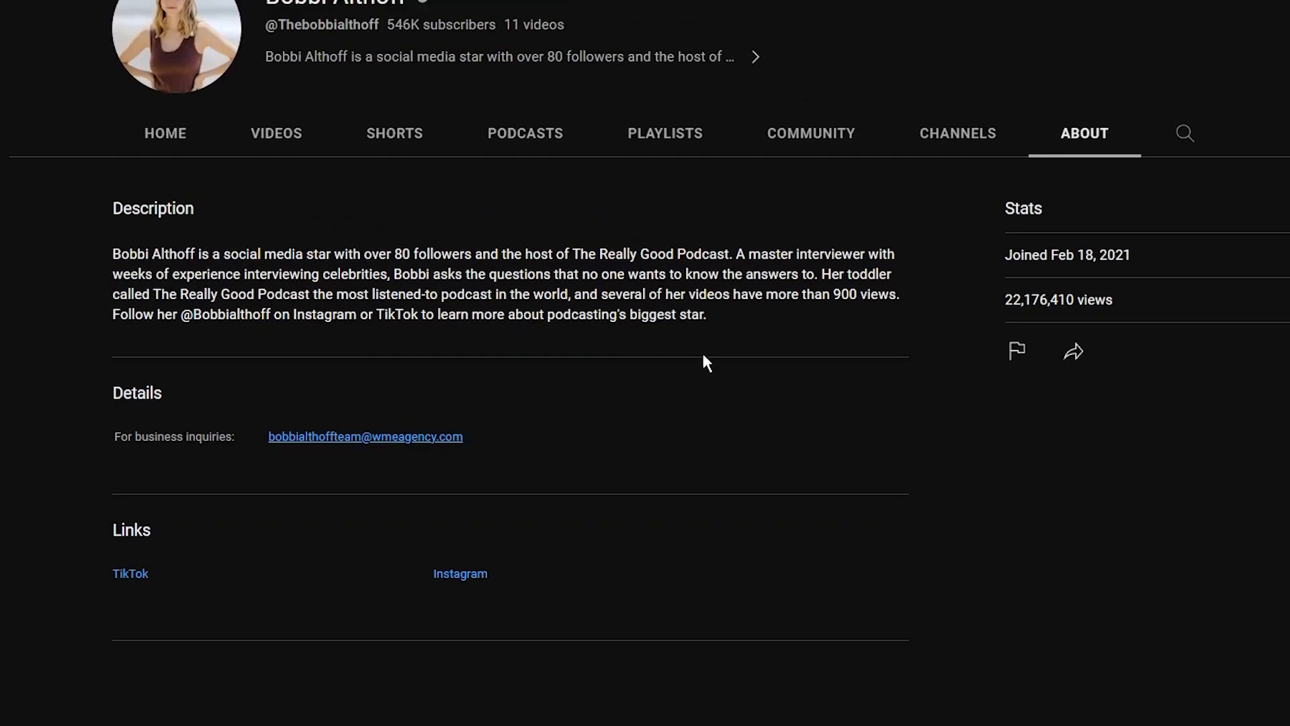
mouse_move(666, 395)
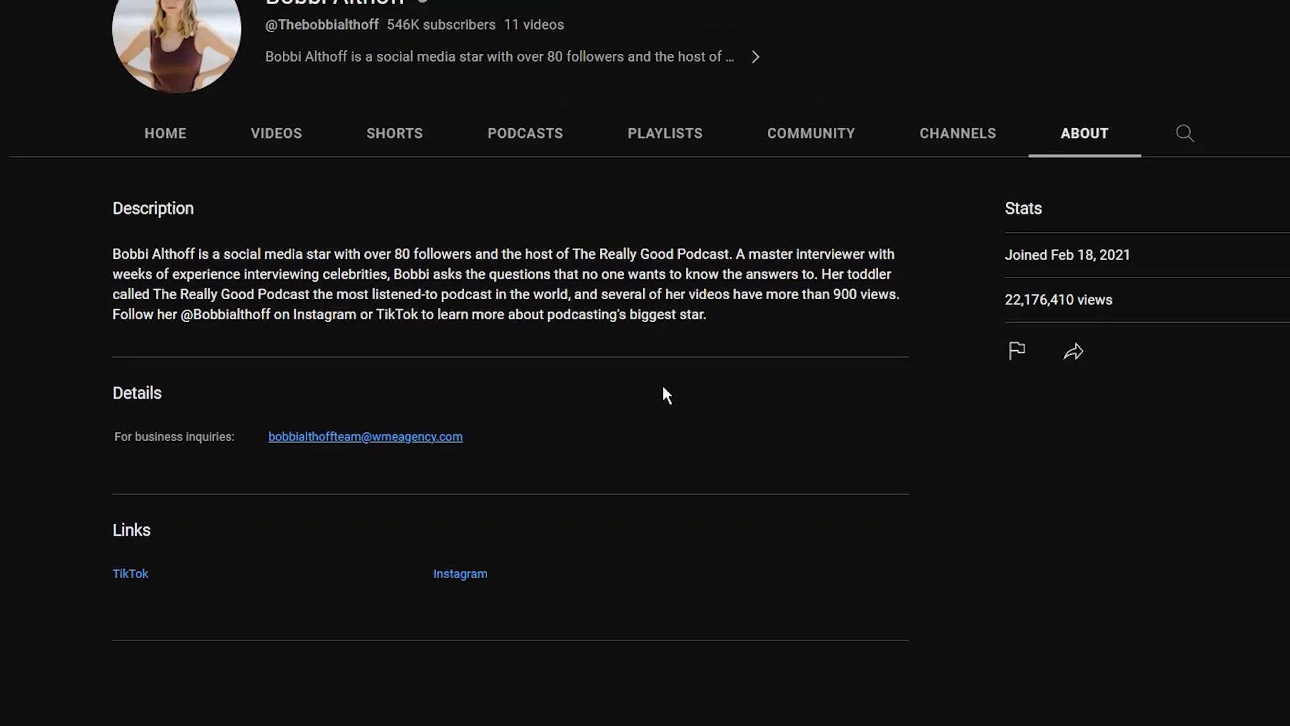
mouse_move(526, 425)
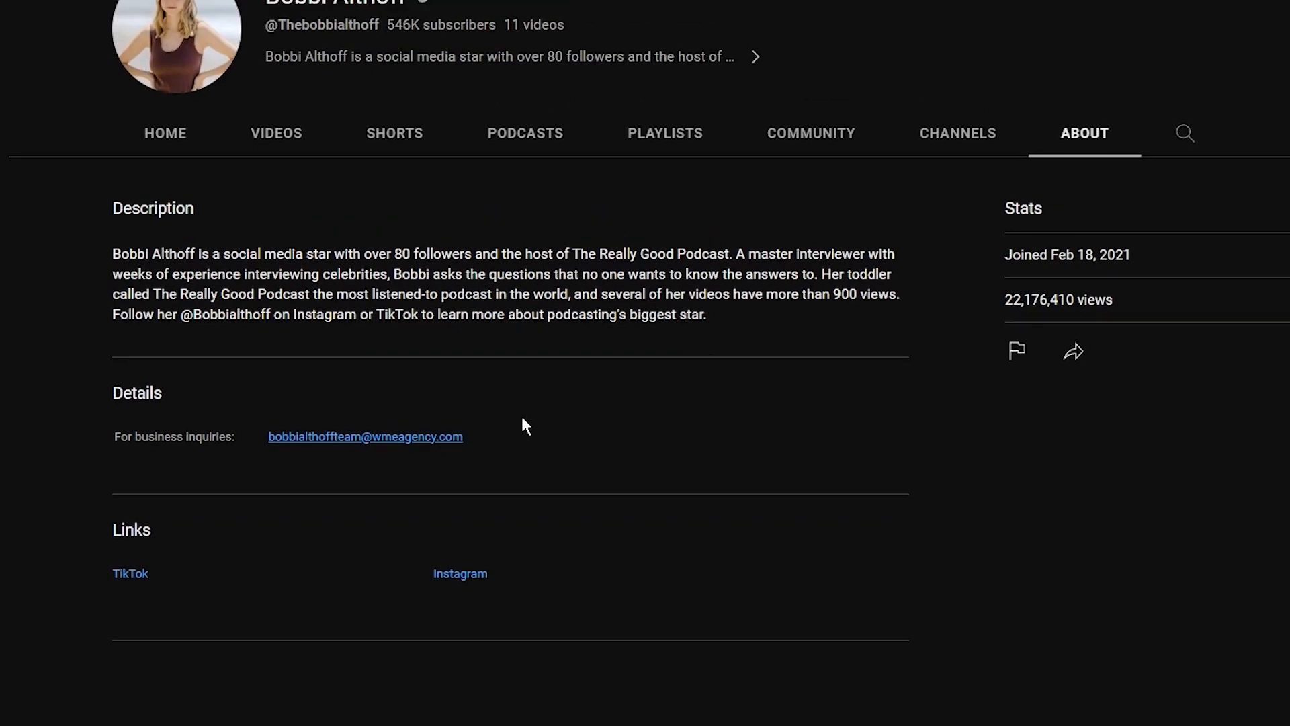
mouse_move(516, 432)
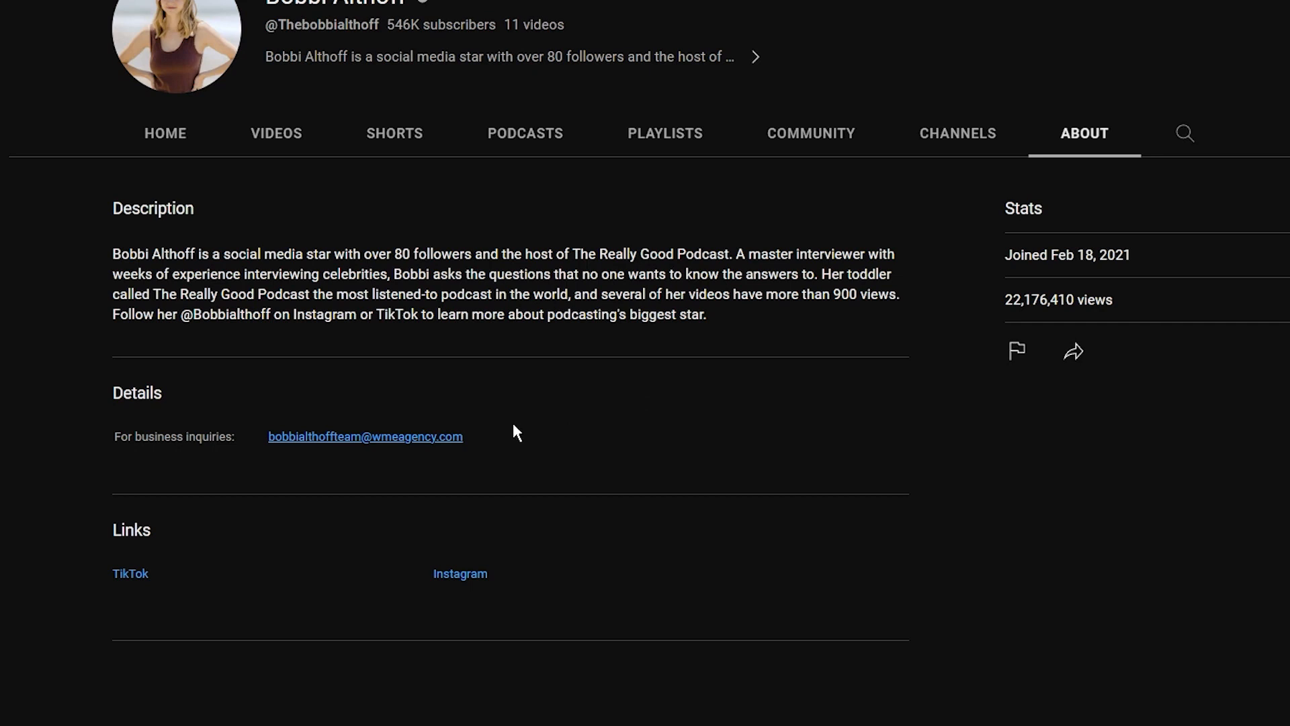